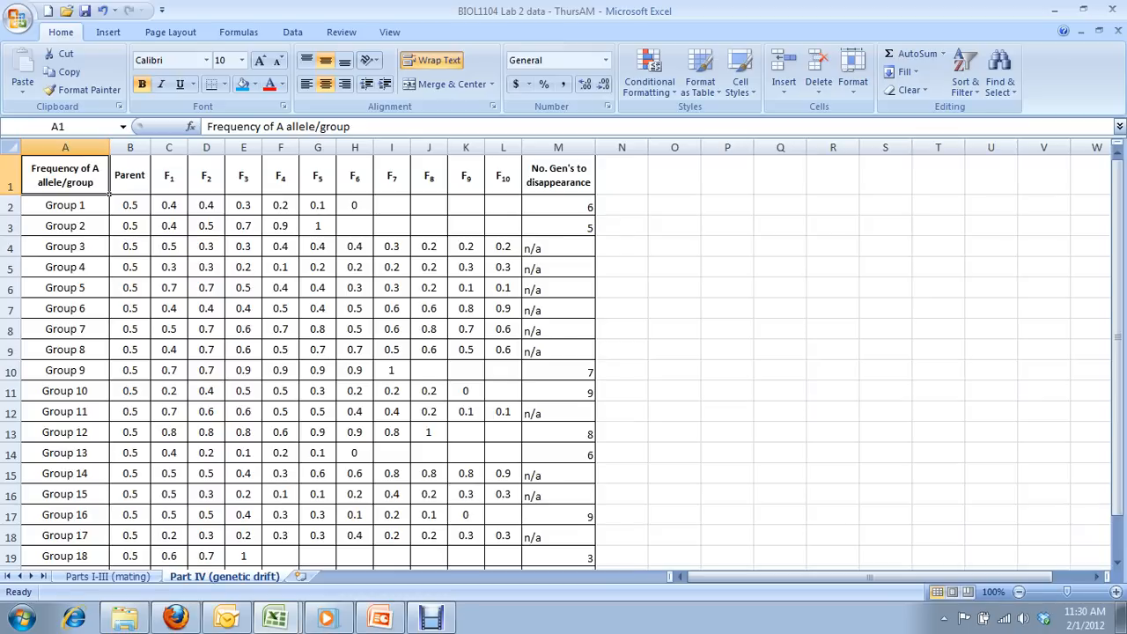
{"action": "mouse_move", "coordinate": [295, 236]}
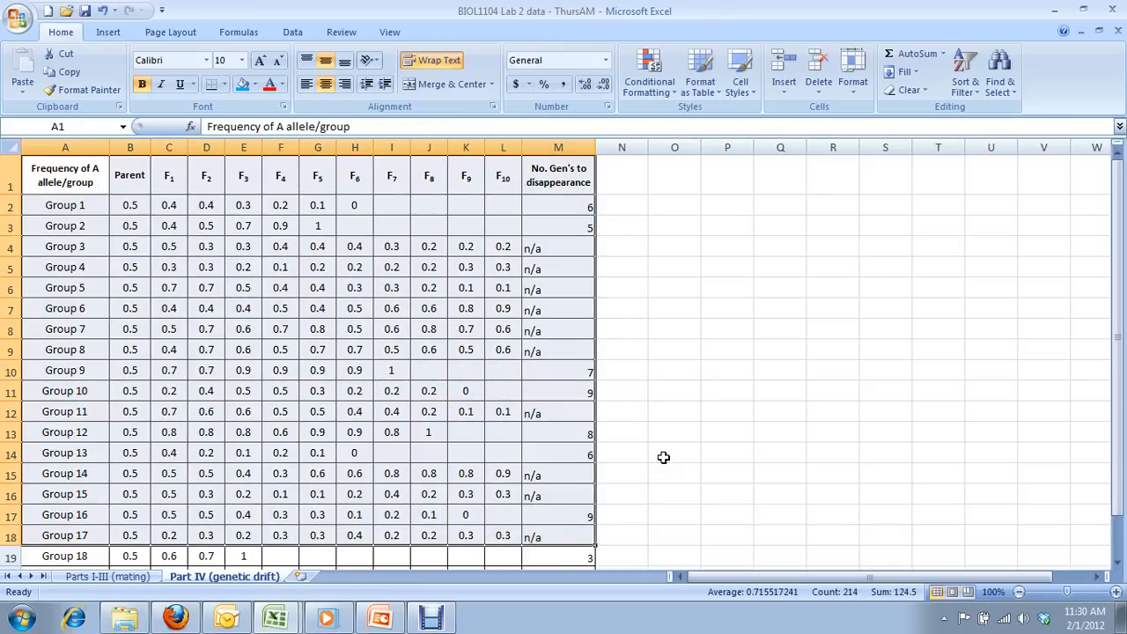
{"action": "mouse_move", "coordinate": [655, 458]}
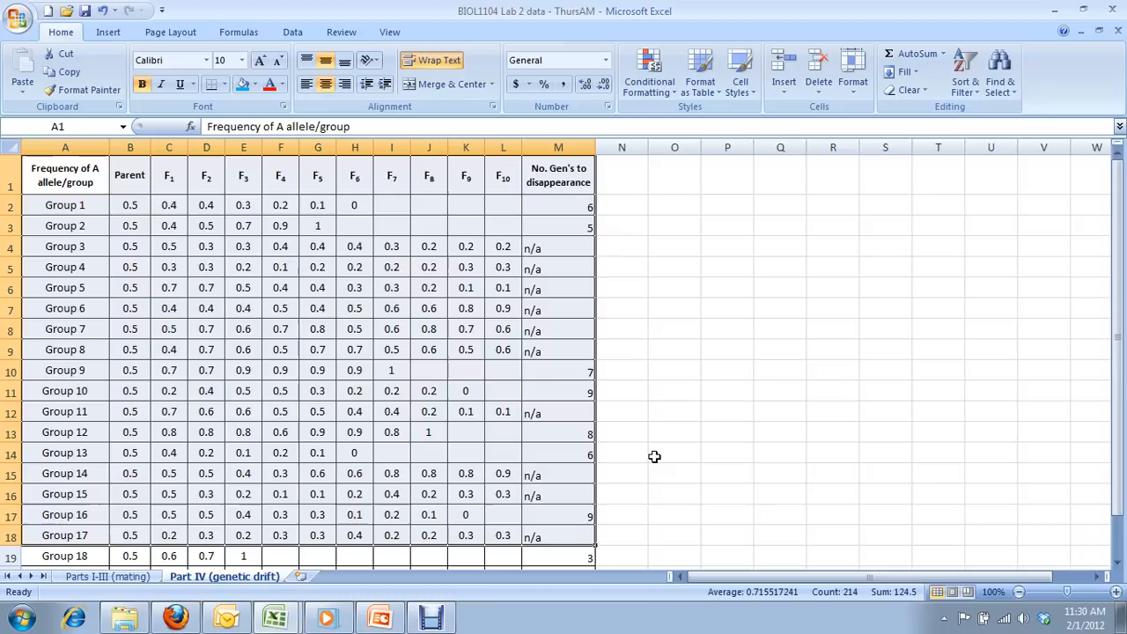
Point out Group 3's F10 frequency and generations-to-disappearance and Group 1's 0.5 parent frequency.
{"action": "left_click", "coordinate": [130, 205]}
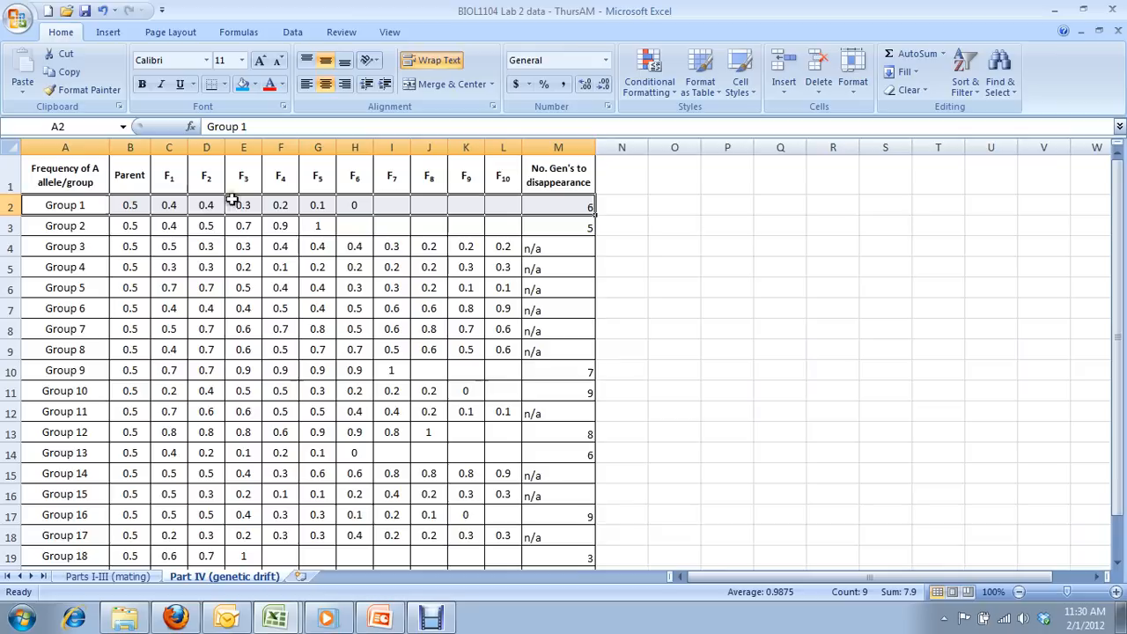
{"action": "mouse_move", "coordinate": [366, 208]}
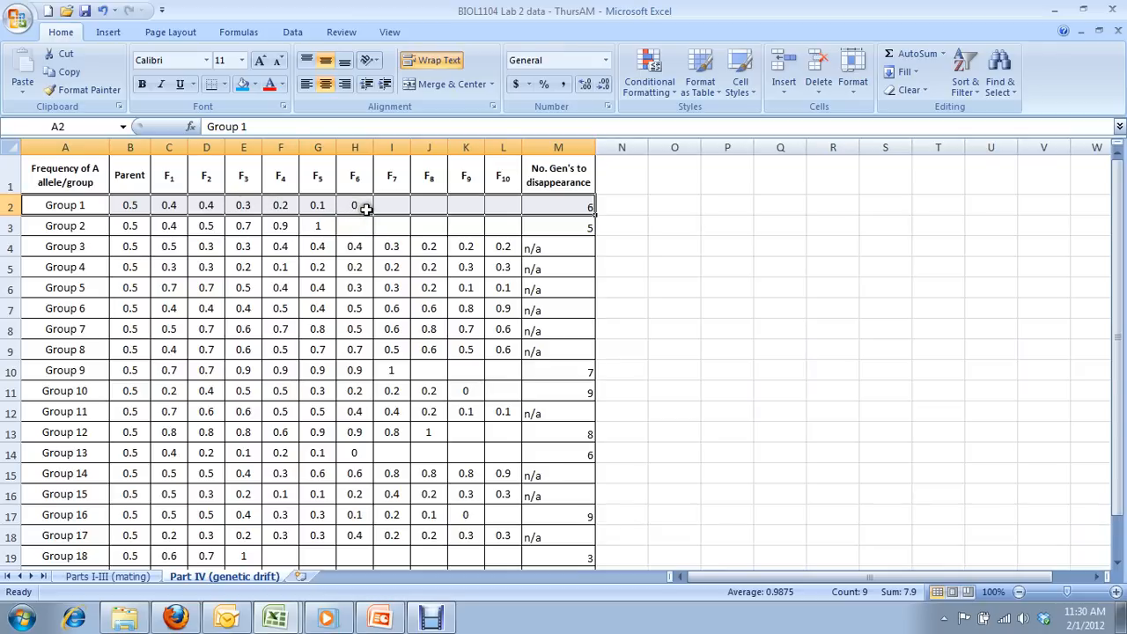
{"action": "left_click", "coordinate": [503, 246]}
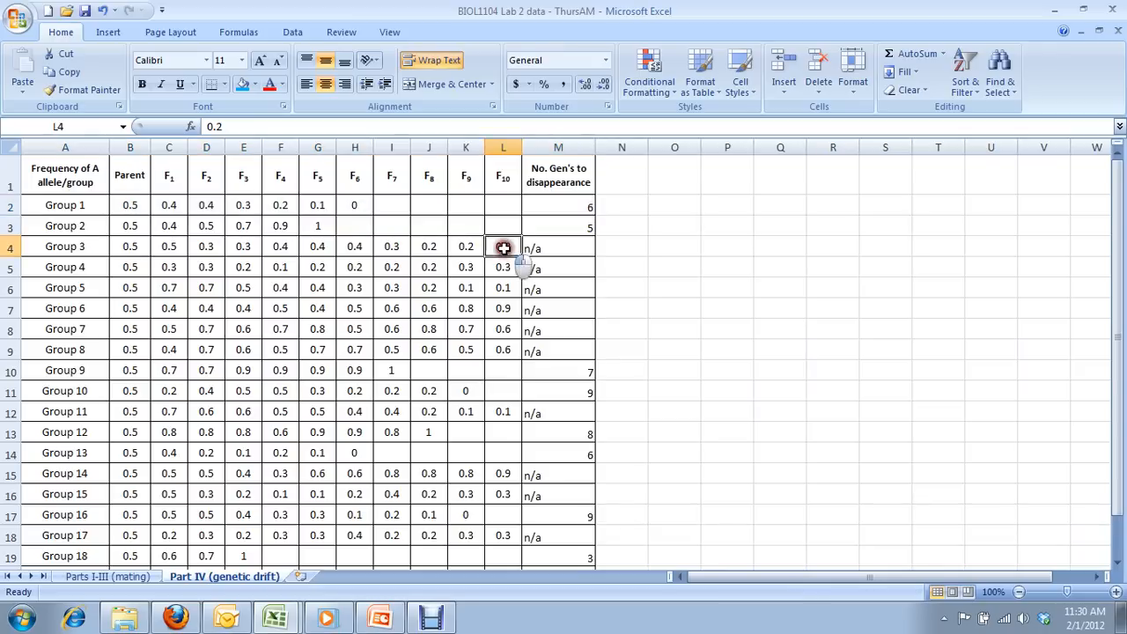
{"action": "mouse_move", "coordinate": [627, 268]}
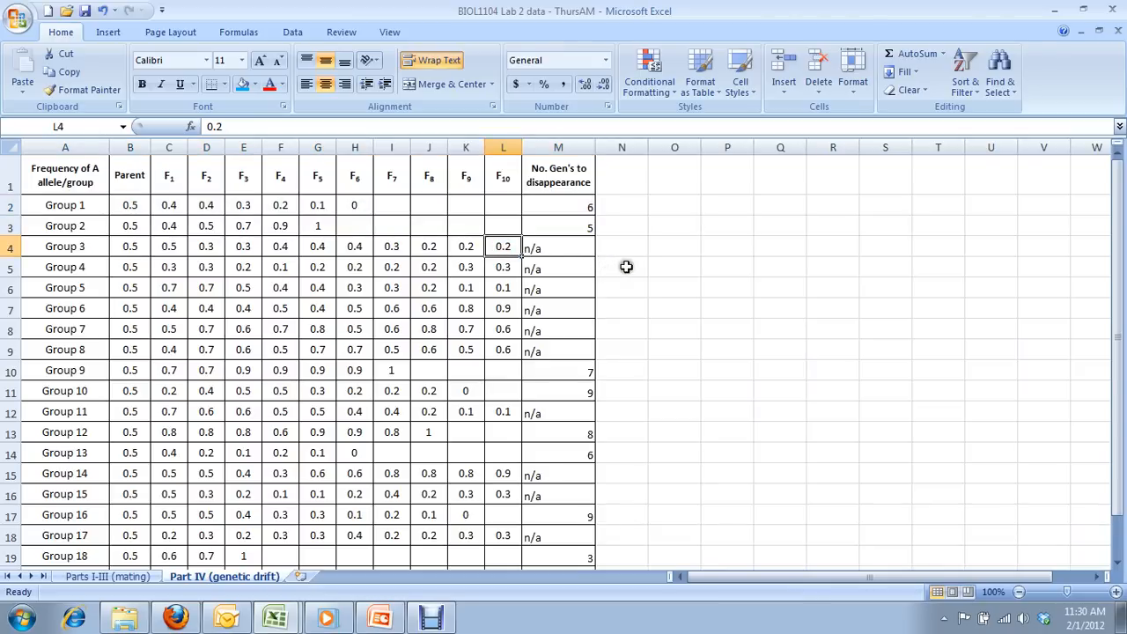
{"action": "left_click", "coordinate": [558, 247]}
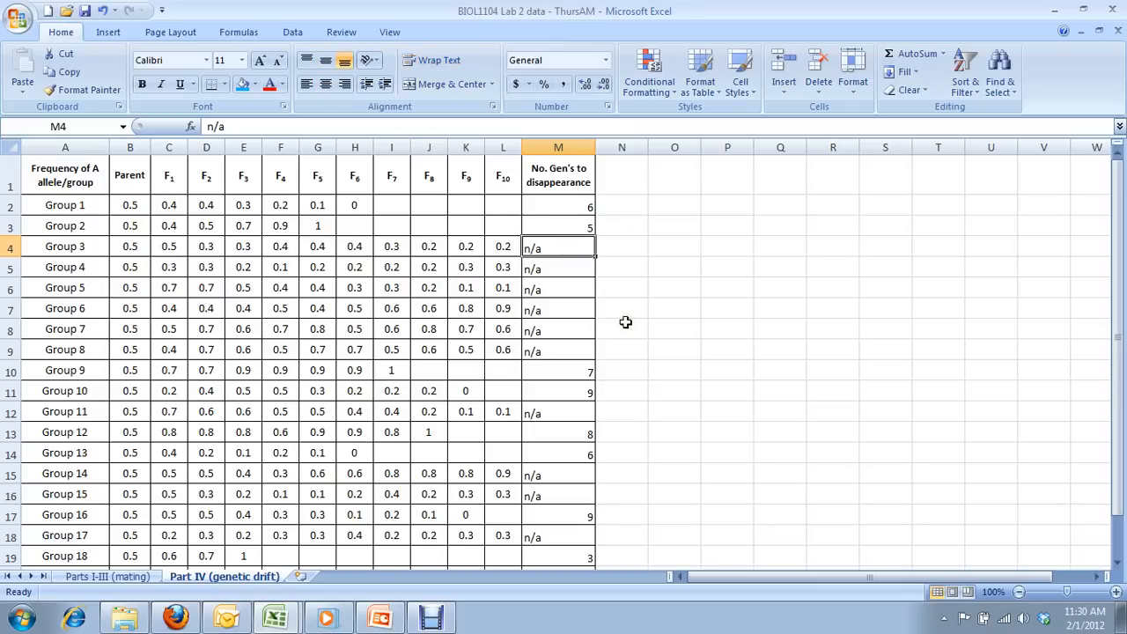
{"action": "left_click", "coordinate": [130, 204]}
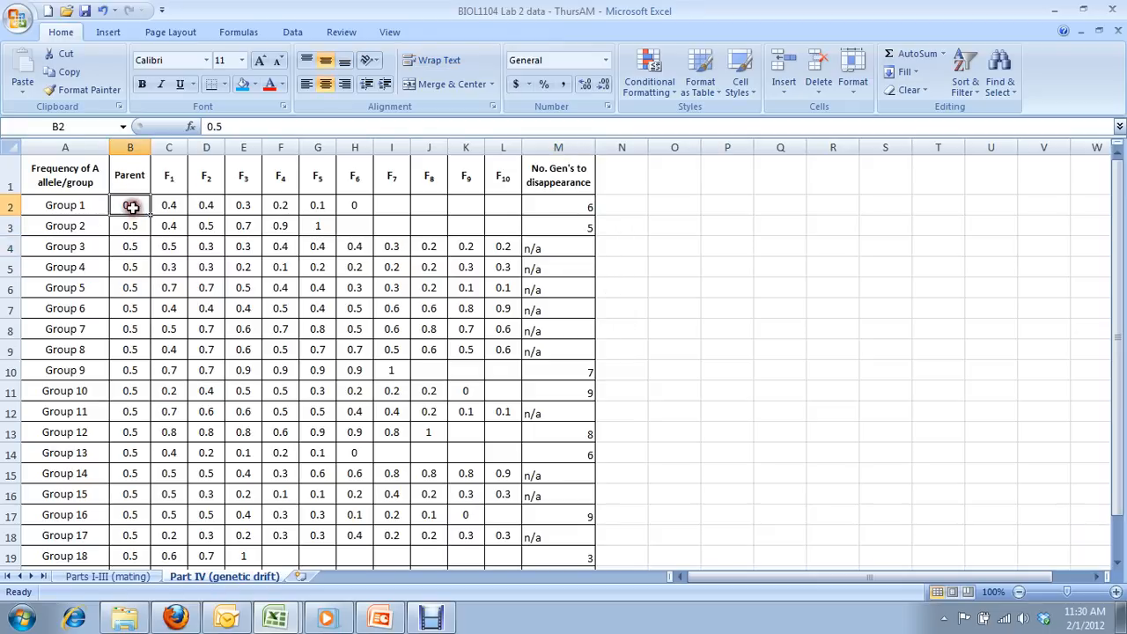
{"action": "mouse_move", "coordinate": [610, 275]}
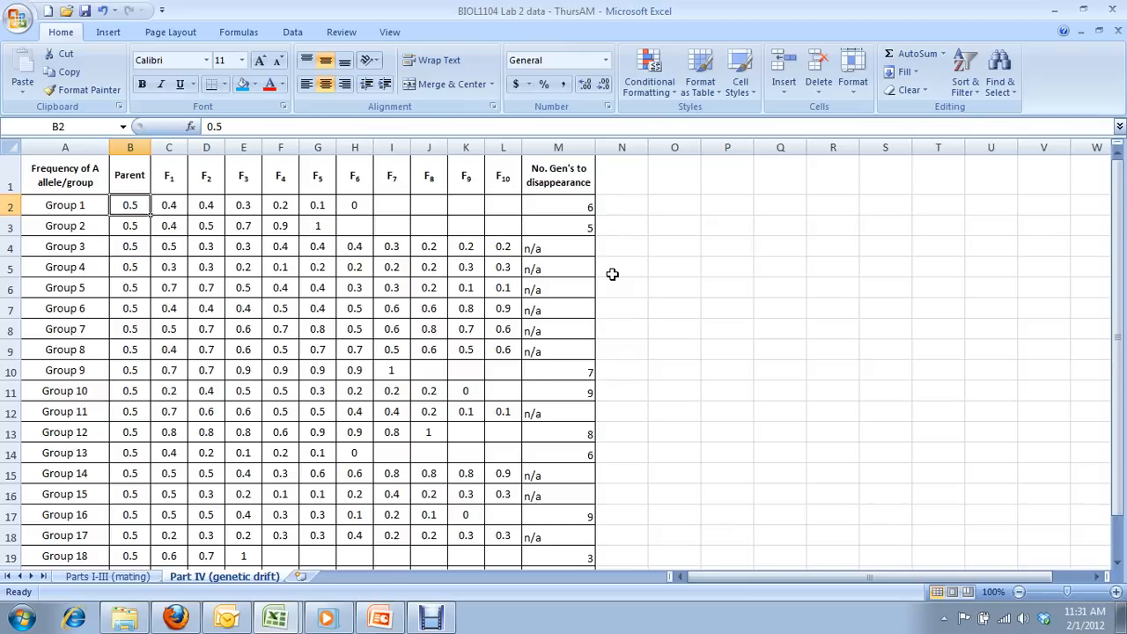
{"action": "mouse_move", "coordinate": [602, 303]}
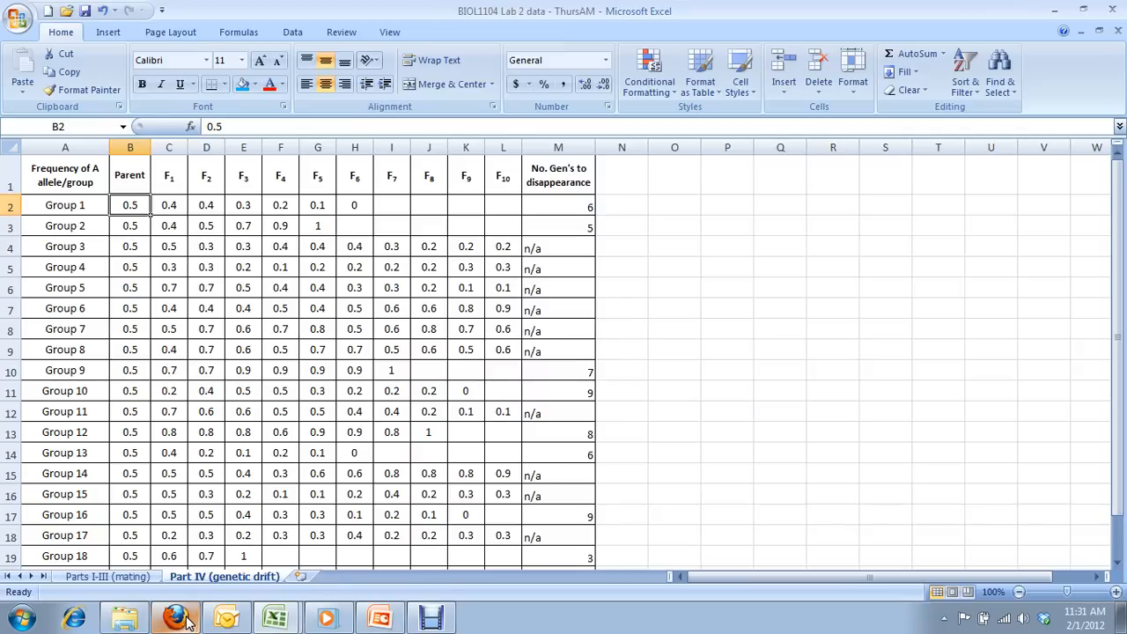
Switch to the Firefox tab with the Heredity ladybird melanism cline article.
{"action": "left_click", "coordinate": [174, 613]}
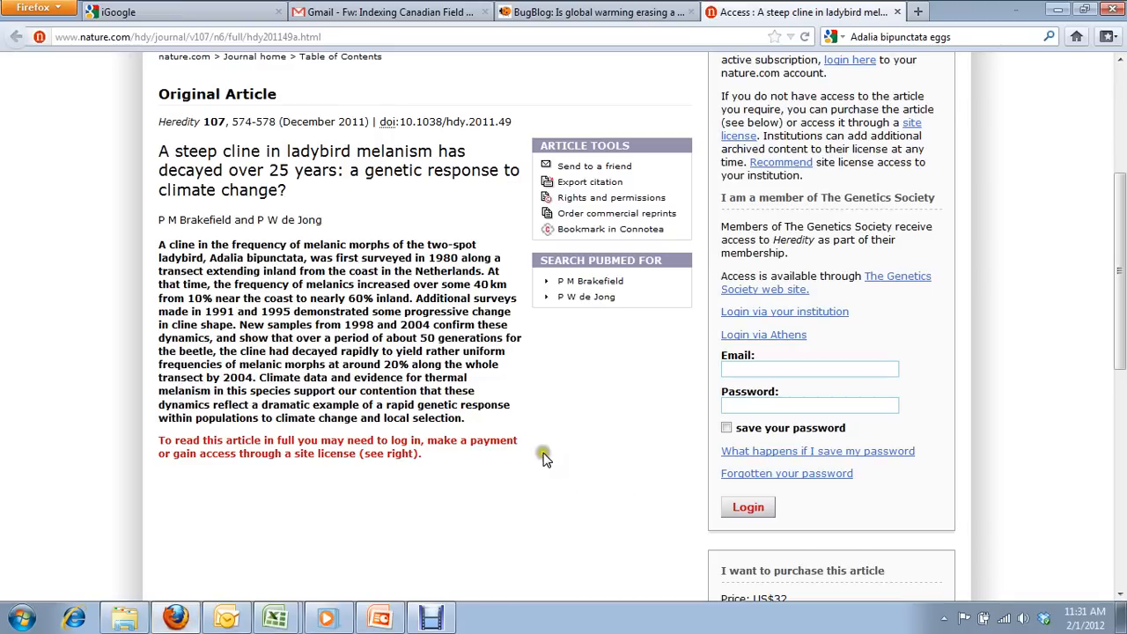
{"action": "mouse_move", "coordinate": [549, 461]}
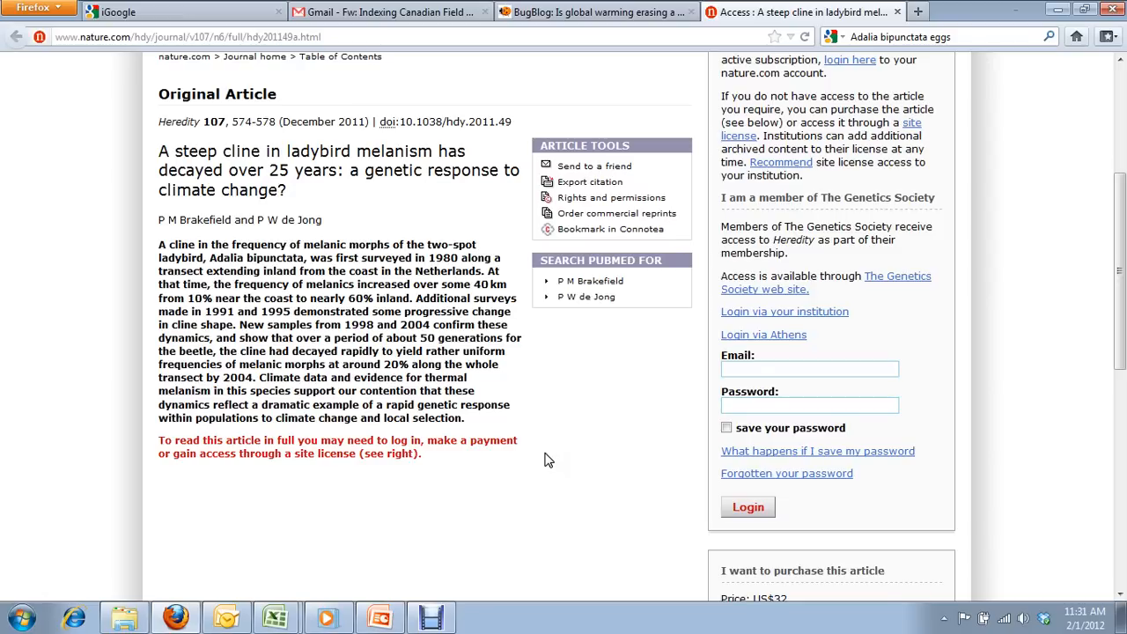
{"action": "mouse_move", "coordinate": [514, 465]}
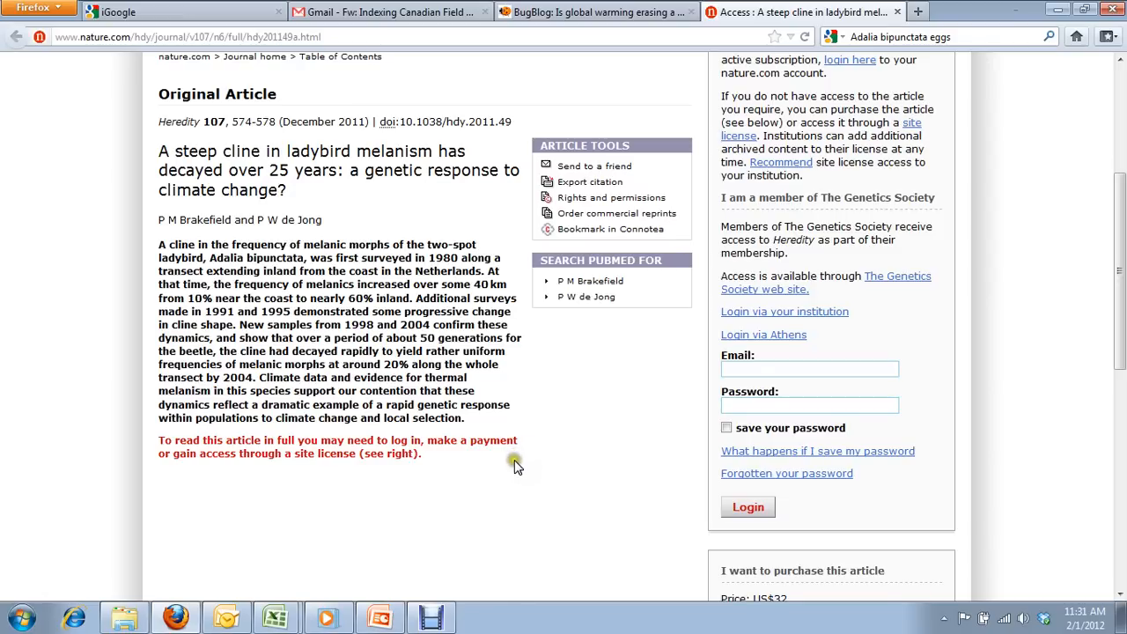
{"action": "mouse_move", "coordinate": [570, 449]}
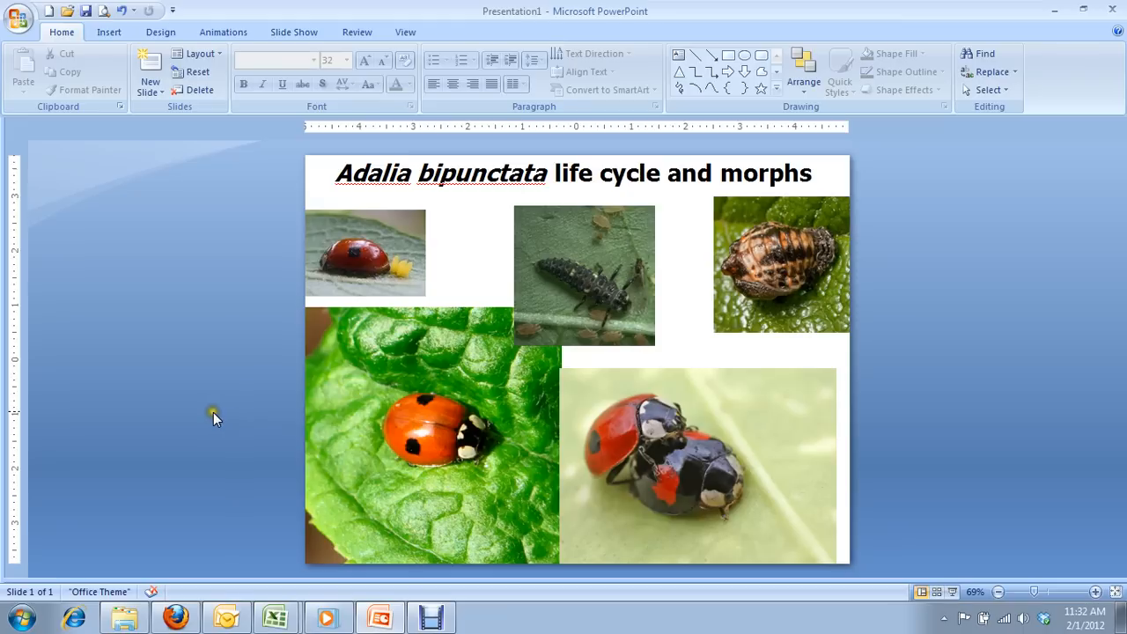
{"action": "mouse_move", "coordinate": [213, 405]}
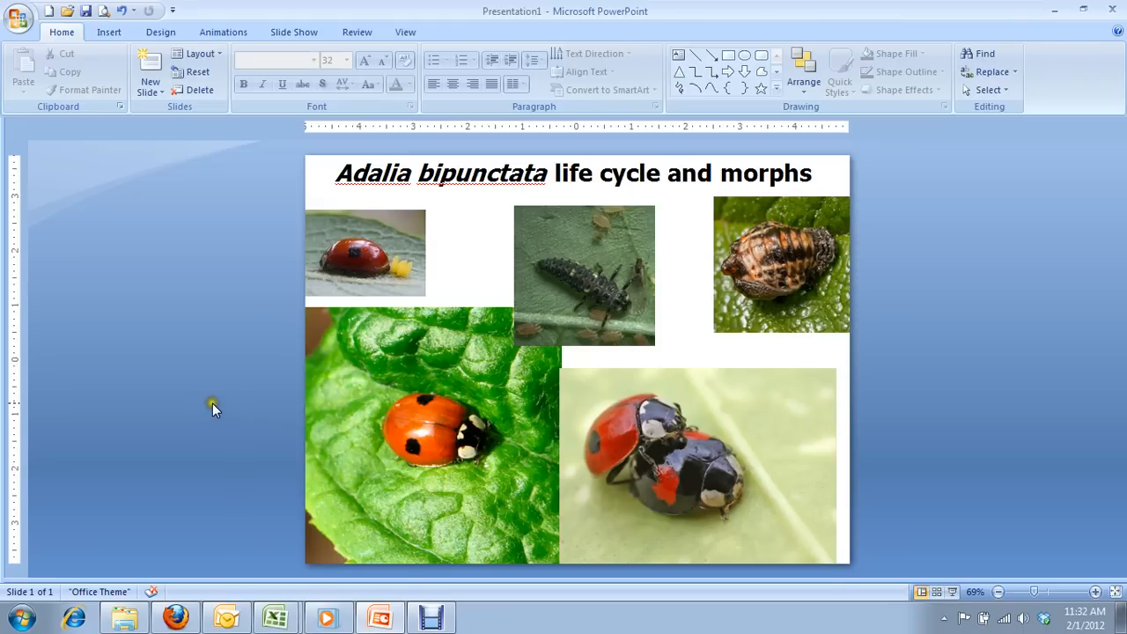
{"action": "mouse_move", "coordinate": [416, 271]}
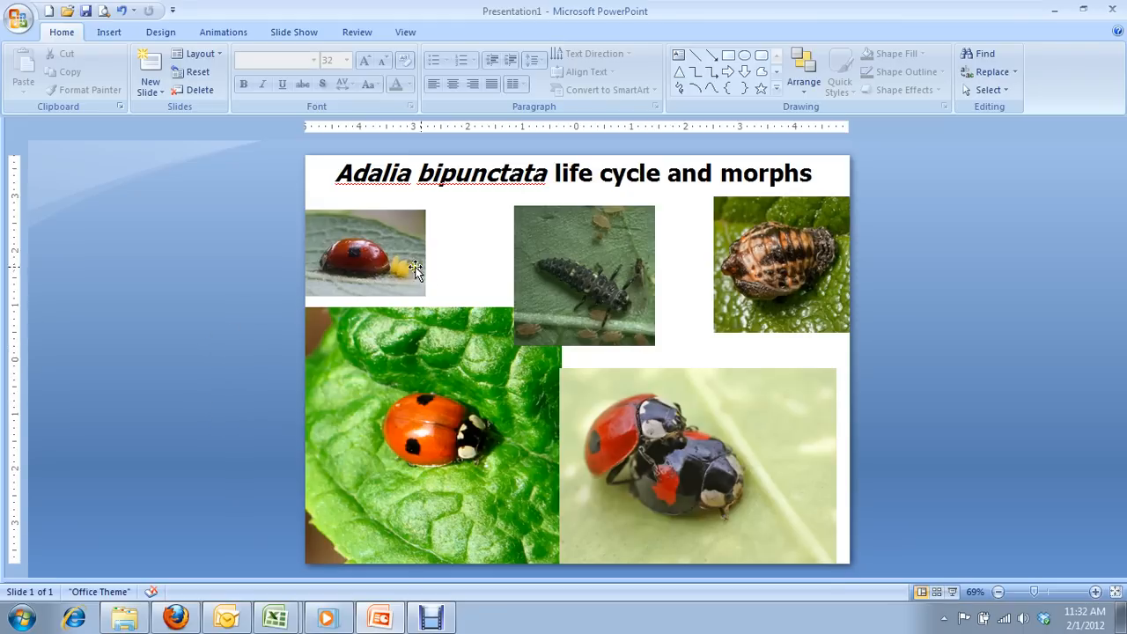
{"action": "mouse_move", "coordinate": [458, 265]}
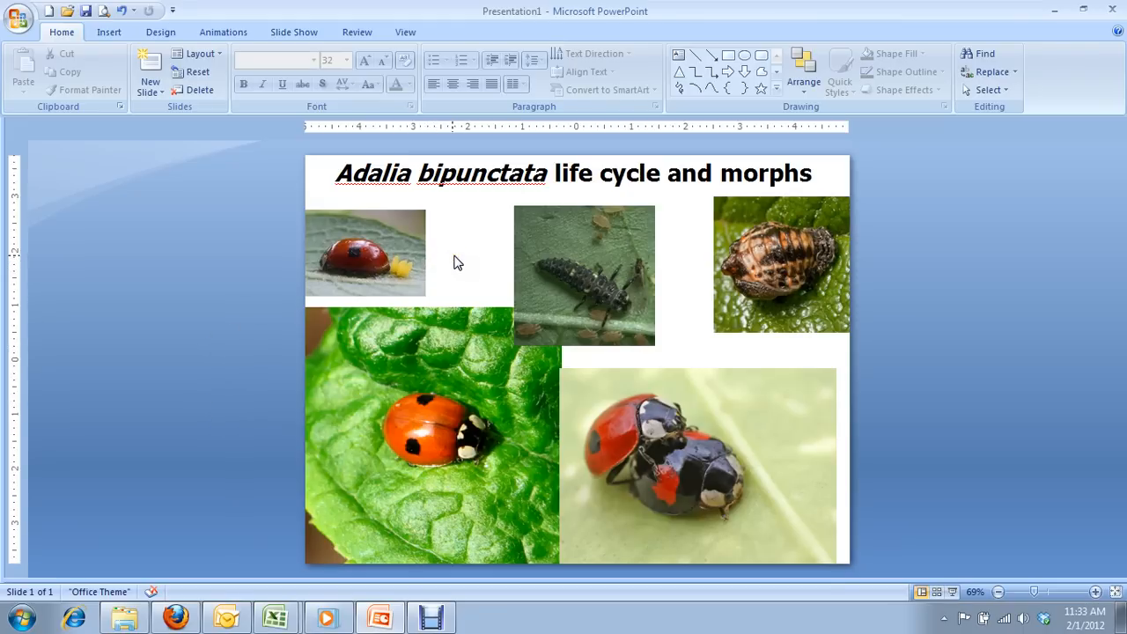
{"action": "mouse_move", "coordinate": [417, 277]}
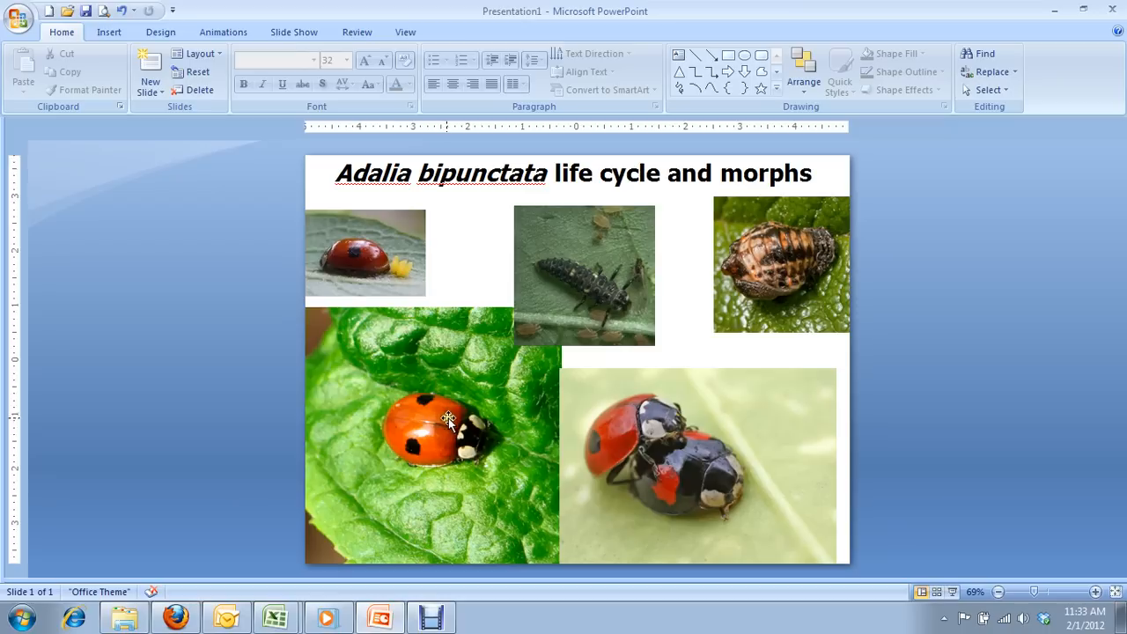
{"action": "mouse_move", "coordinate": [474, 291]}
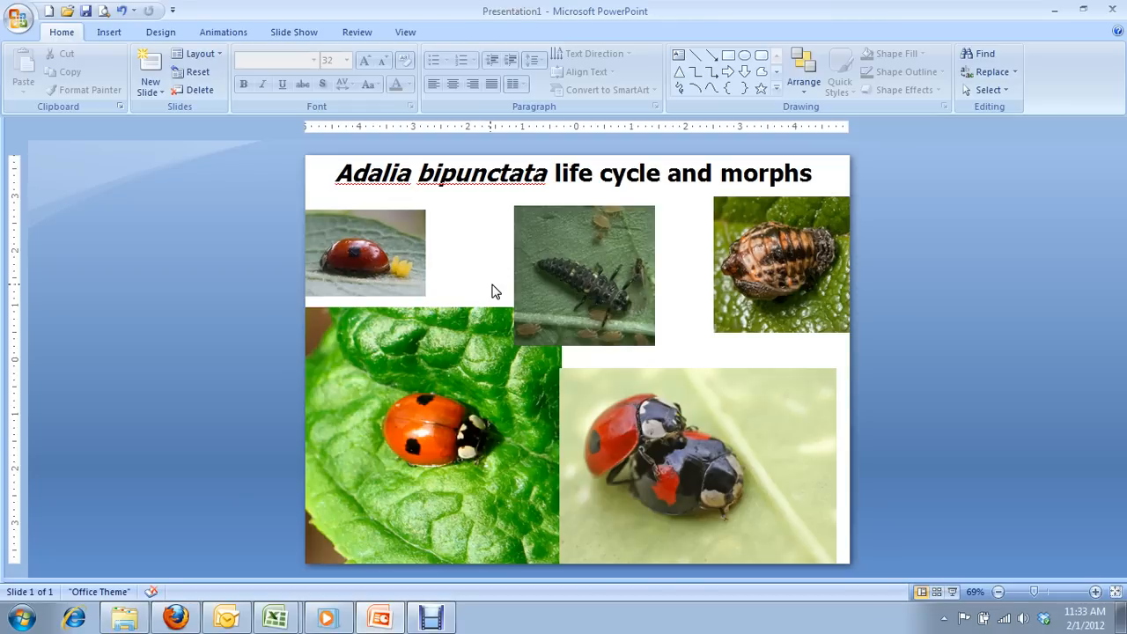
{"action": "mouse_move", "coordinate": [747, 285]}
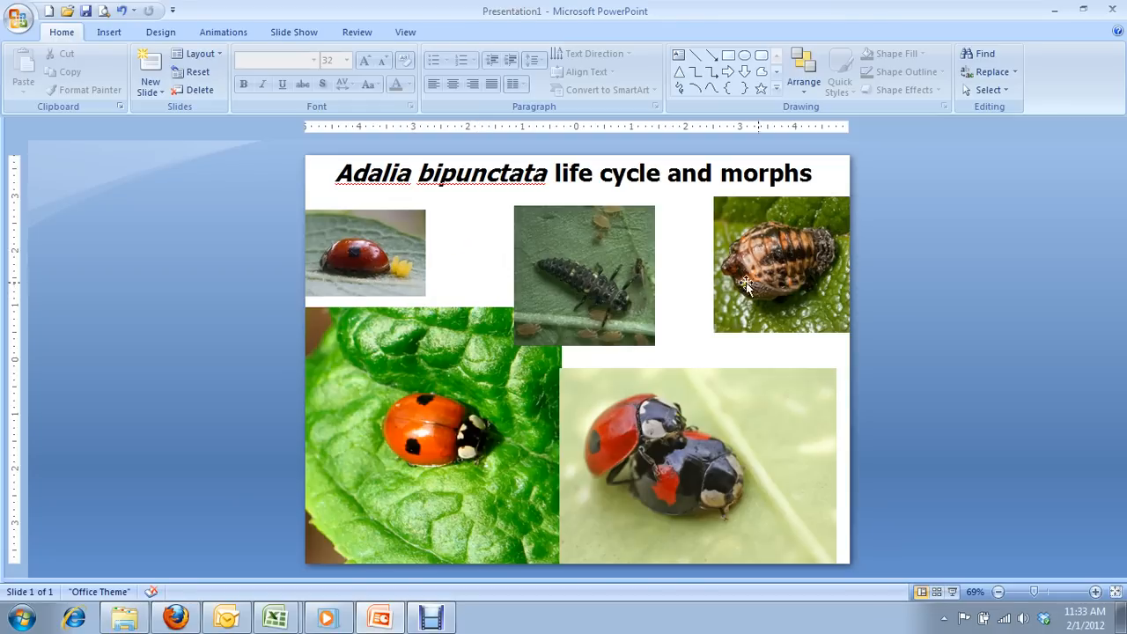
{"action": "mouse_move", "coordinate": [836, 296]}
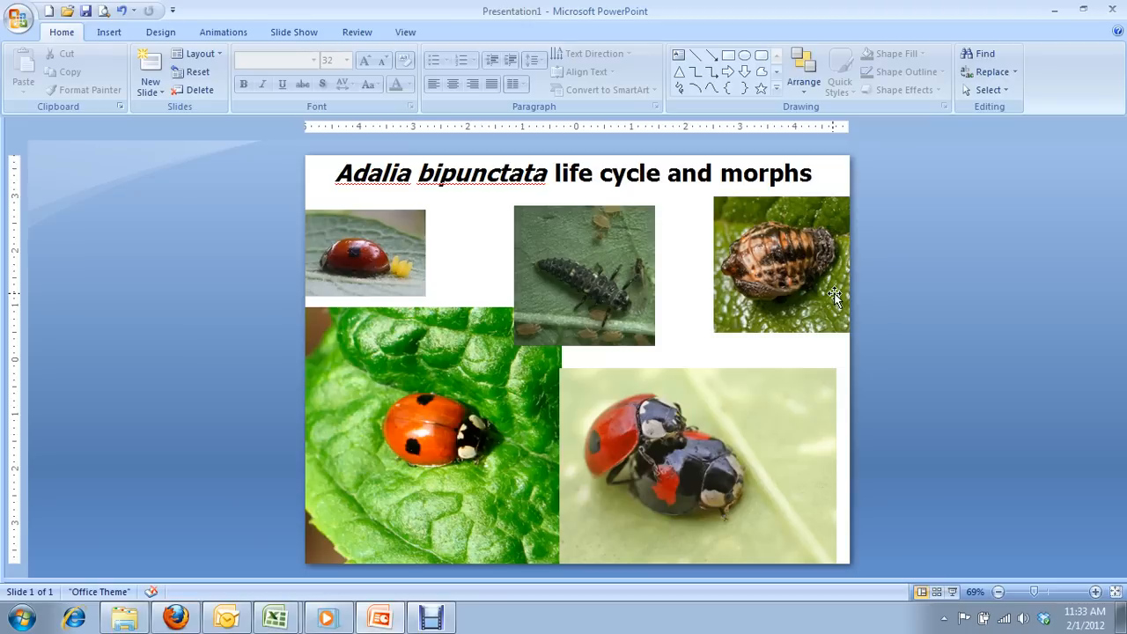
{"action": "mouse_move", "coordinate": [803, 303]}
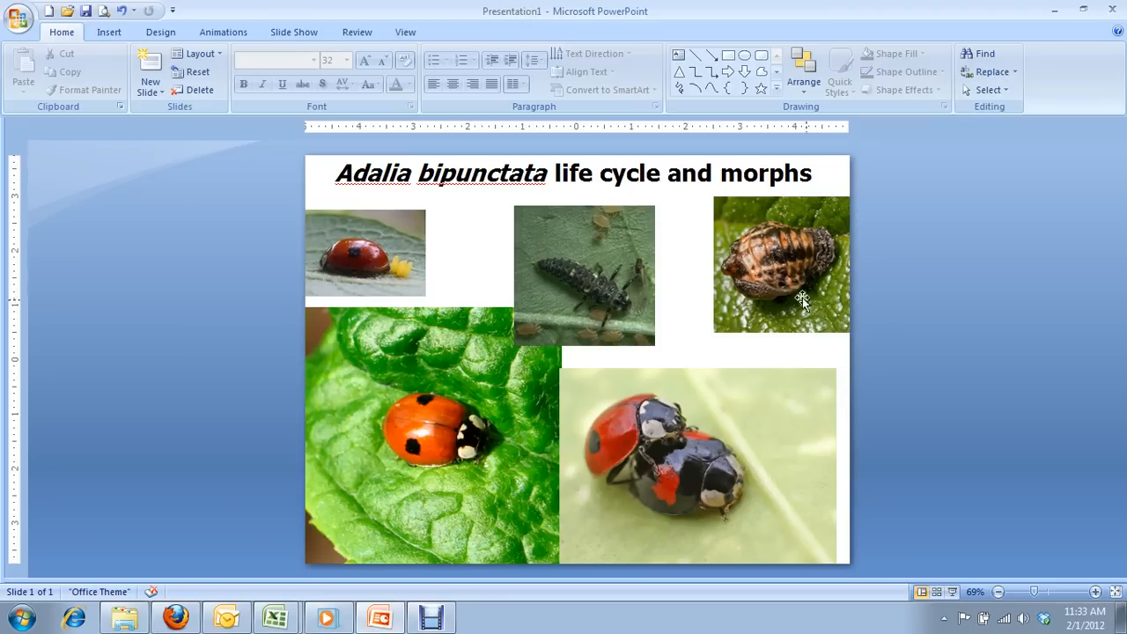
{"action": "mouse_move", "coordinate": [764, 285]}
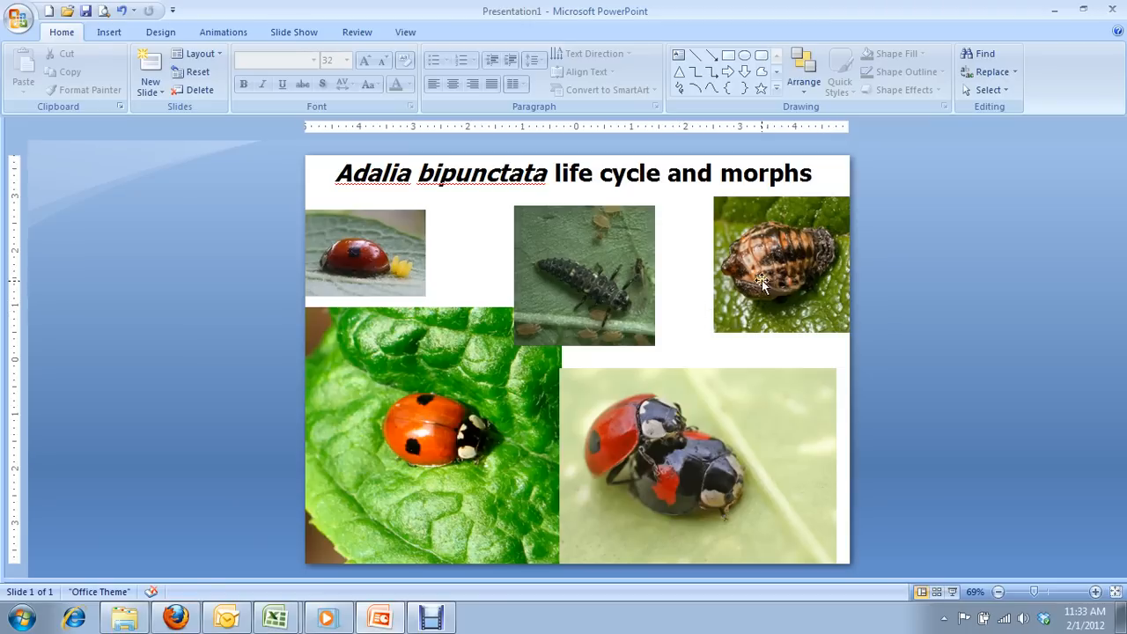
{"action": "mouse_move", "coordinate": [456, 437]}
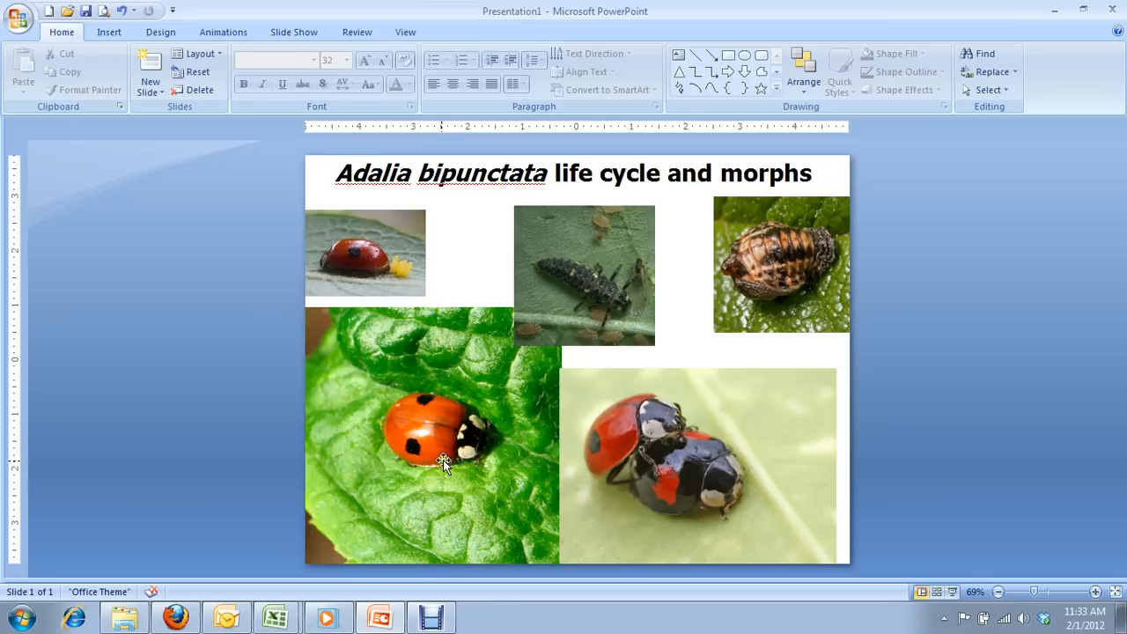
{"action": "mouse_move", "coordinate": [428, 465]}
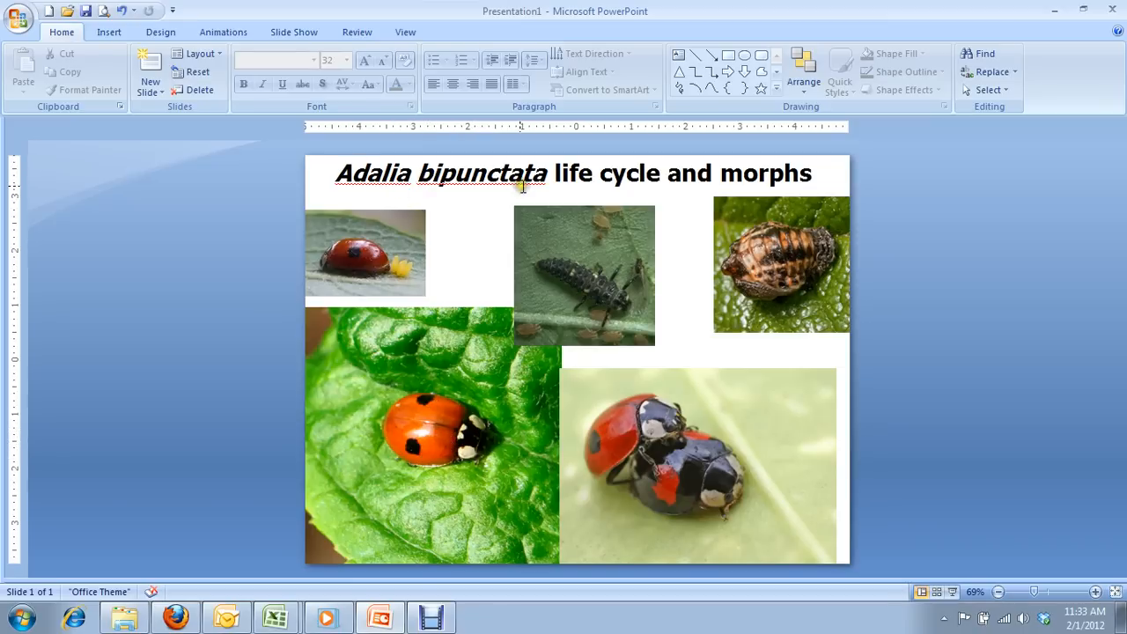
{"action": "mouse_move", "coordinate": [456, 488]}
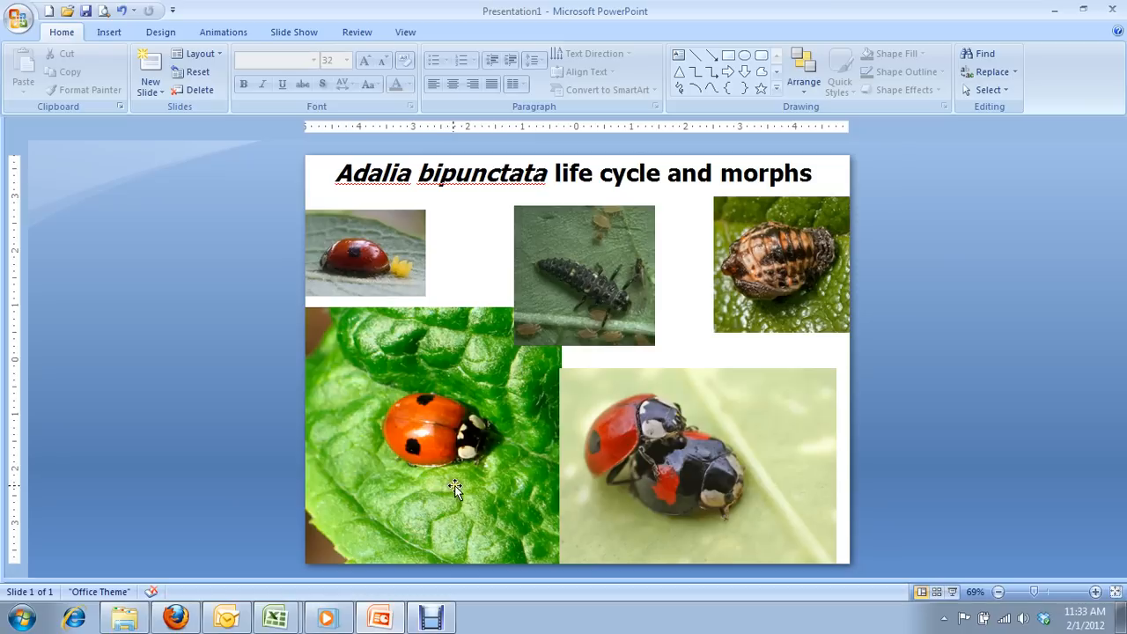
{"action": "mouse_move", "coordinate": [440, 442]}
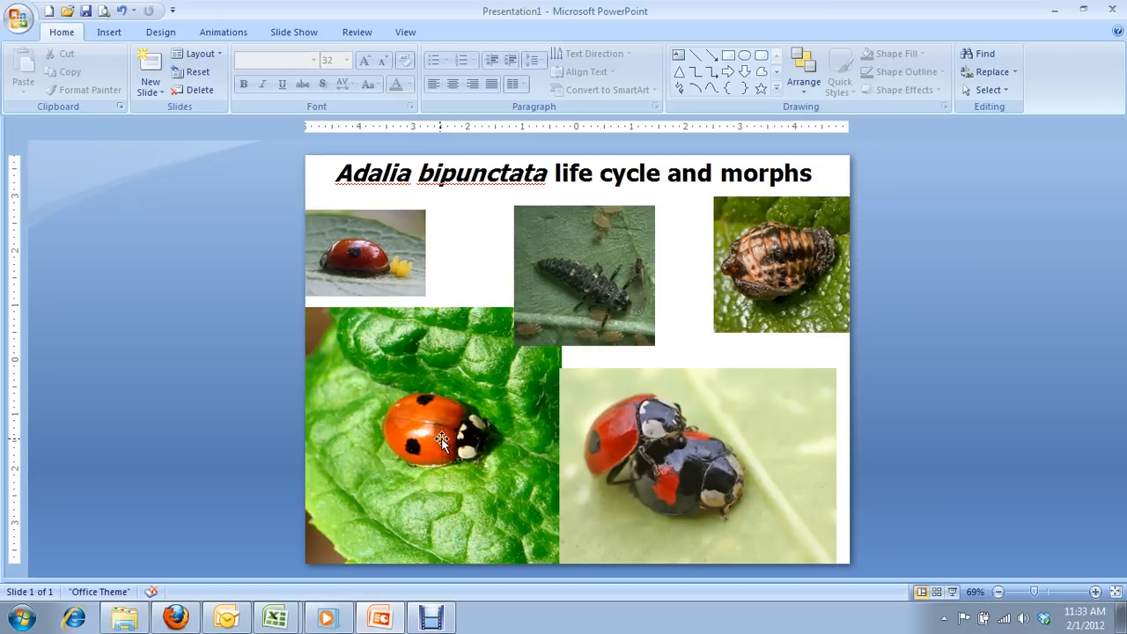
{"action": "mouse_move", "coordinate": [704, 503]}
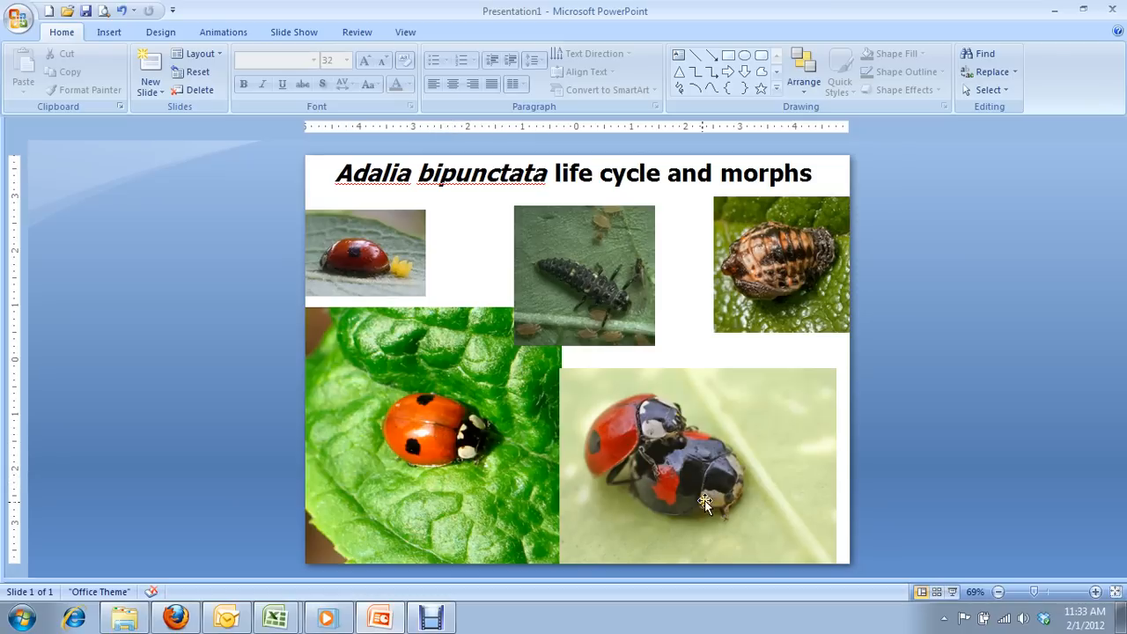
{"action": "mouse_move", "coordinate": [867, 461]}
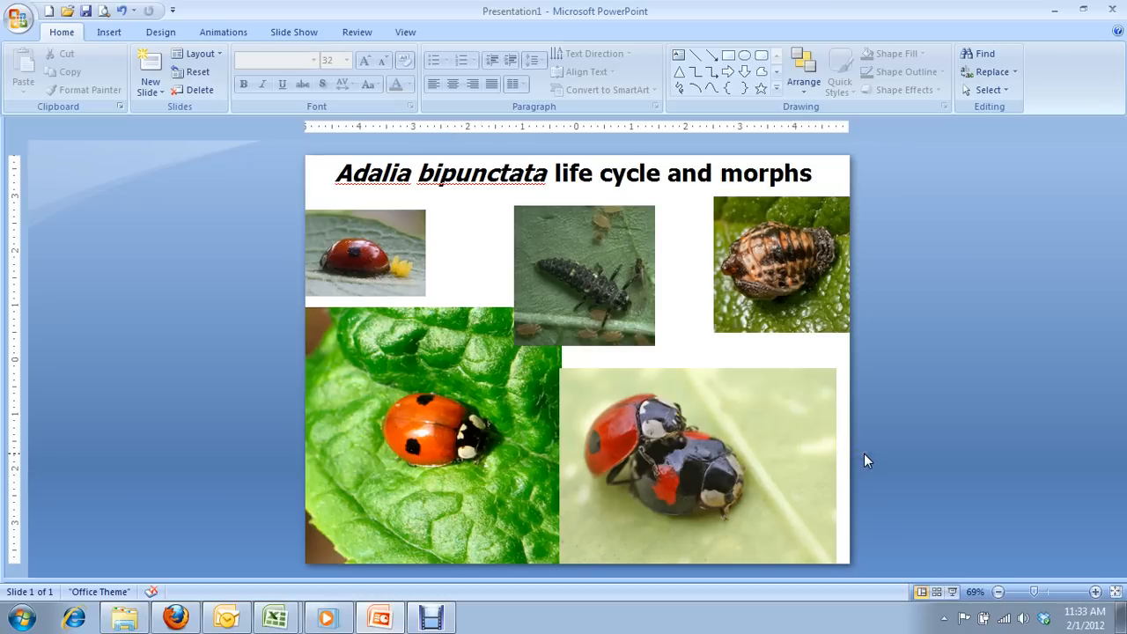
{"action": "mouse_move", "coordinate": [850, 472]}
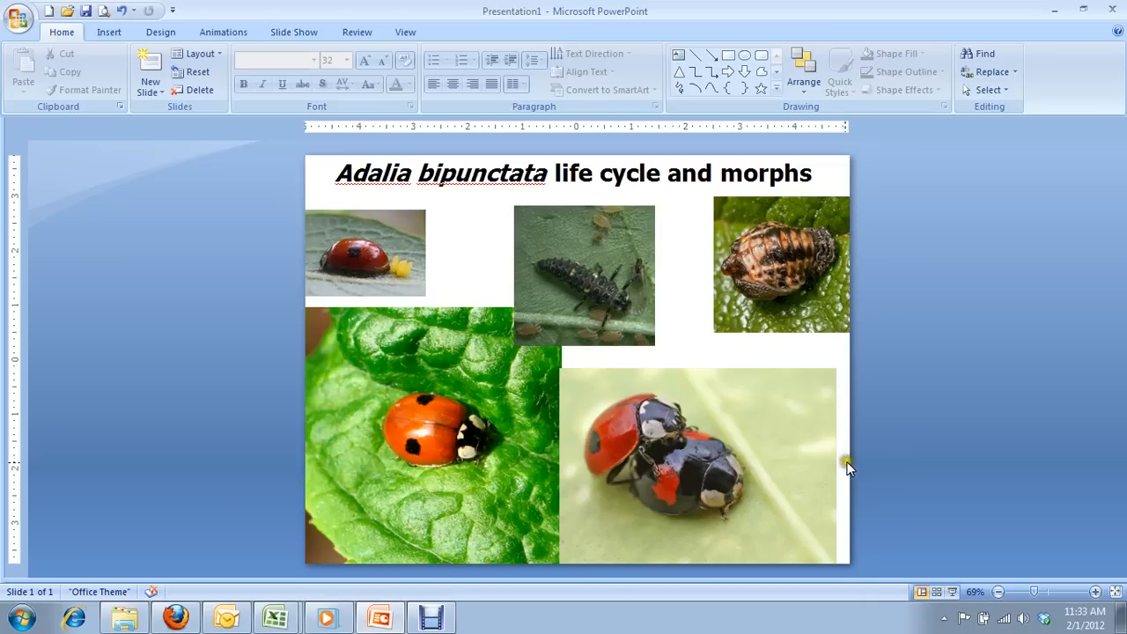
{"action": "mouse_move", "coordinate": [634, 432]}
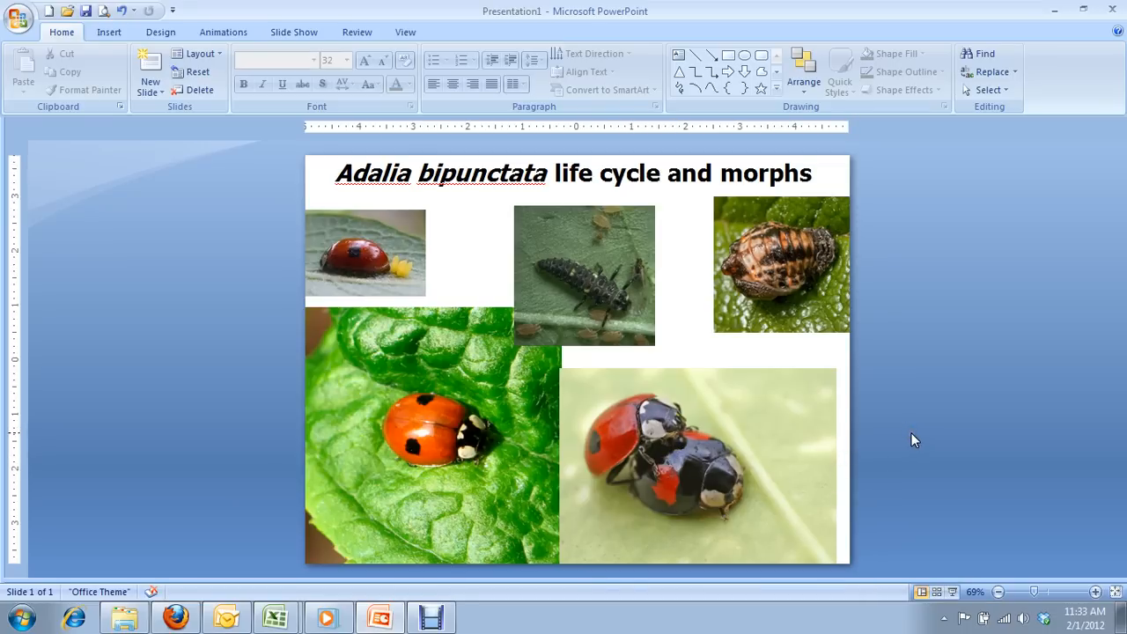
{"action": "mouse_move", "coordinate": [930, 435]}
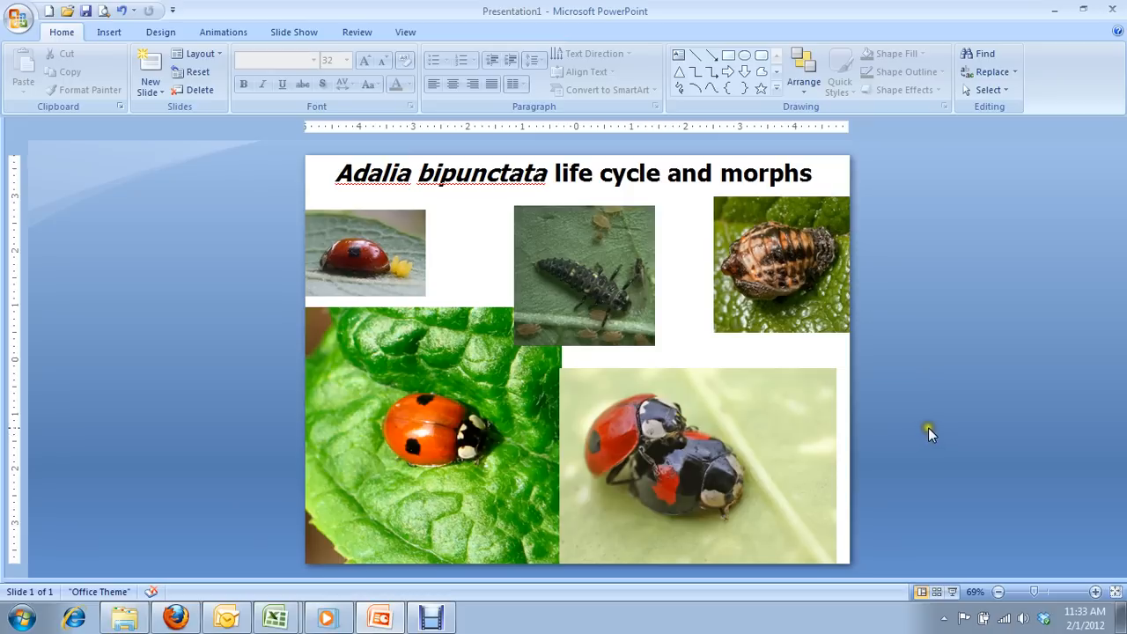
{"action": "mouse_move", "coordinate": [711, 463]}
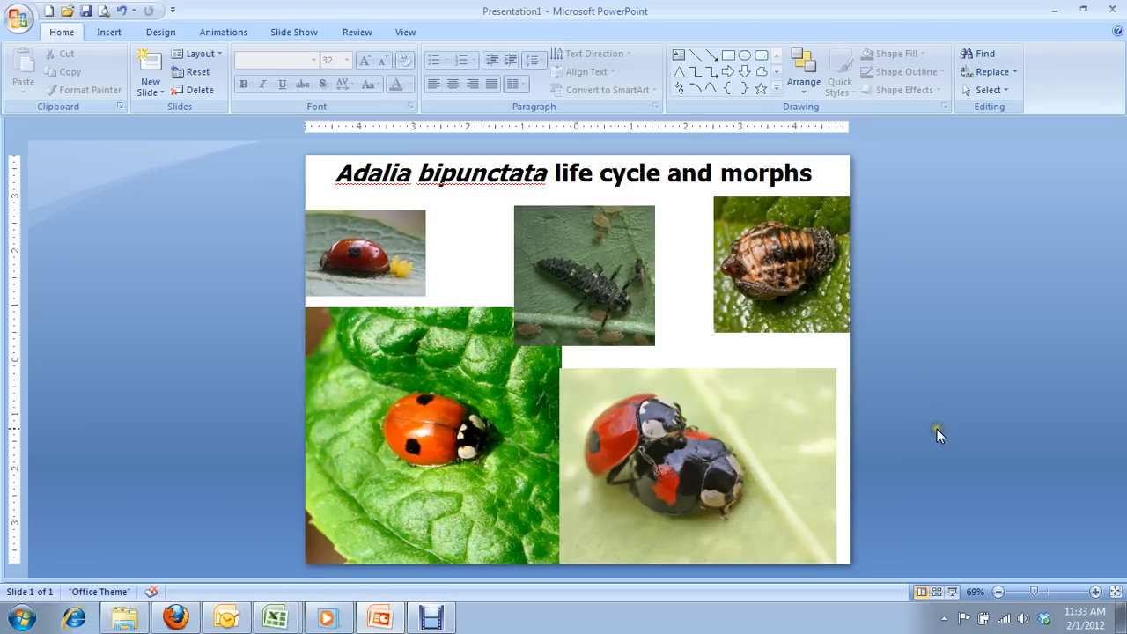
{"action": "mouse_move", "coordinate": [940, 437]}
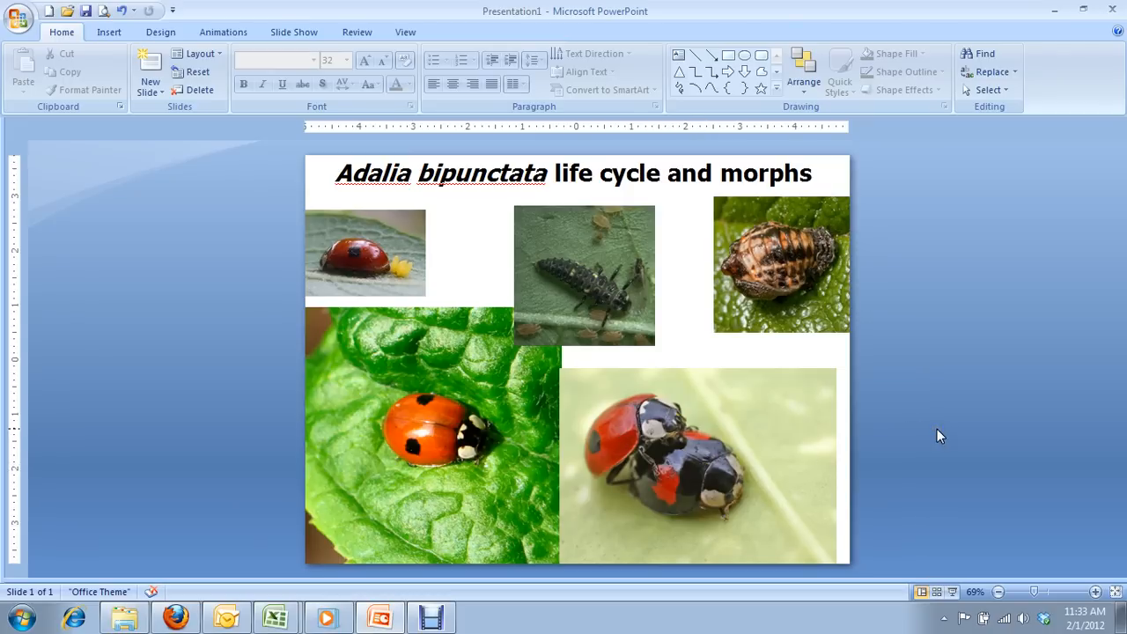
{"action": "mouse_move", "coordinate": [701, 472]}
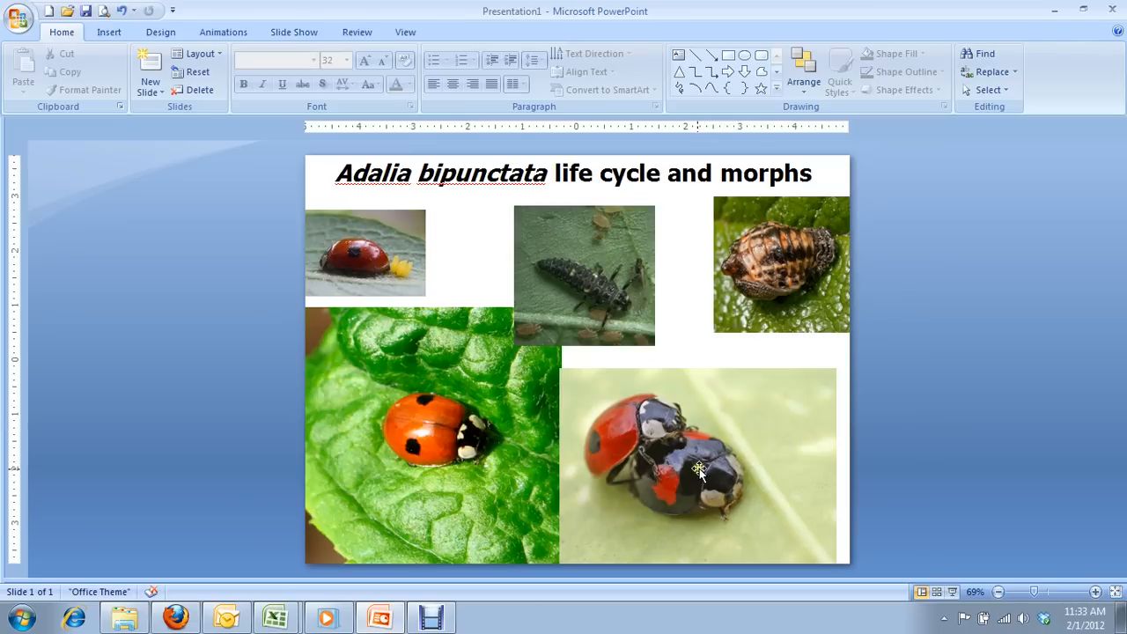
{"action": "mouse_move", "coordinate": [933, 444]}
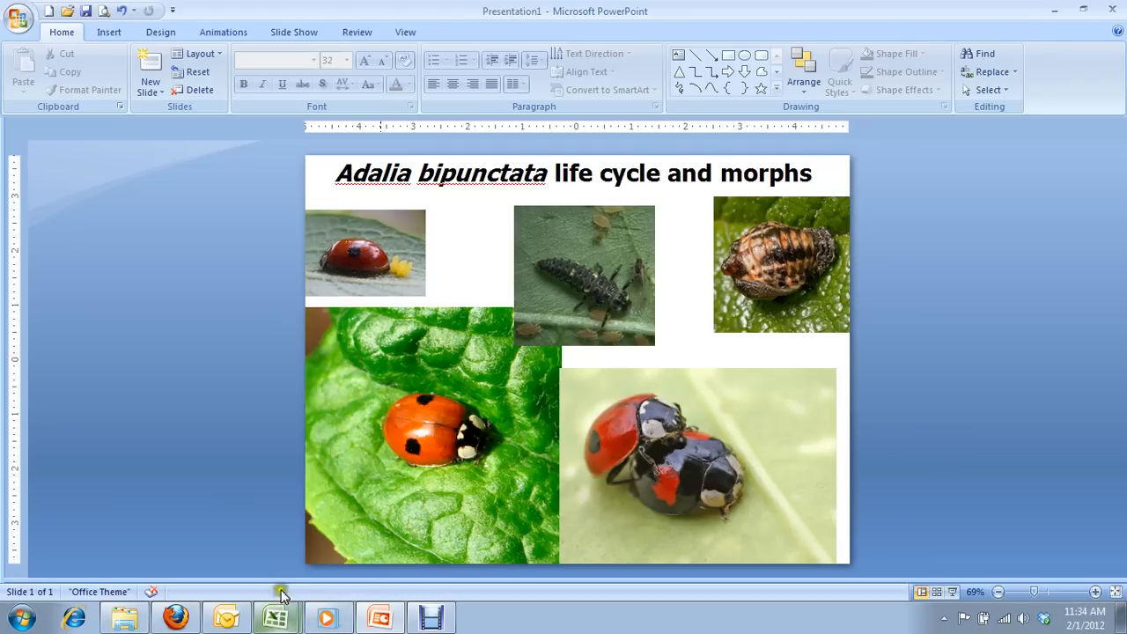
Switch to the Excel workbook of melanic morph frequencies for ten populations, 1970–2010.
{"action": "left_click", "coordinate": [276, 616]}
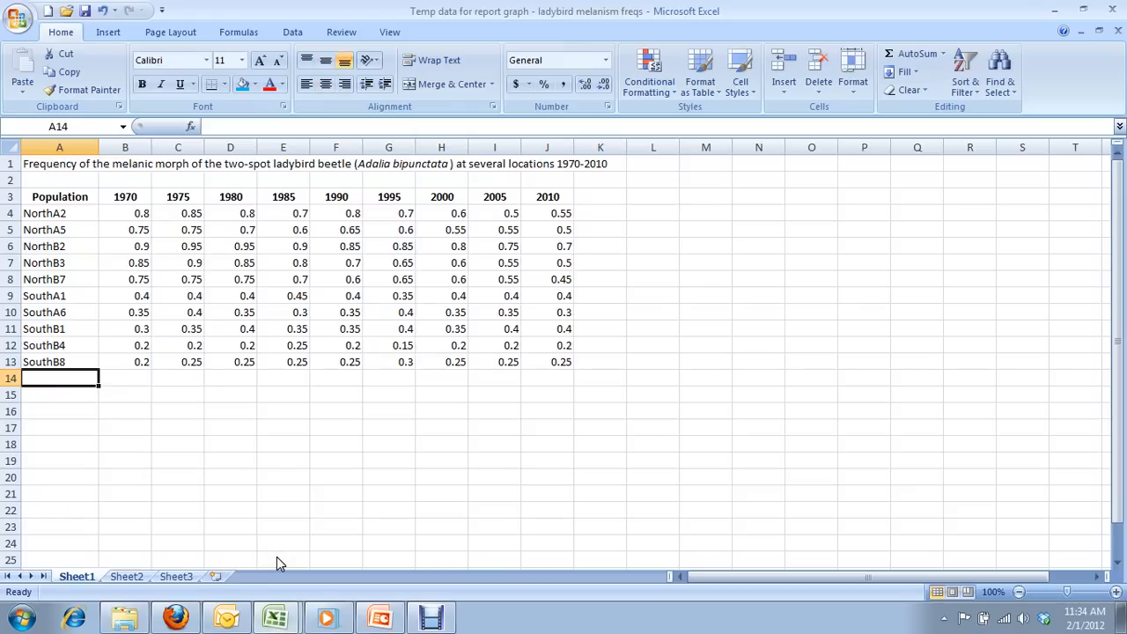
{"action": "mouse_move", "coordinate": [150, 192]}
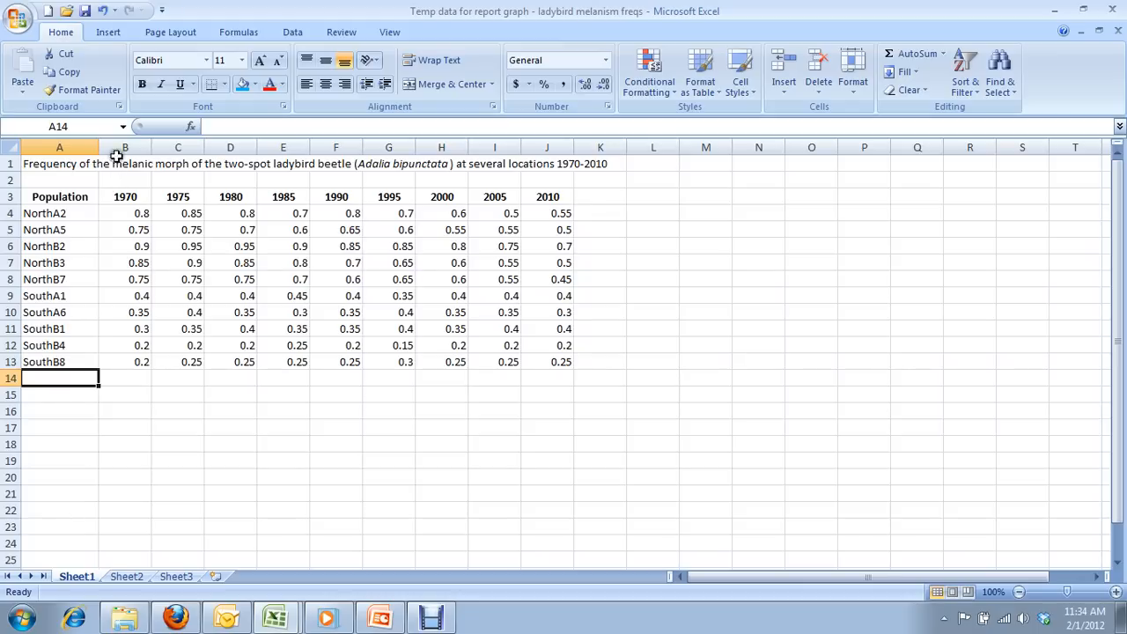
{"action": "mouse_move", "coordinate": [116, 185]}
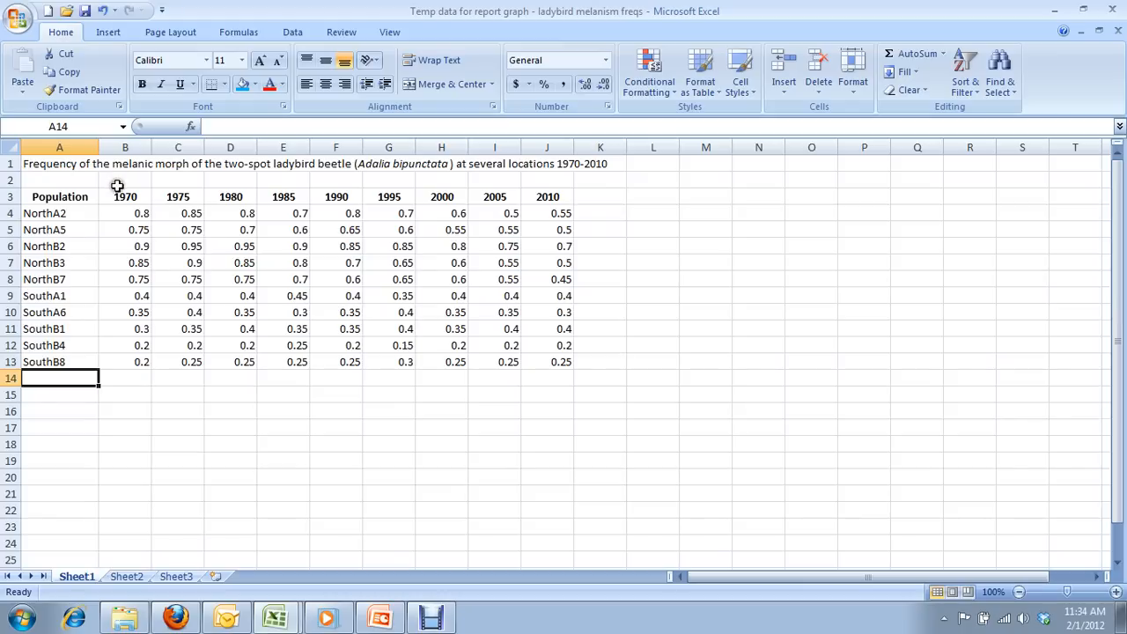
{"action": "mouse_move", "coordinate": [123, 180]}
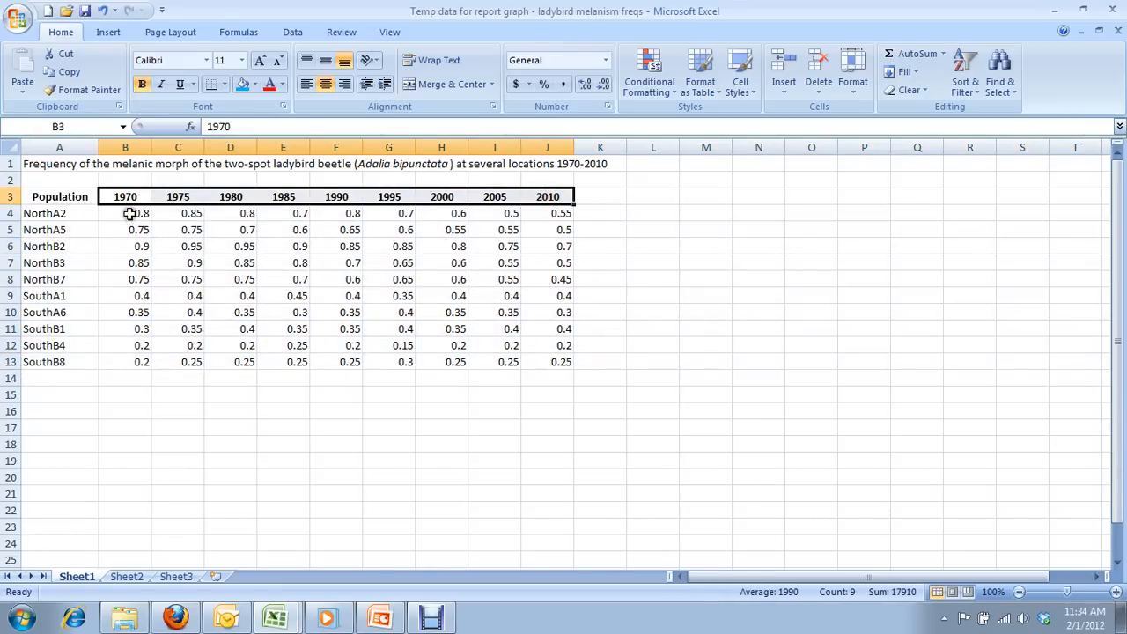
Fill the NorthA2, NorthB2, NorthB7, SouthA1 and SouthA6 rows with yellow.
{"action": "left_click", "coordinate": [125, 213]}
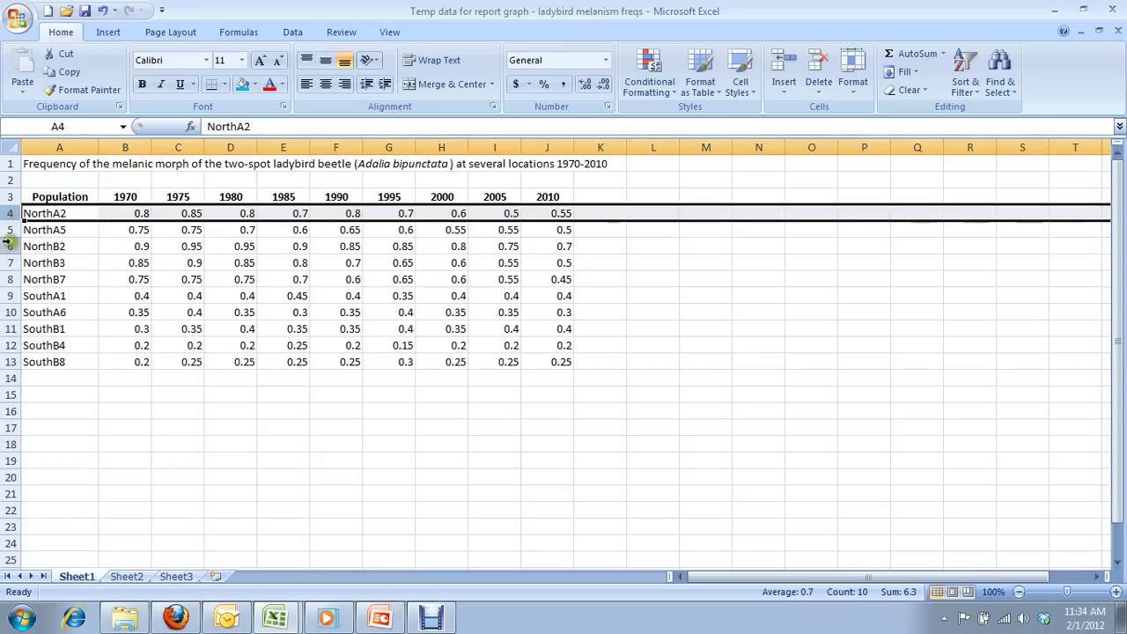
{"action": "left_click", "coordinate": [59, 247]}
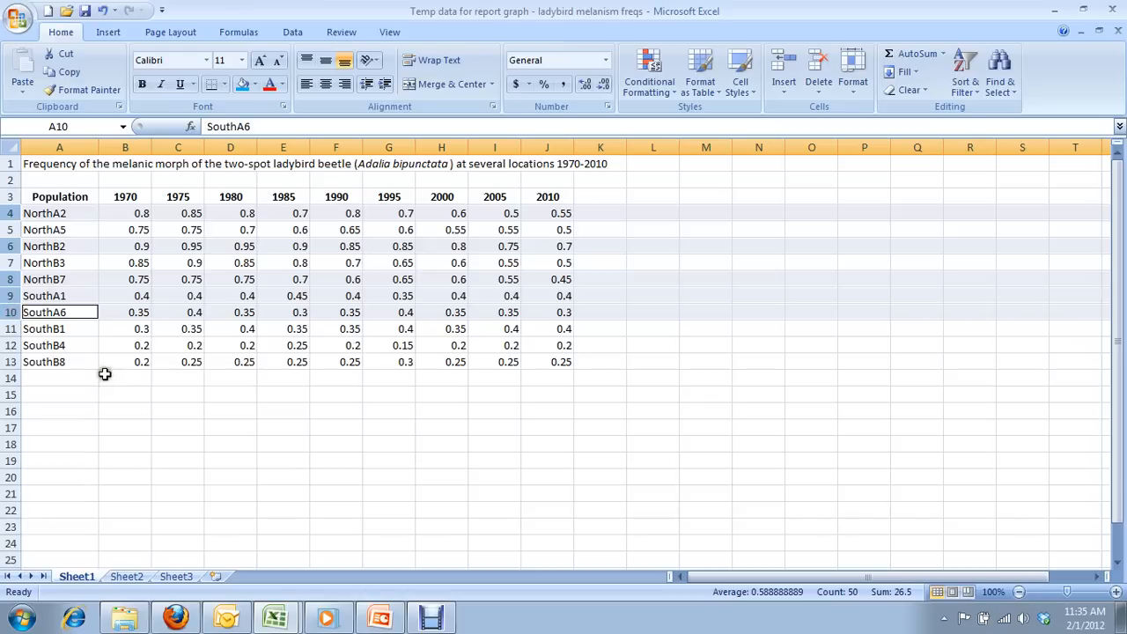
{"action": "mouse_move", "coordinate": [243, 85]}
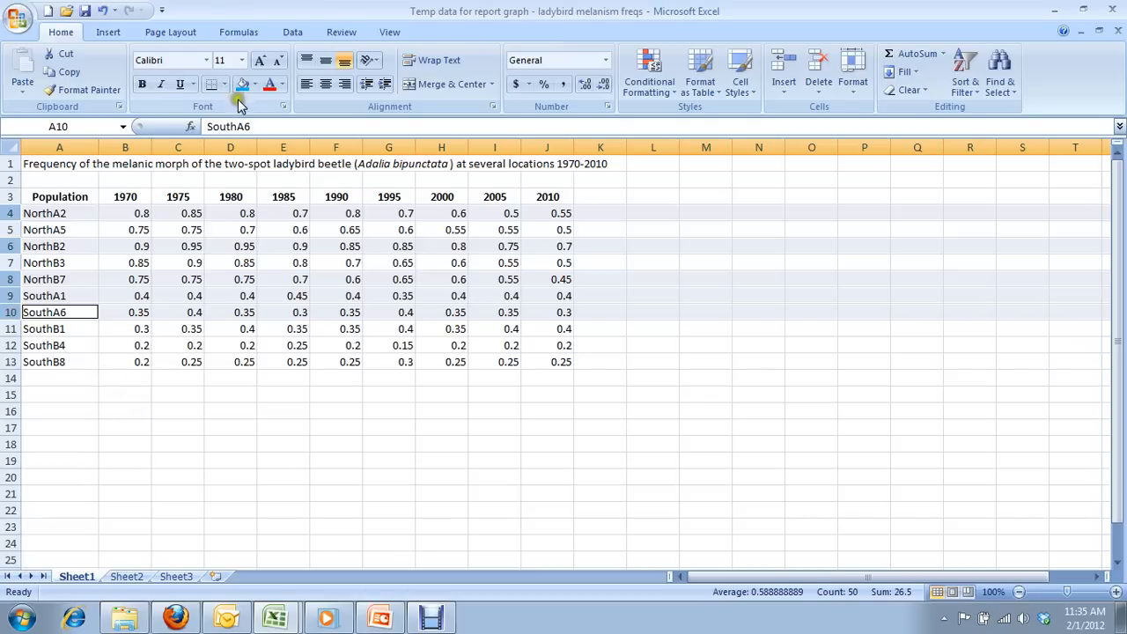
{"action": "mouse_move", "coordinate": [242, 85]}
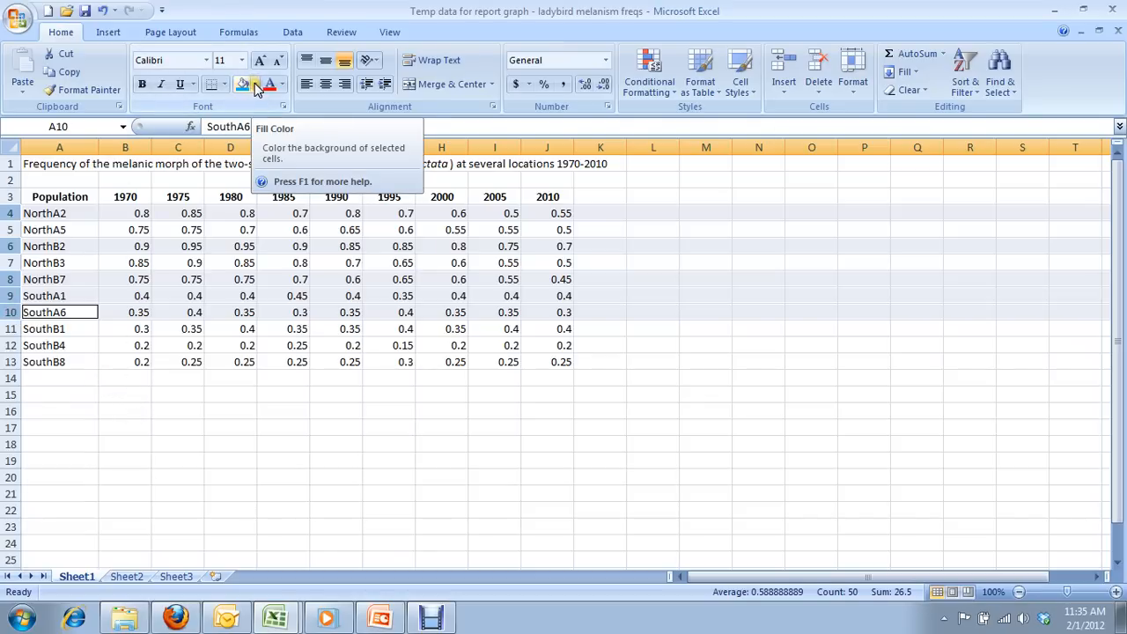
{"action": "left_click", "coordinate": [254, 85]}
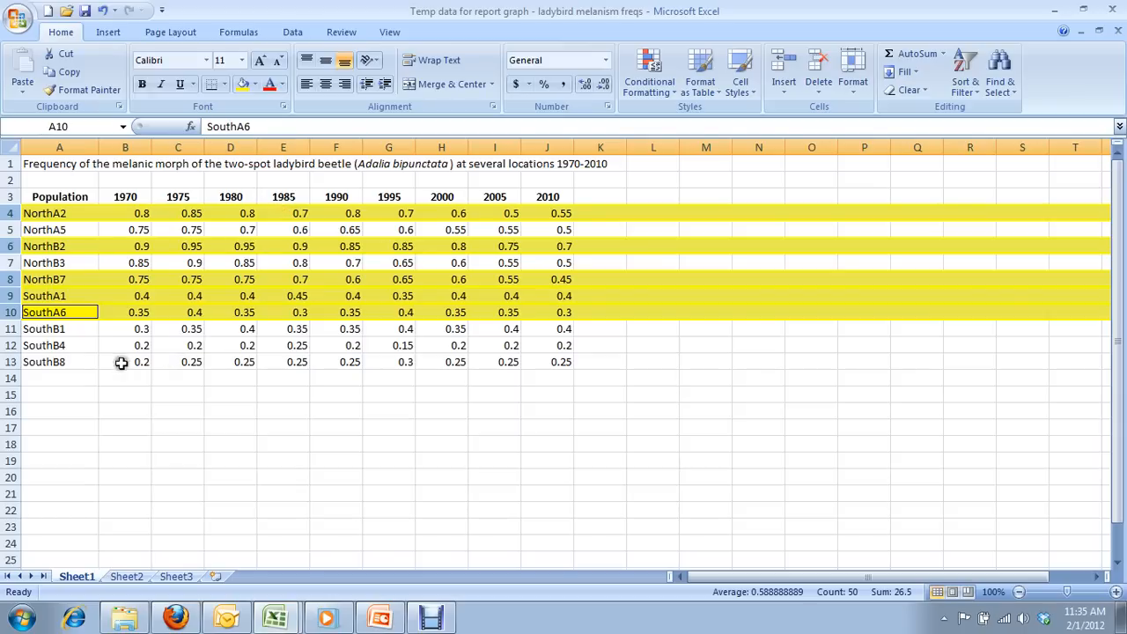
{"action": "left_click", "coordinate": [60, 377]}
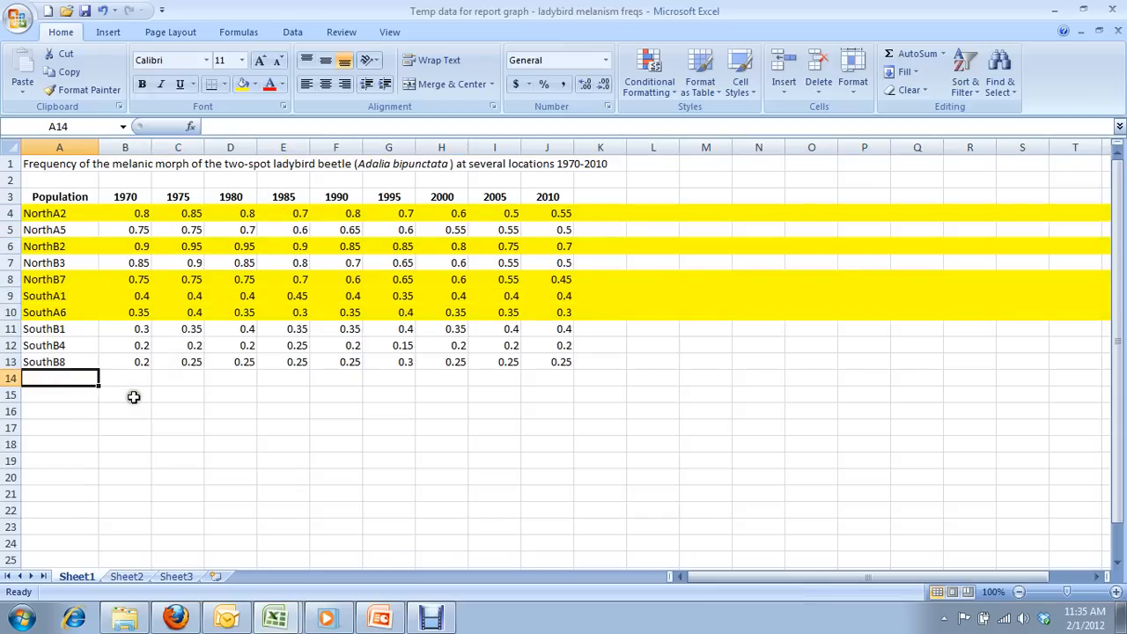
{"action": "mouse_move", "coordinate": [130, 422]}
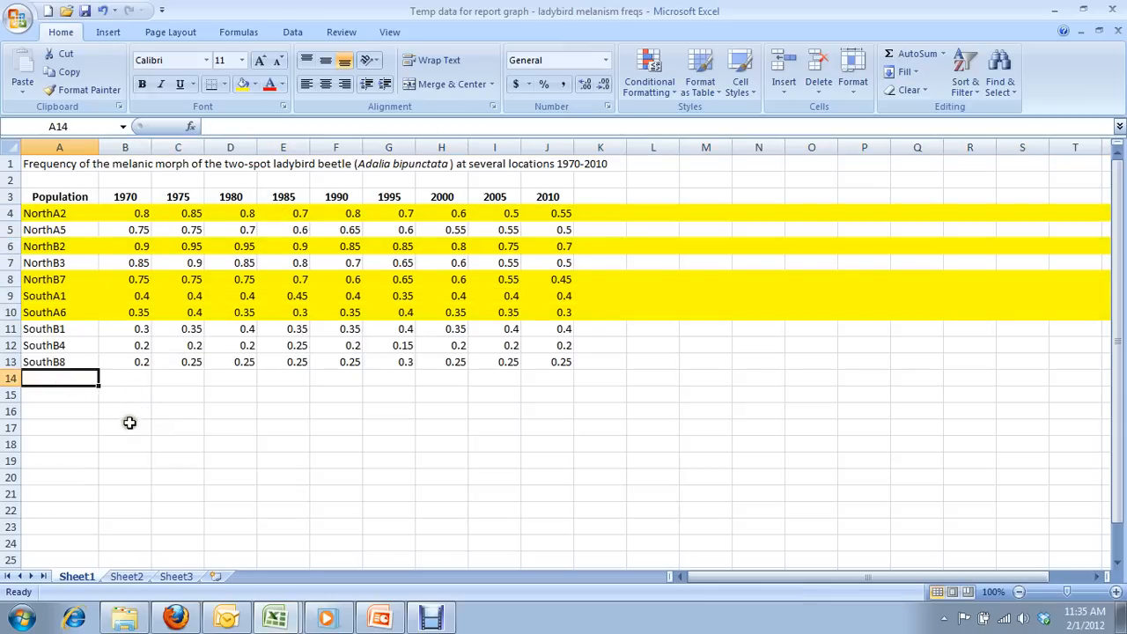
{"action": "mouse_move", "coordinate": [134, 435]}
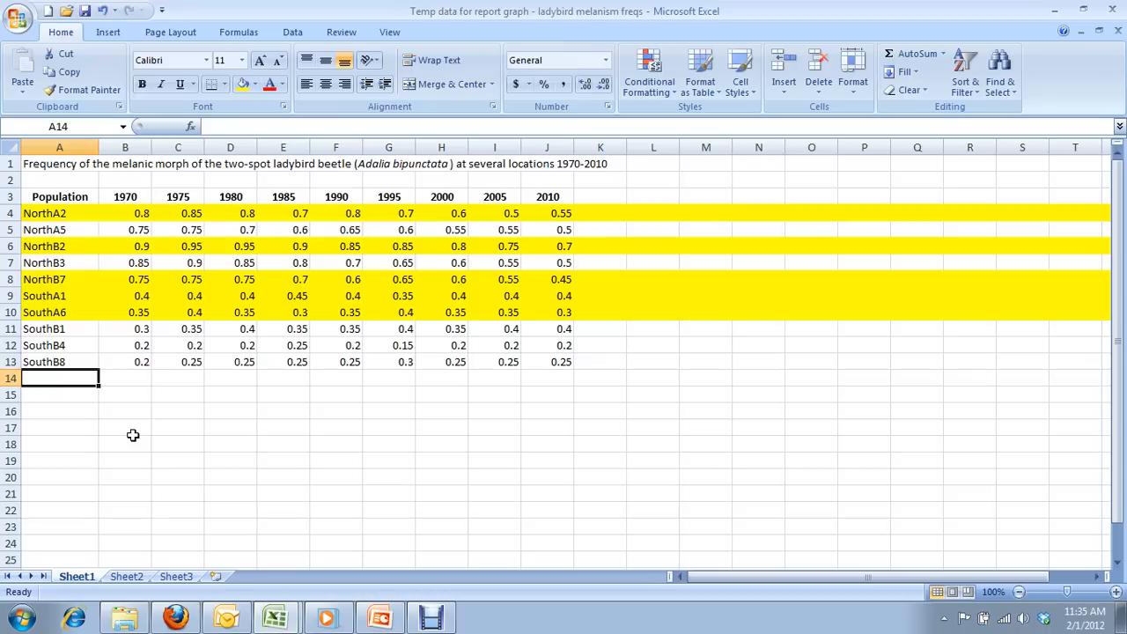
Add an 'average' row with =AVERAGE(B4:B13) for 1970 and label the next row 'standard deviation'.
{"action": "type", "text": "average"}
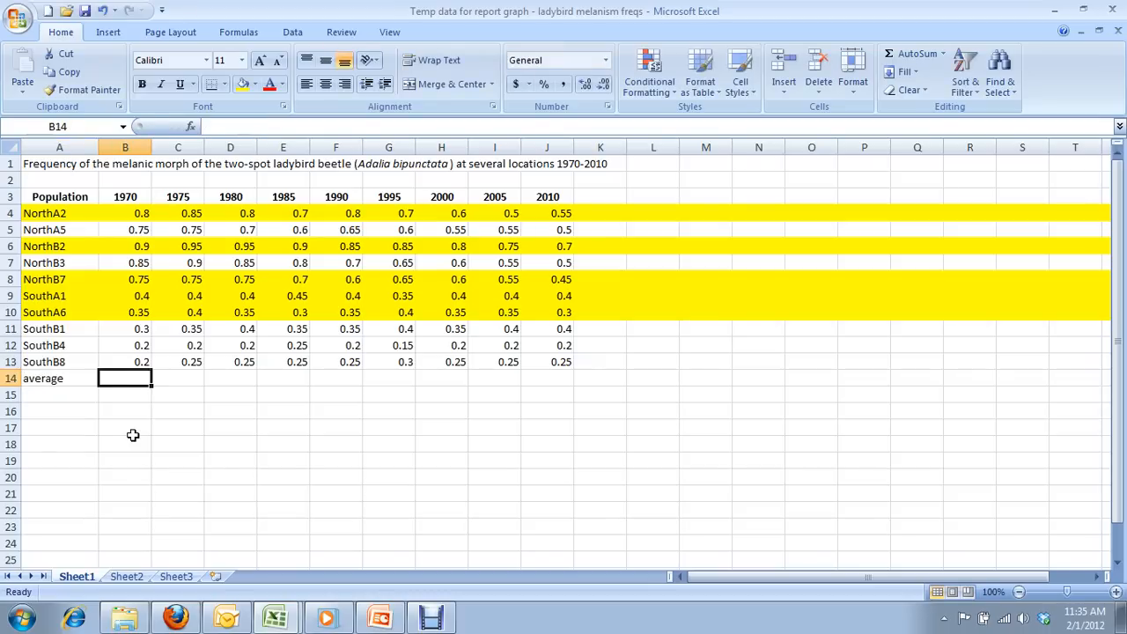
{"action": "type", "text": "=average("}
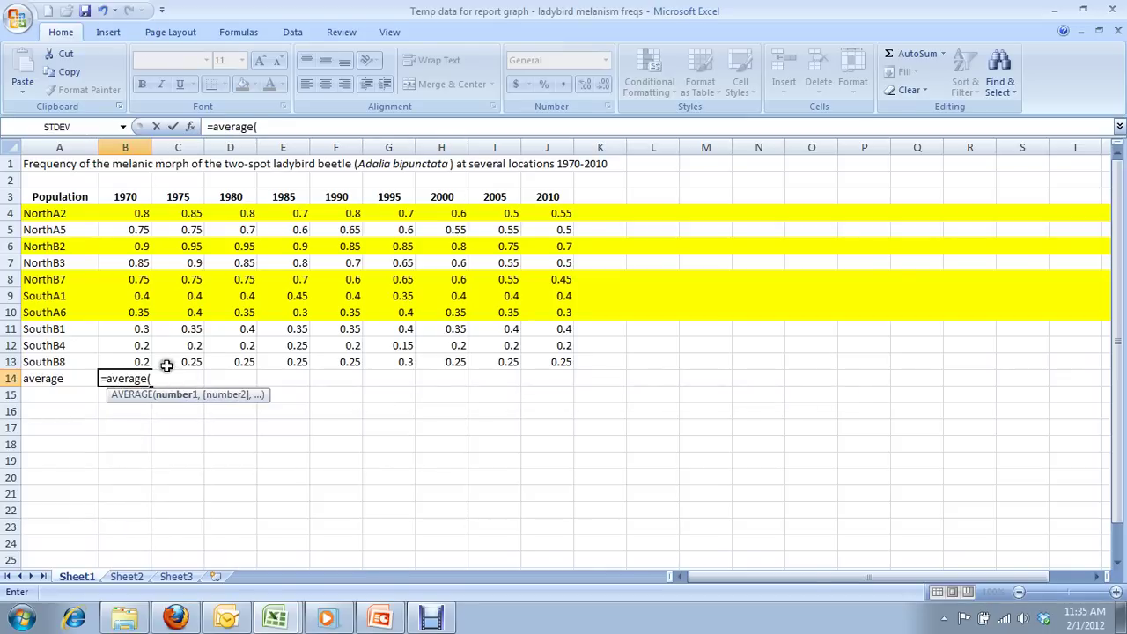
{"action": "left_click_drag", "start_coordinate": [125, 278], "coordinate": [125, 363]}
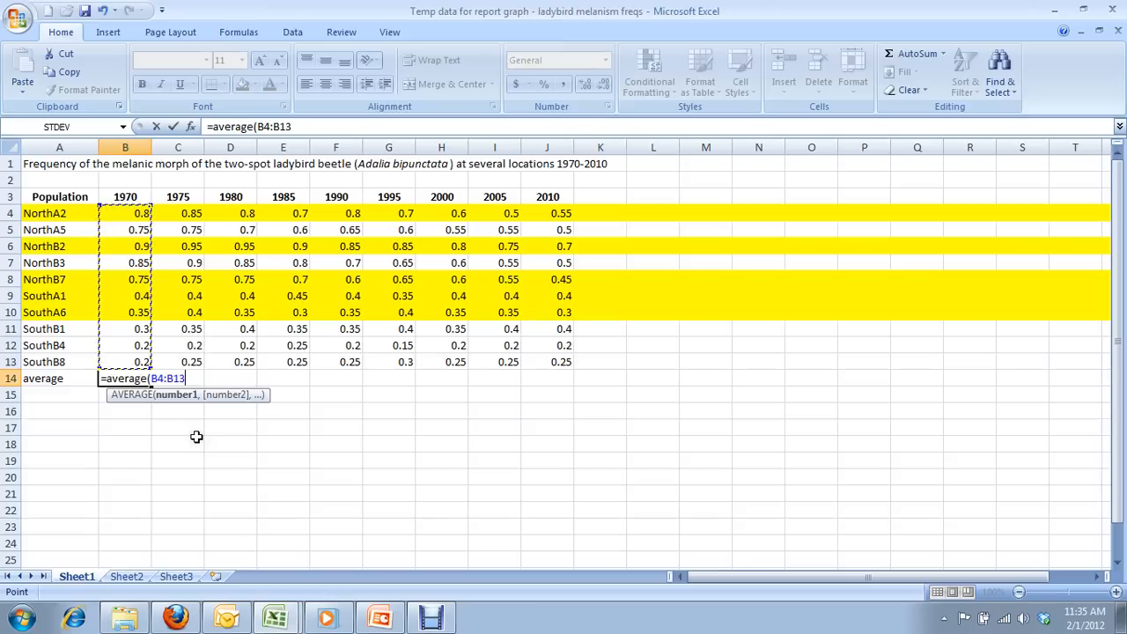
{"action": "key", "text": "Enter"}
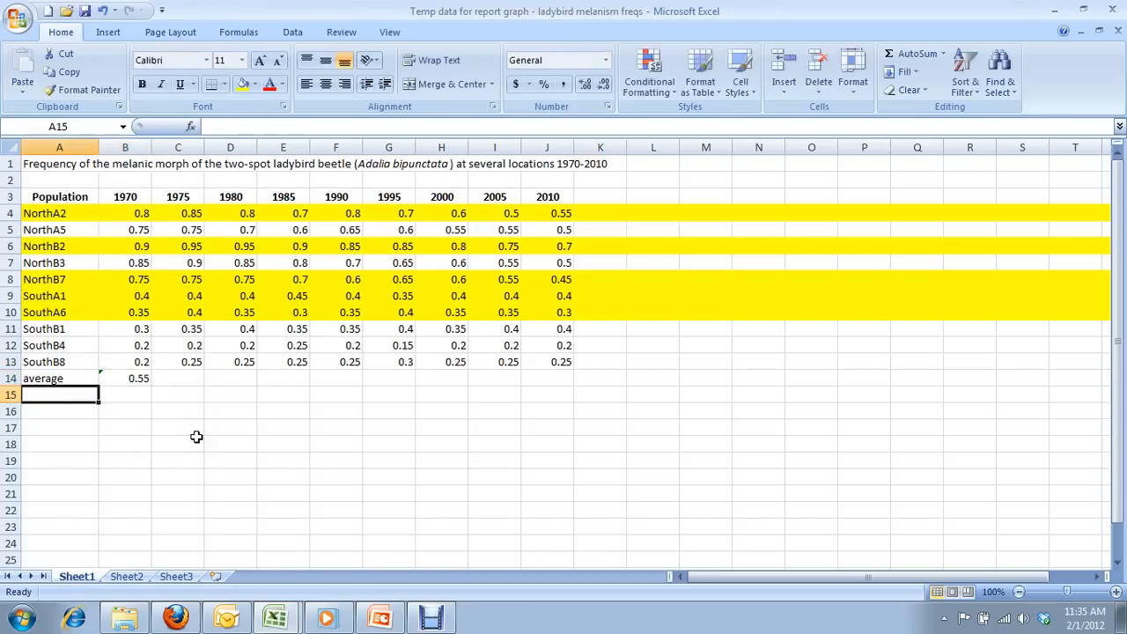
{"action": "type", "text": "standard deviation"}
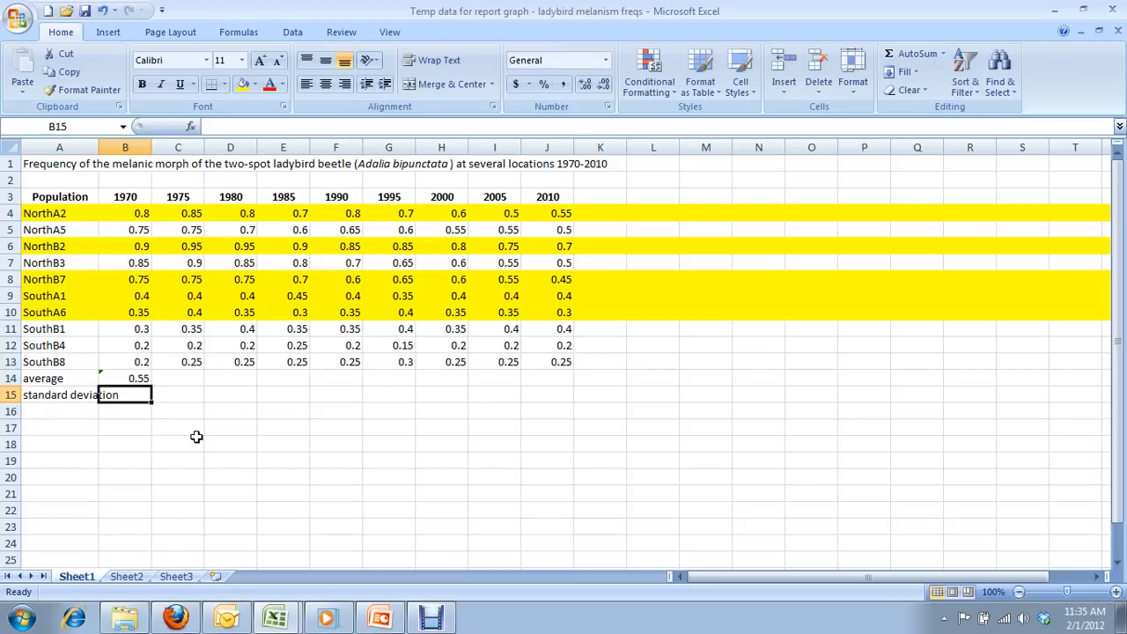
Compute the 1970 standard deviation with =STDEV(B4:B13), giving 0.283823.
{"action": "type", "text": "="}
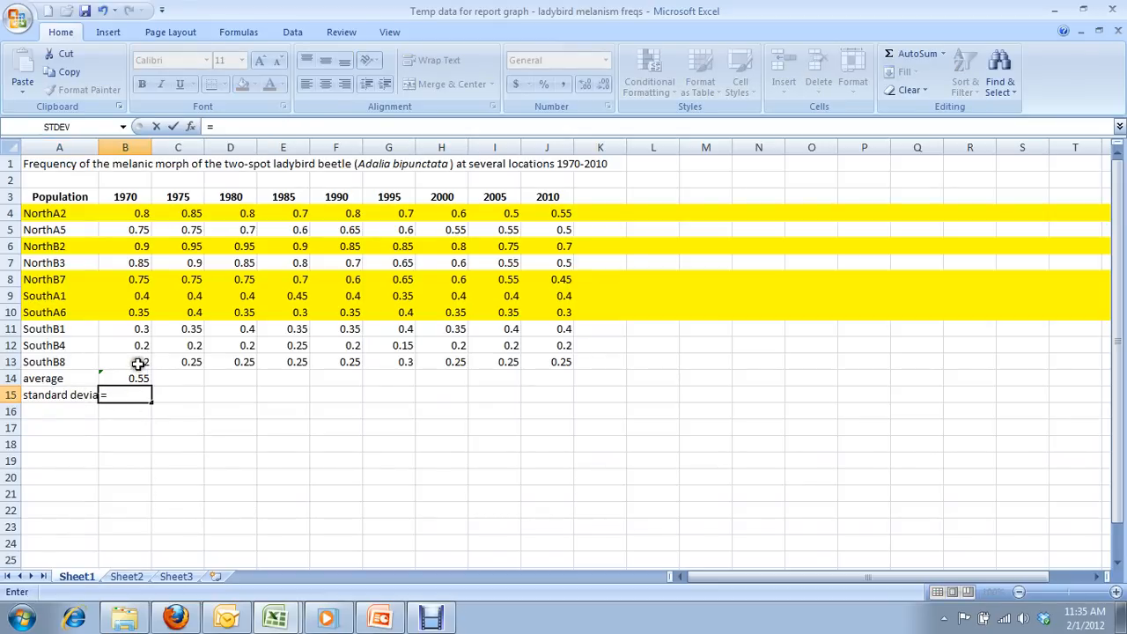
{"action": "left_click_drag", "start_coordinate": [140, 213], "coordinate": [141, 362]}
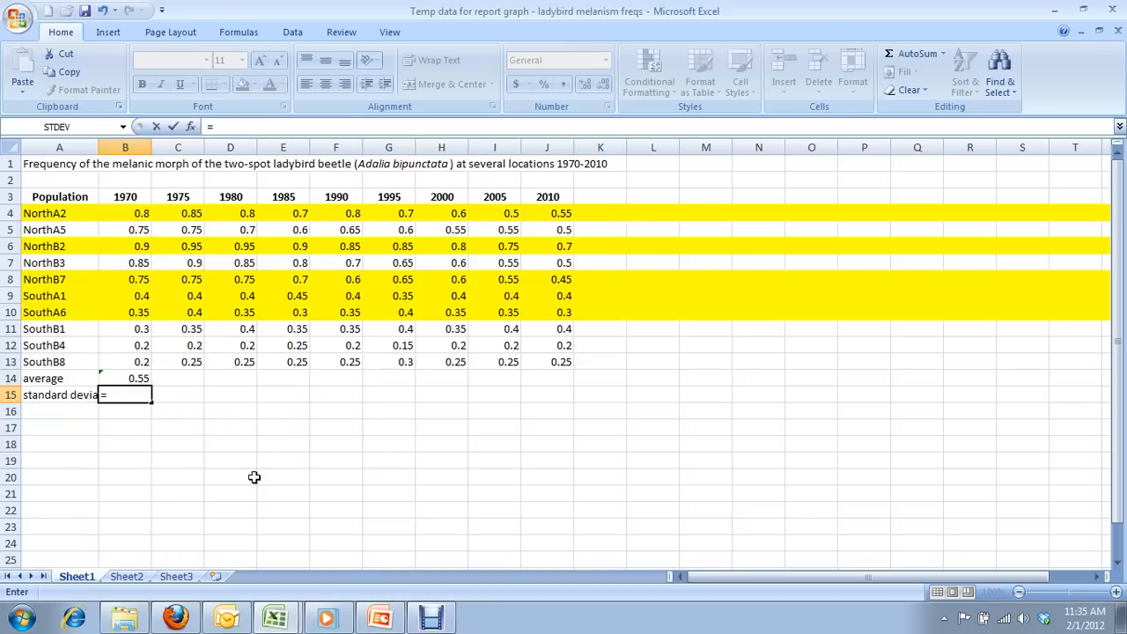
{"action": "type", "text": "=stdev("}
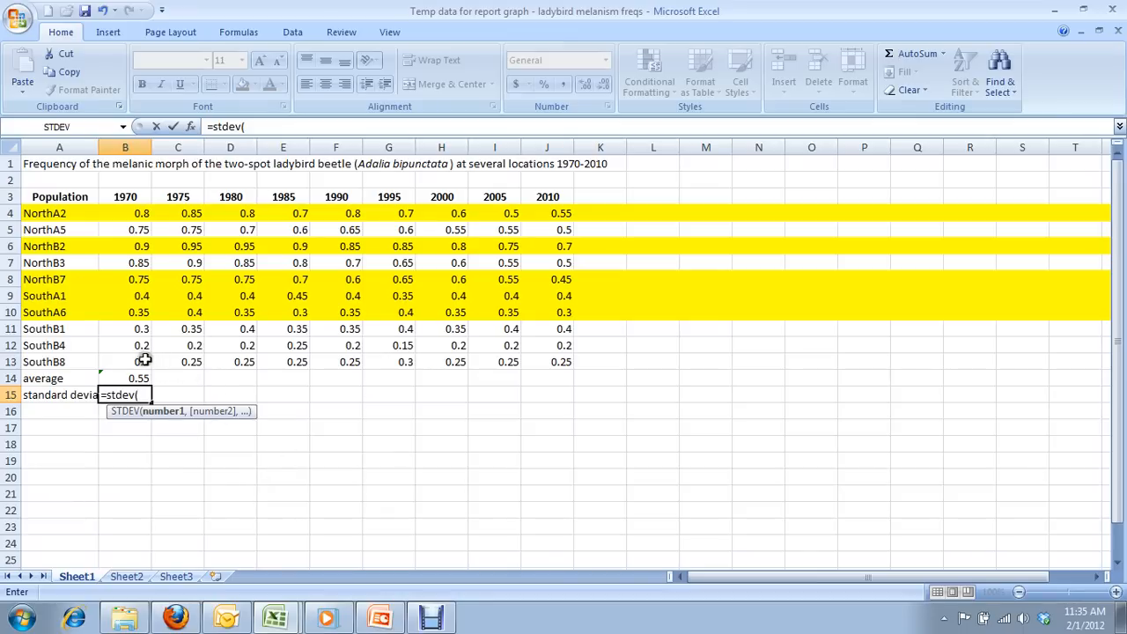
{"action": "left_click_drag", "start_coordinate": [141, 213], "coordinate": [141, 363]}
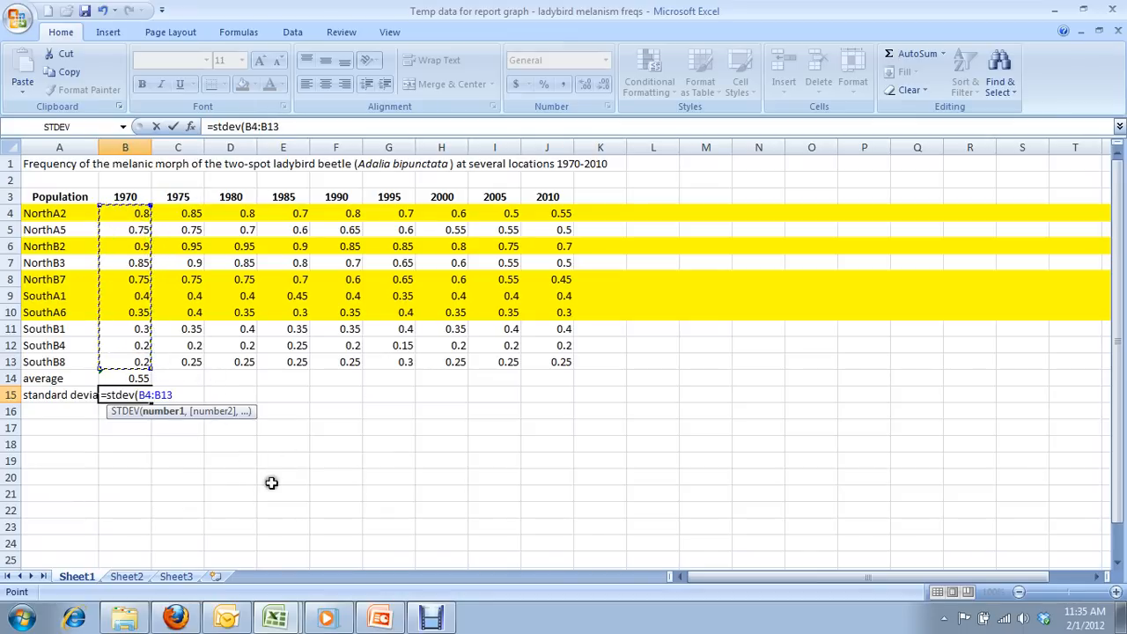
{"action": "key", "text": "Enter"}
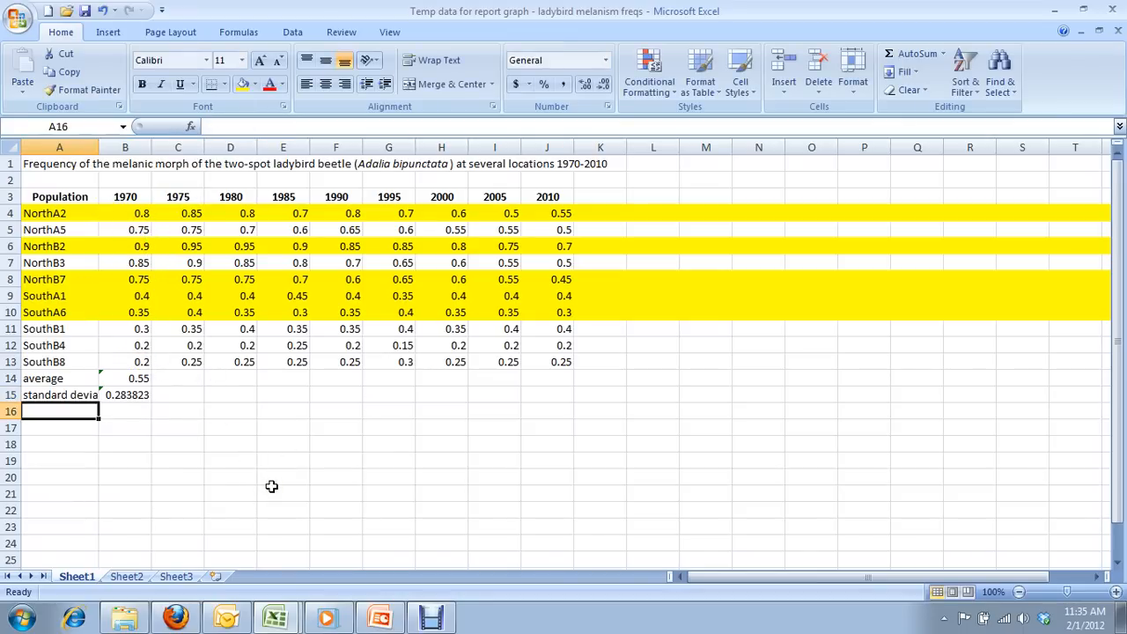
{"action": "type", "text": "standard deviation"}
{"action": "type", "text": "standard error"}
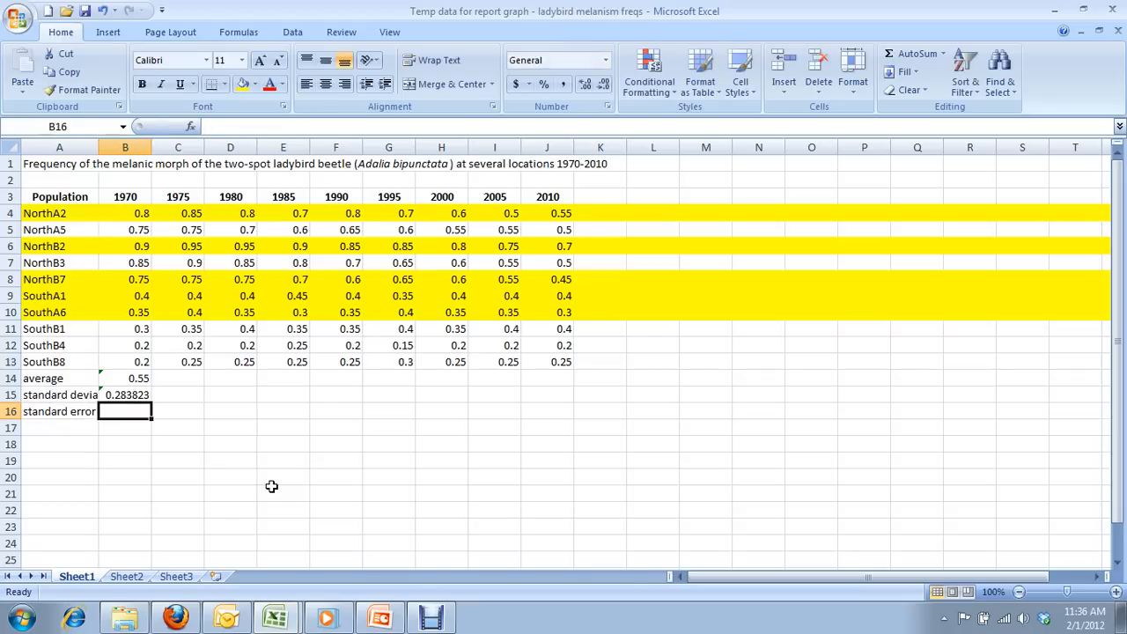
Compute the 1970 standard error as =B15/SQRT(10), giving 0.089753.
{"action": "type", "text": "="}
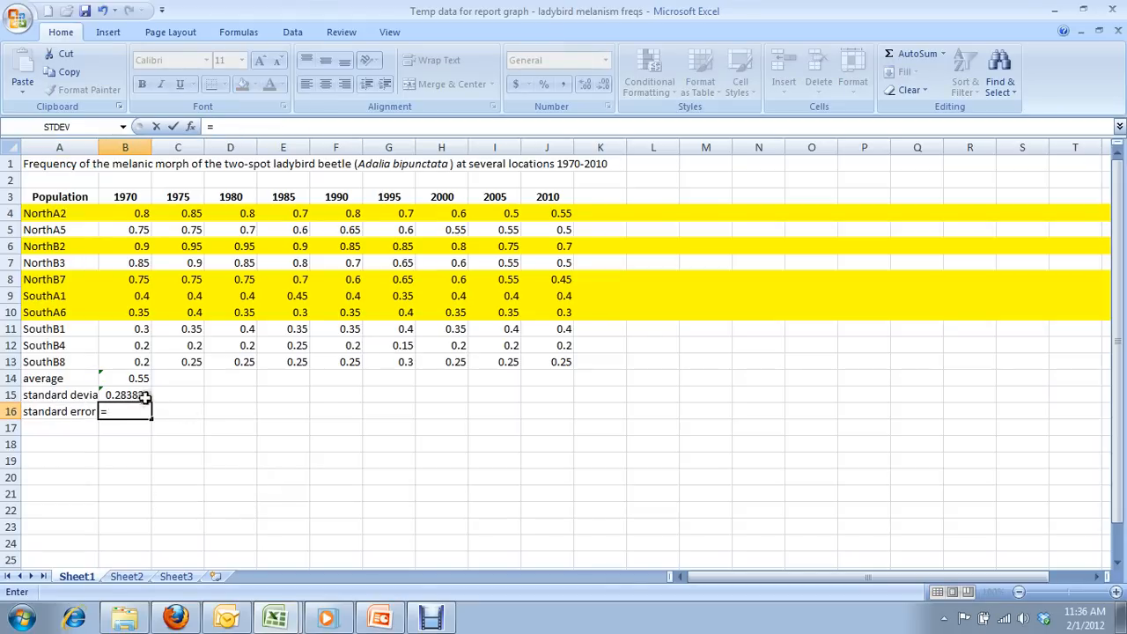
{"action": "type", "text": "=B15/"}
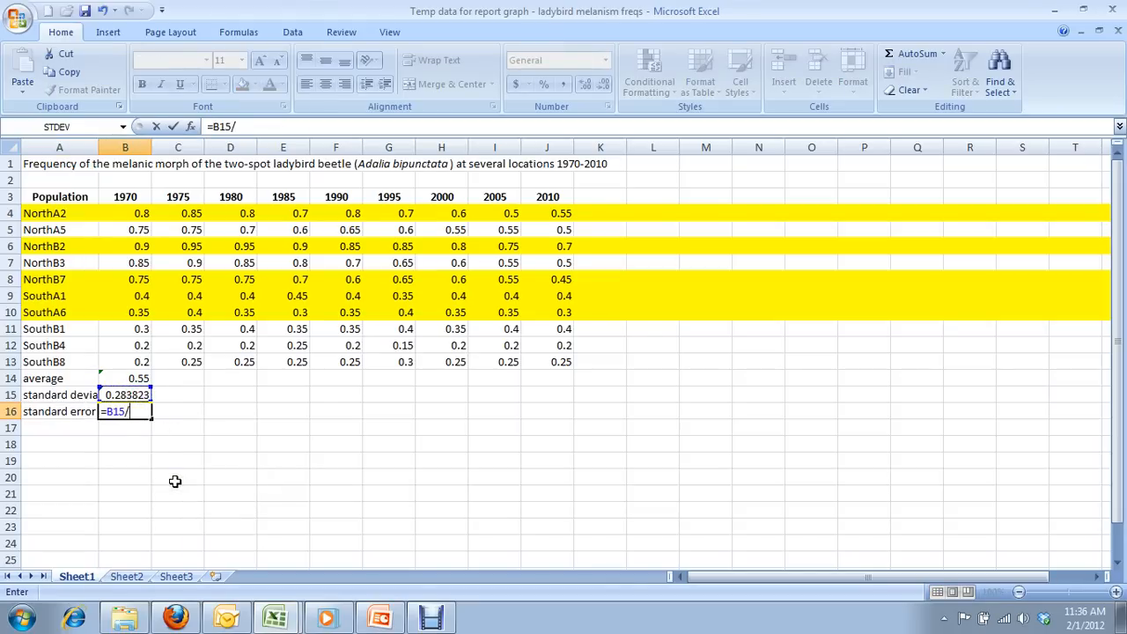
{"action": "type", "text": "sqrt("}
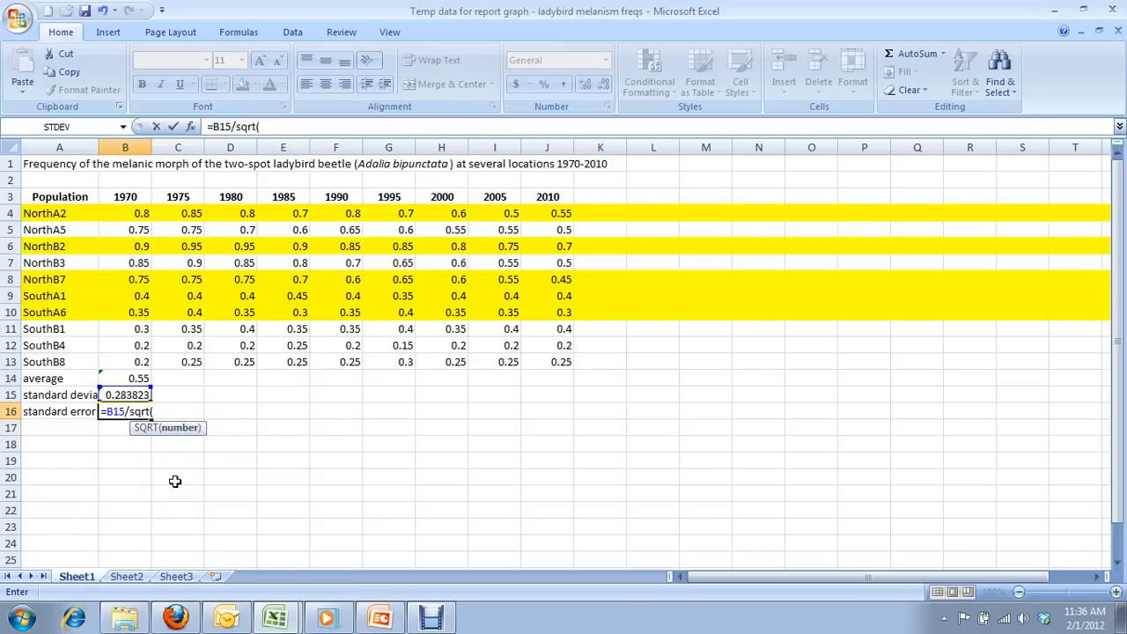
{"action": "mouse_move", "coordinate": [130, 220]}
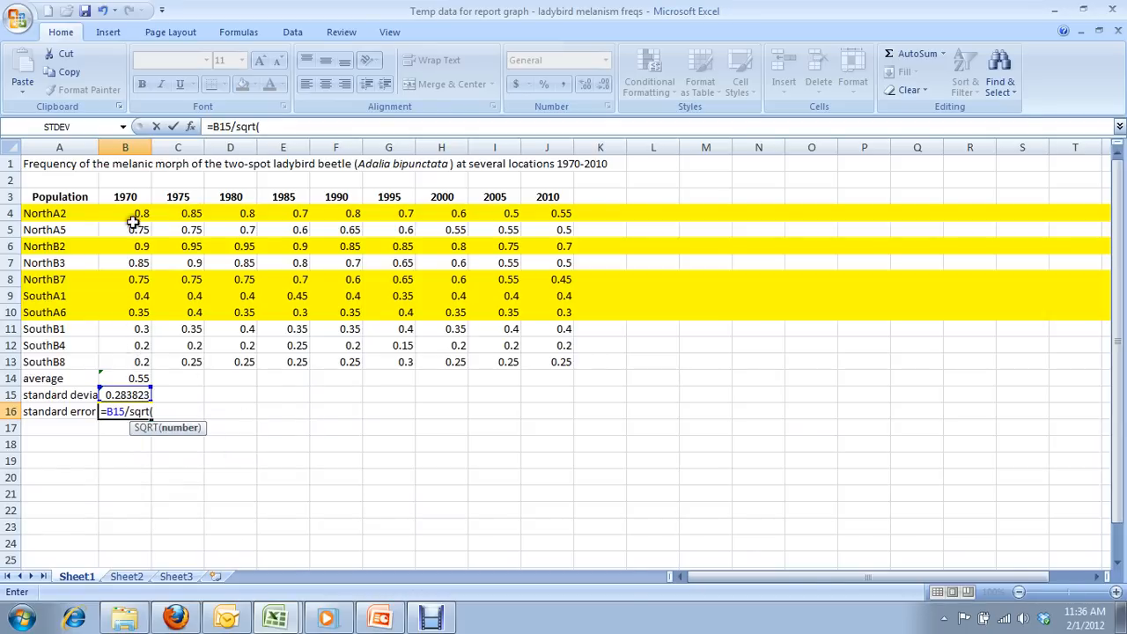
{"action": "mouse_move", "coordinate": [273, 521]}
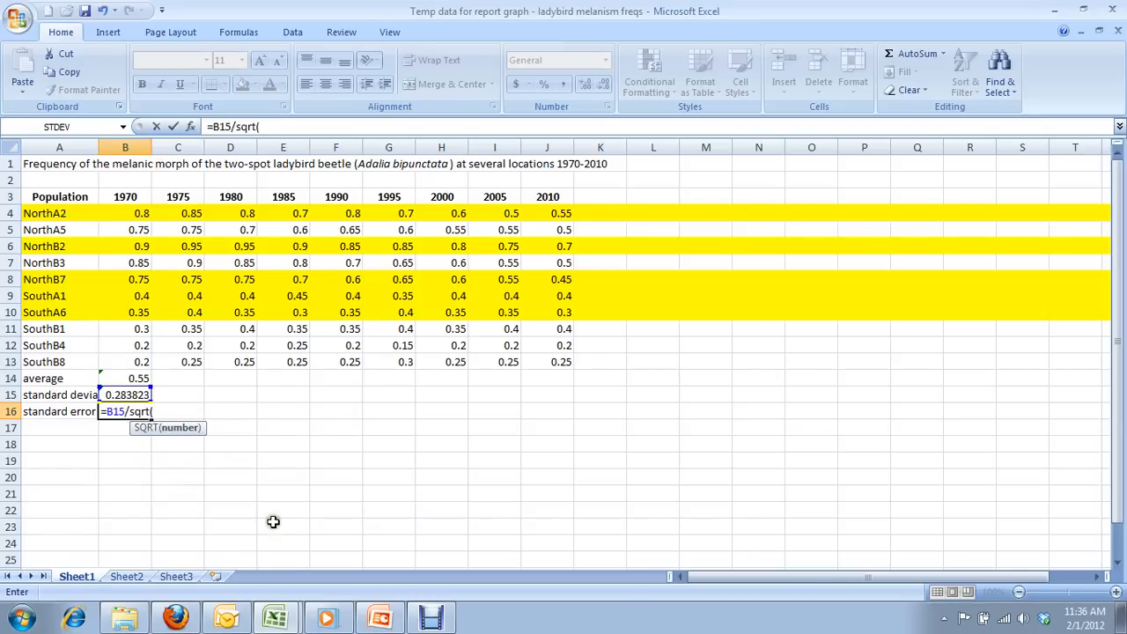
{"action": "type", "text": "10)"}
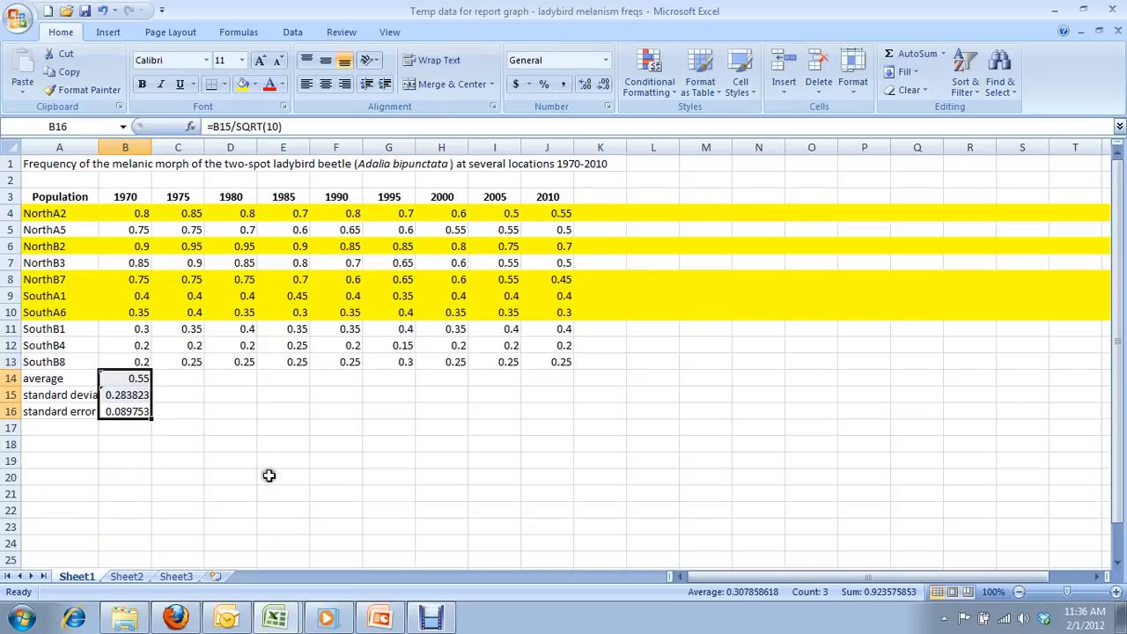
{"action": "mouse_move", "coordinate": [271, 482]}
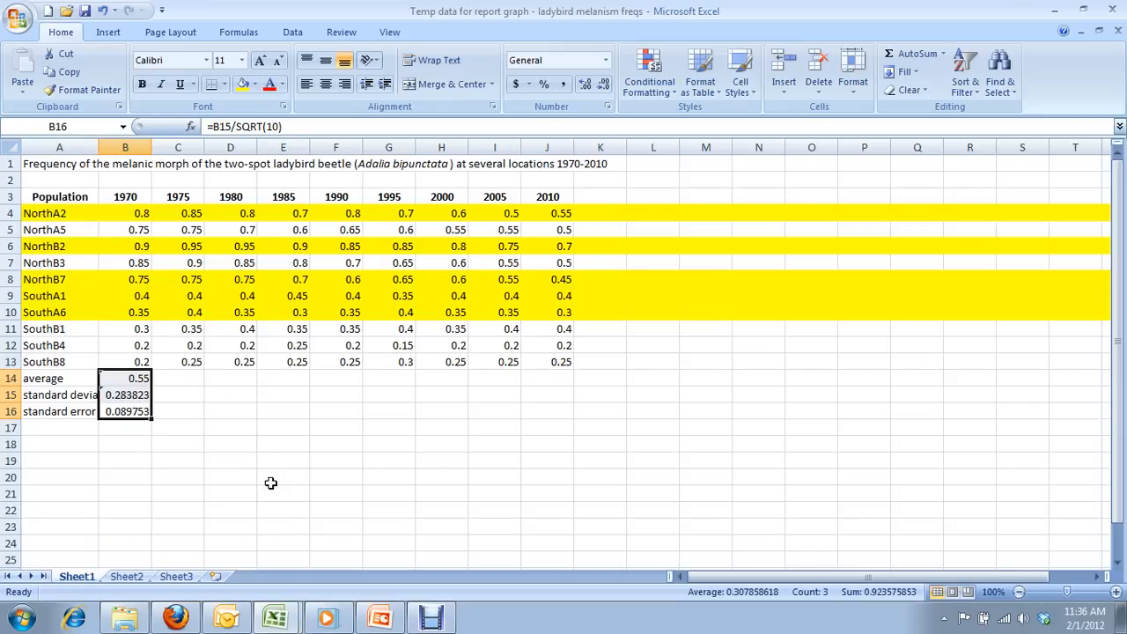
{"action": "mouse_move", "coordinate": [179, 373]}
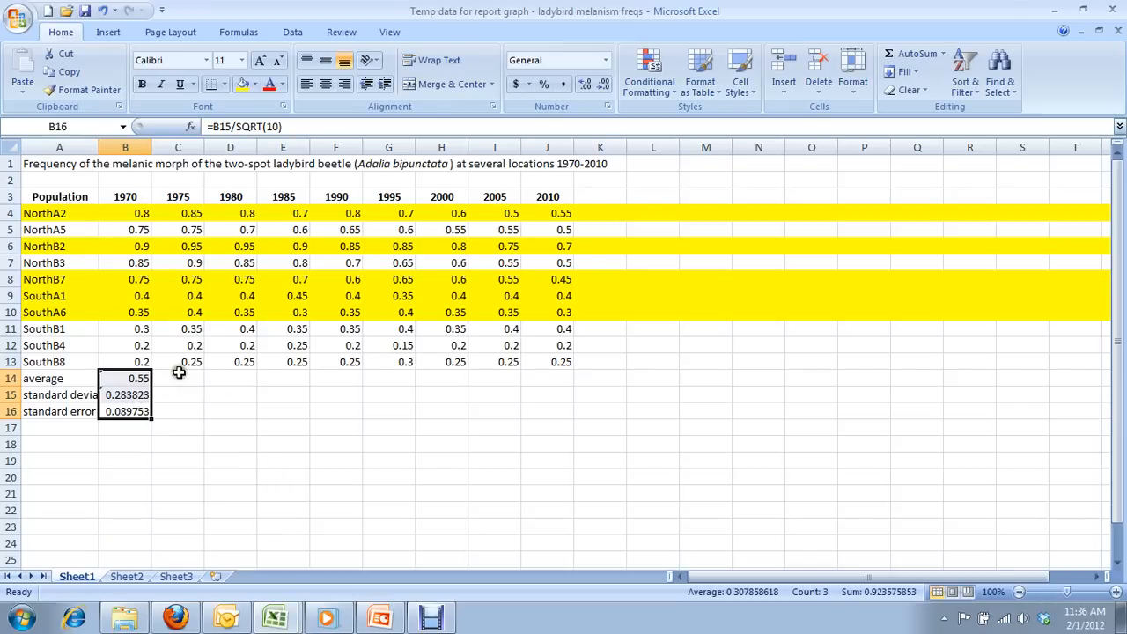
{"action": "mouse_move", "coordinate": [192, 397]}
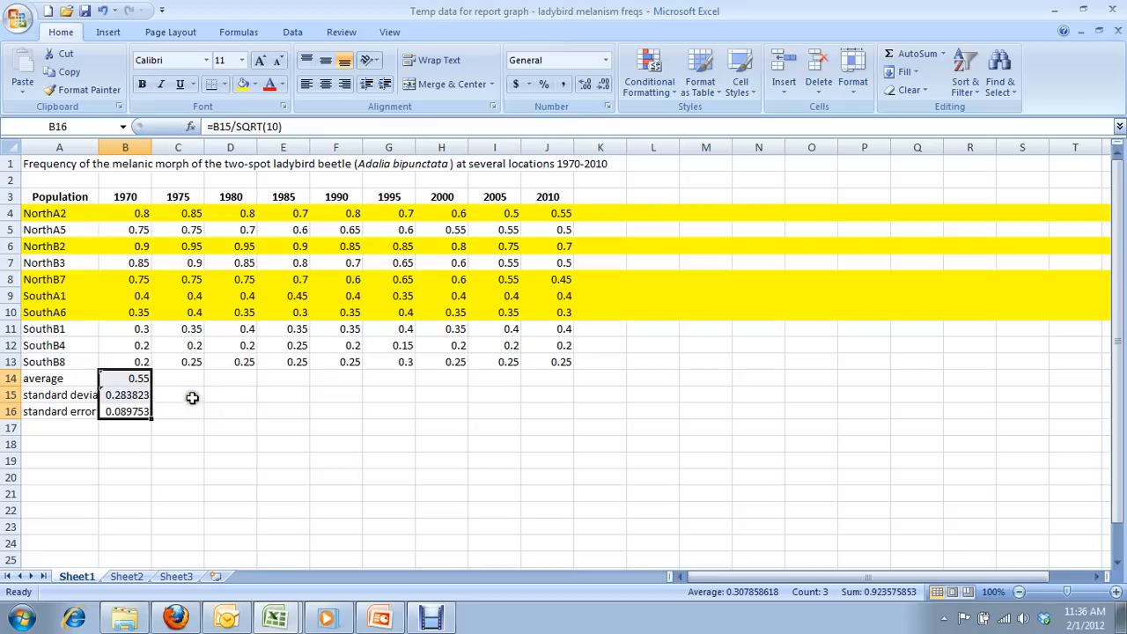
{"action": "mouse_move", "coordinate": [302, 424]}
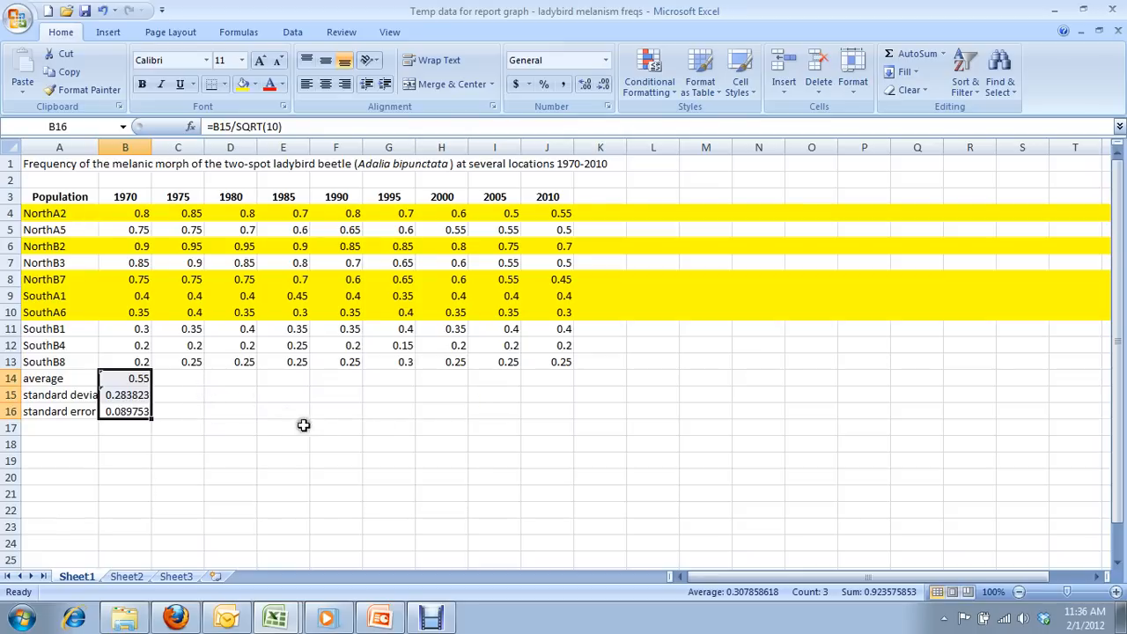
{"action": "mouse_move", "coordinate": [148, 432]}
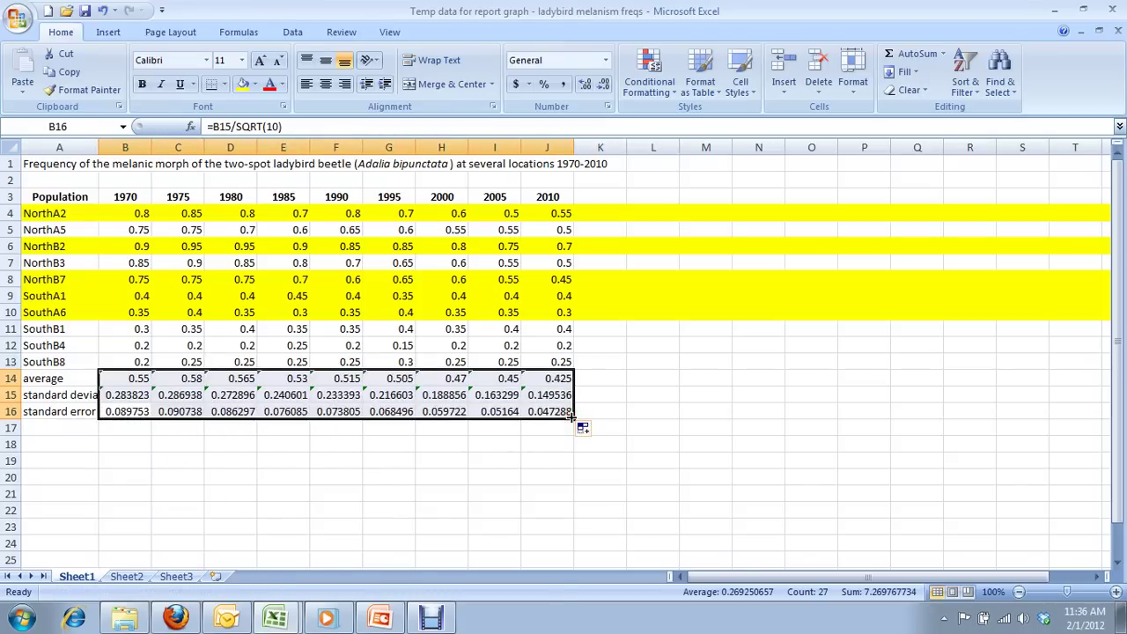
Check the filled-across 1990 average and standard deviation formulas in column F.
{"action": "left_click", "coordinate": [335, 376]}
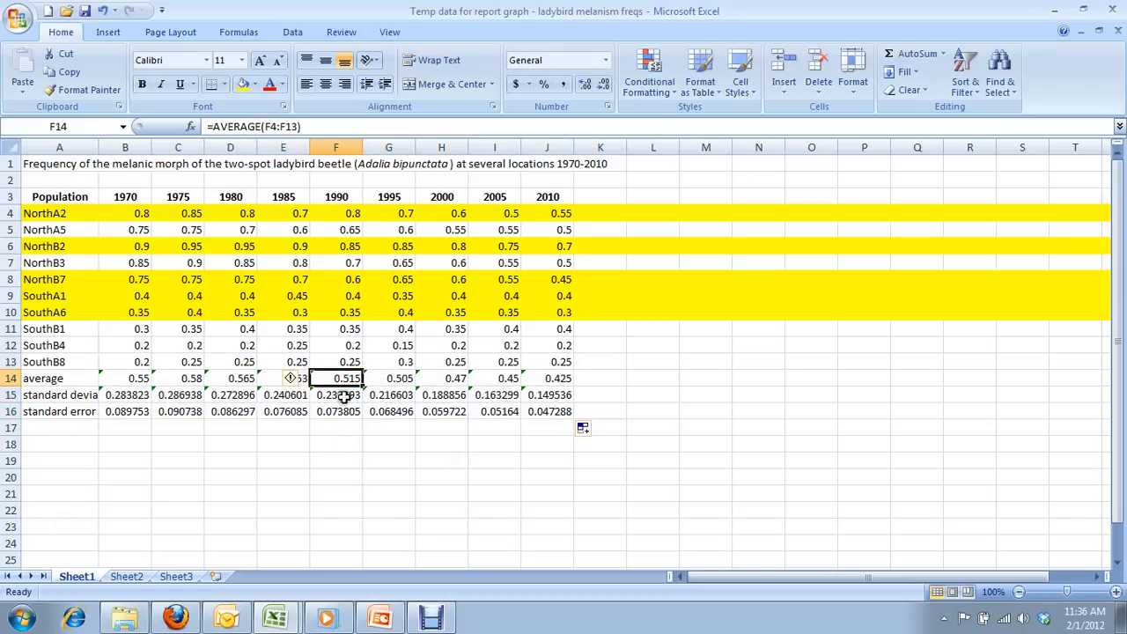
{"action": "left_click", "coordinate": [334, 394]}
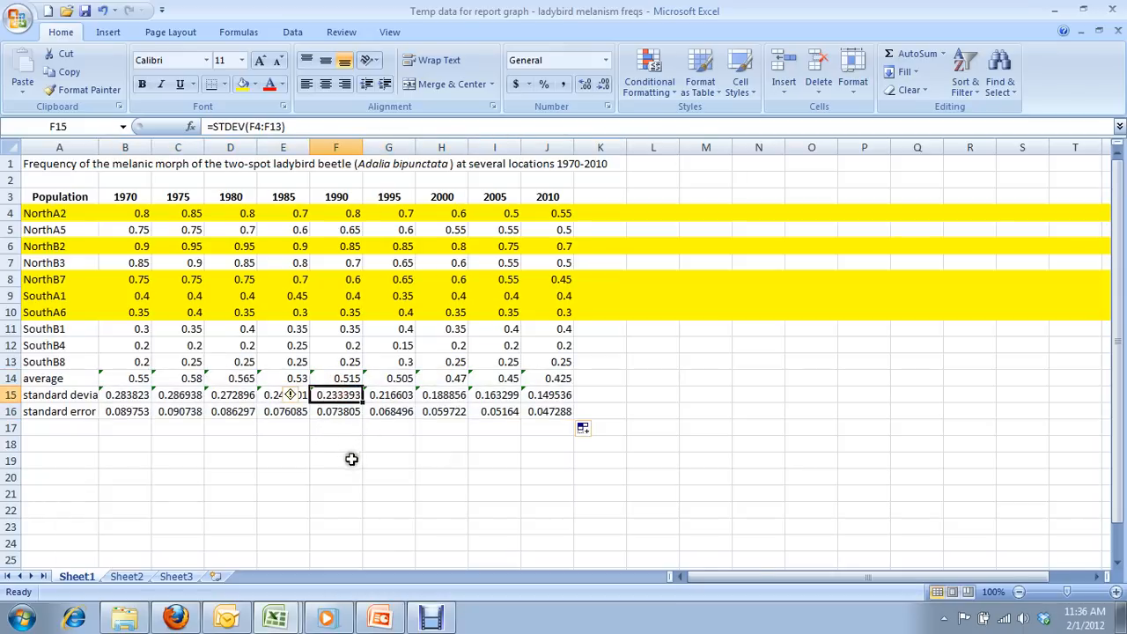
{"action": "mouse_move", "coordinate": [250, 145]}
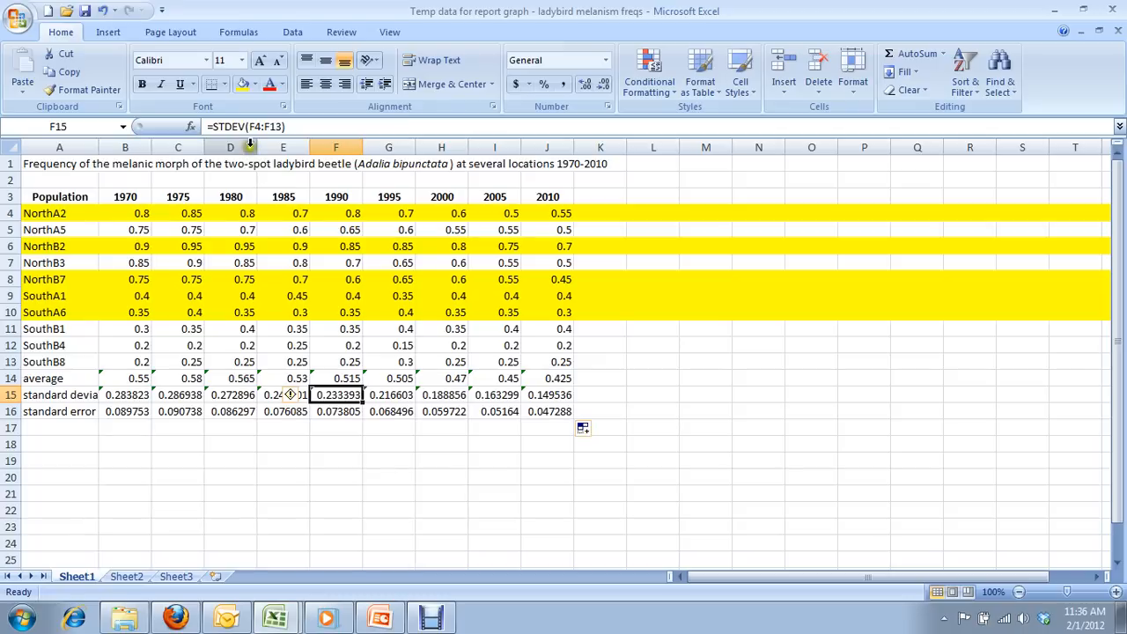
{"action": "mouse_move", "coordinate": [327, 232]}
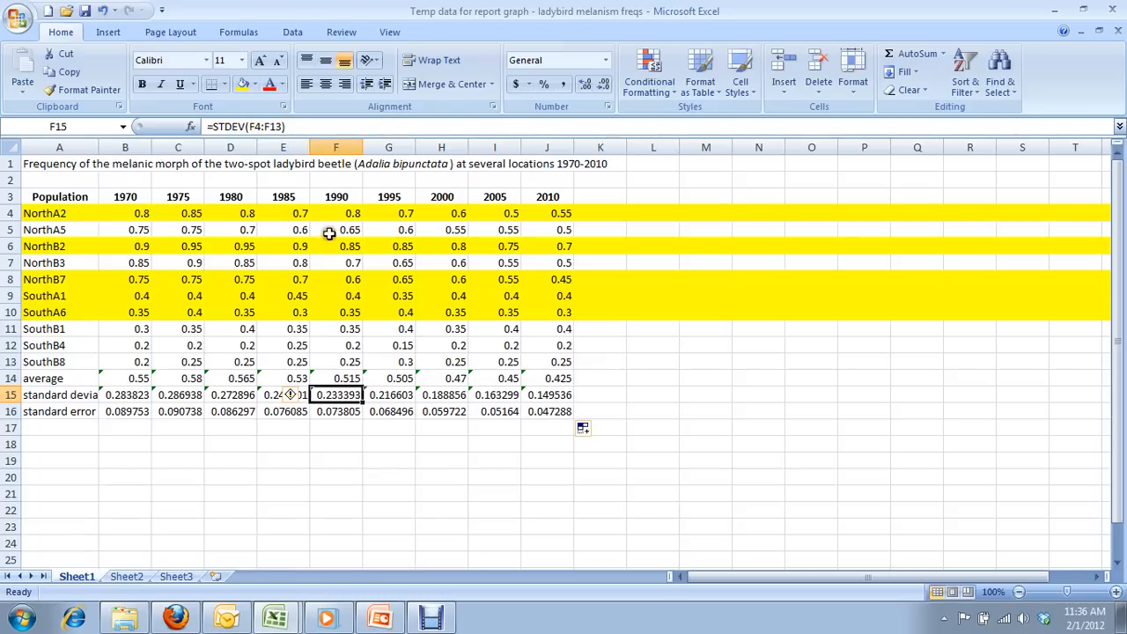
{"action": "mouse_move", "coordinate": [343, 329]}
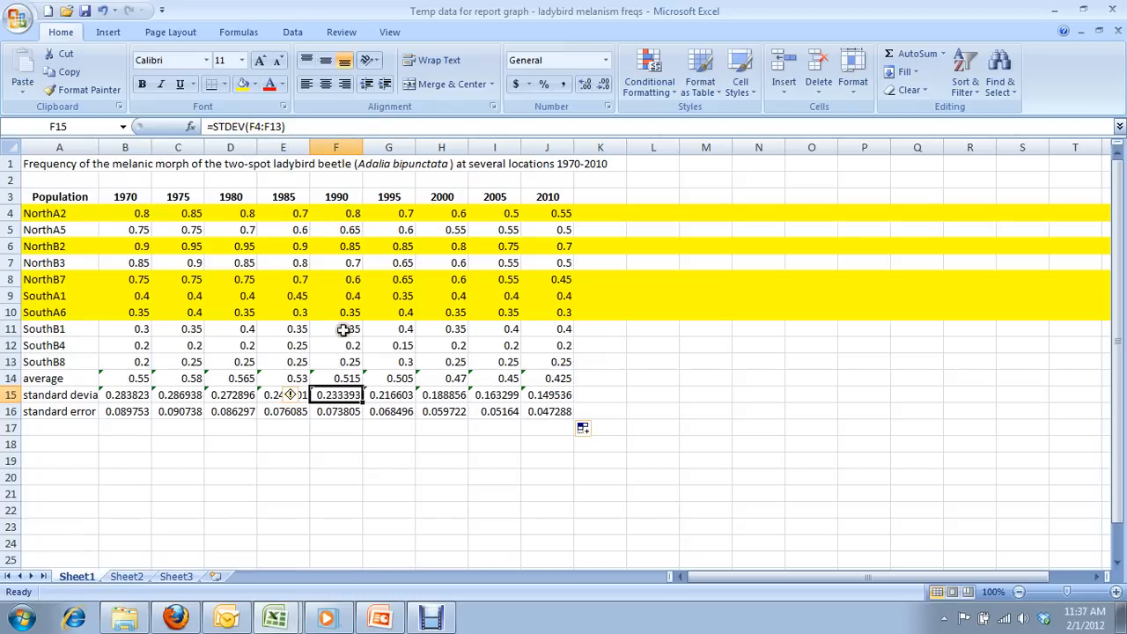
{"action": "mouse_move", "coordinate": [264, 473]}
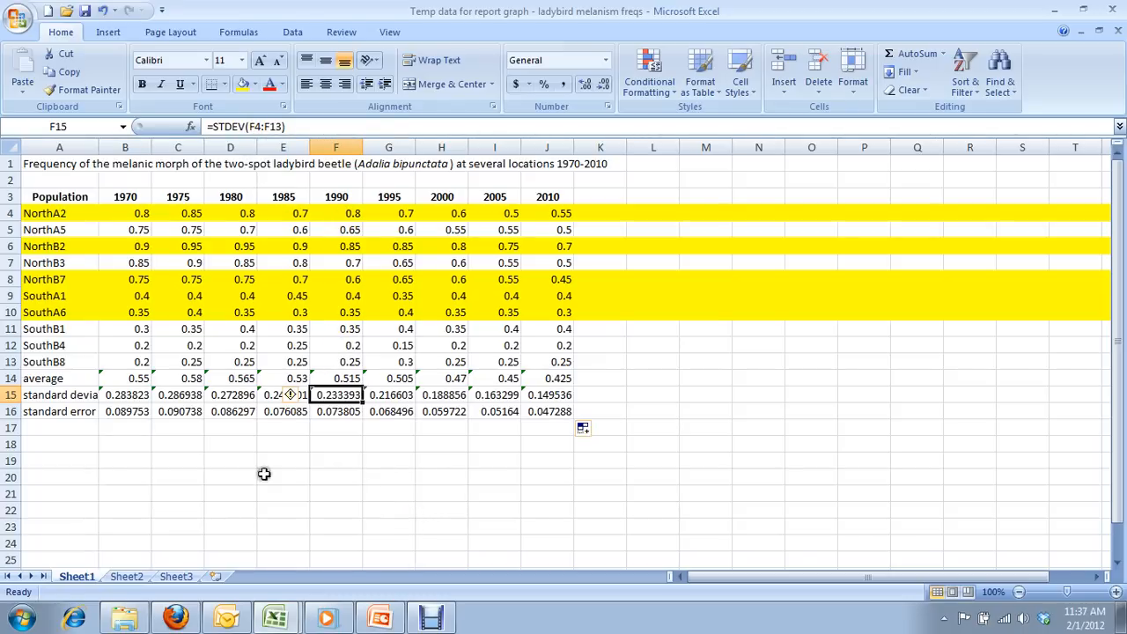
{"action": "mouse_move", "coordinate": [193, 472]}
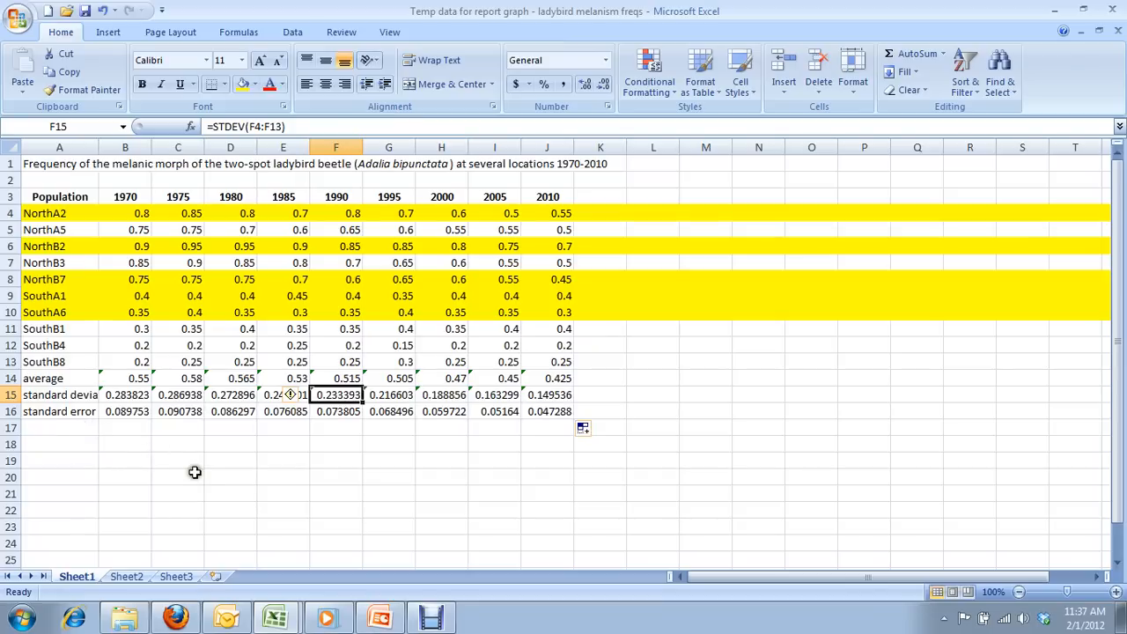
{"action": "mouse_move", "coordinate": [77, 376]}
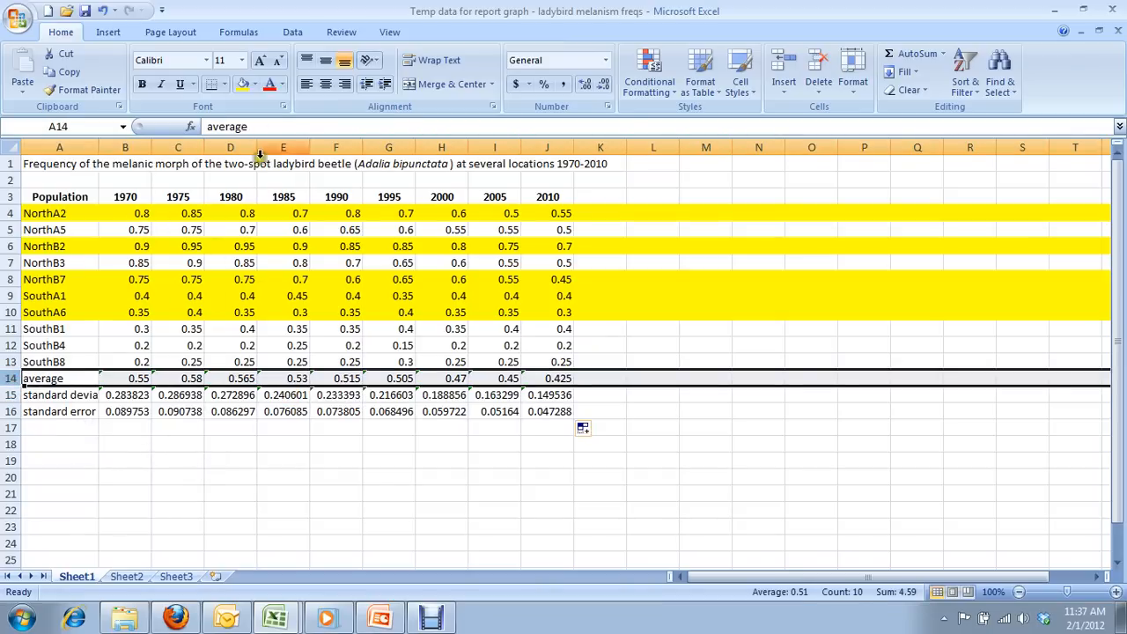
Fill the average row 14 with green from the Fill Color choices.
{"action": "left_click", "coordinate": [254, 84]}
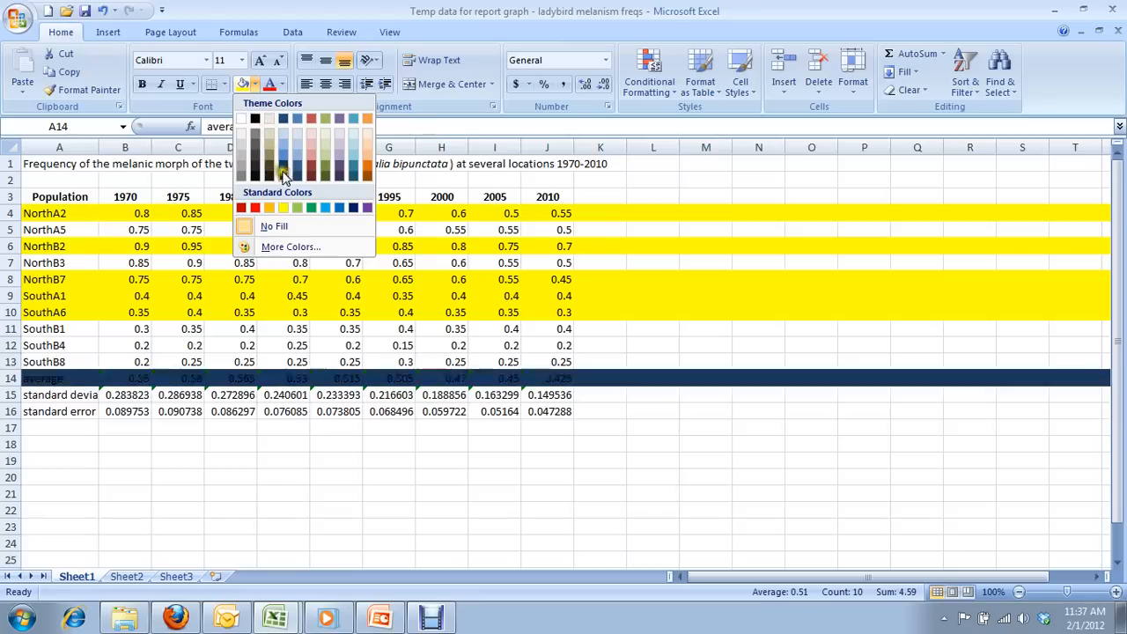
{"action": "left_click", "coordinate": [296, 206]}
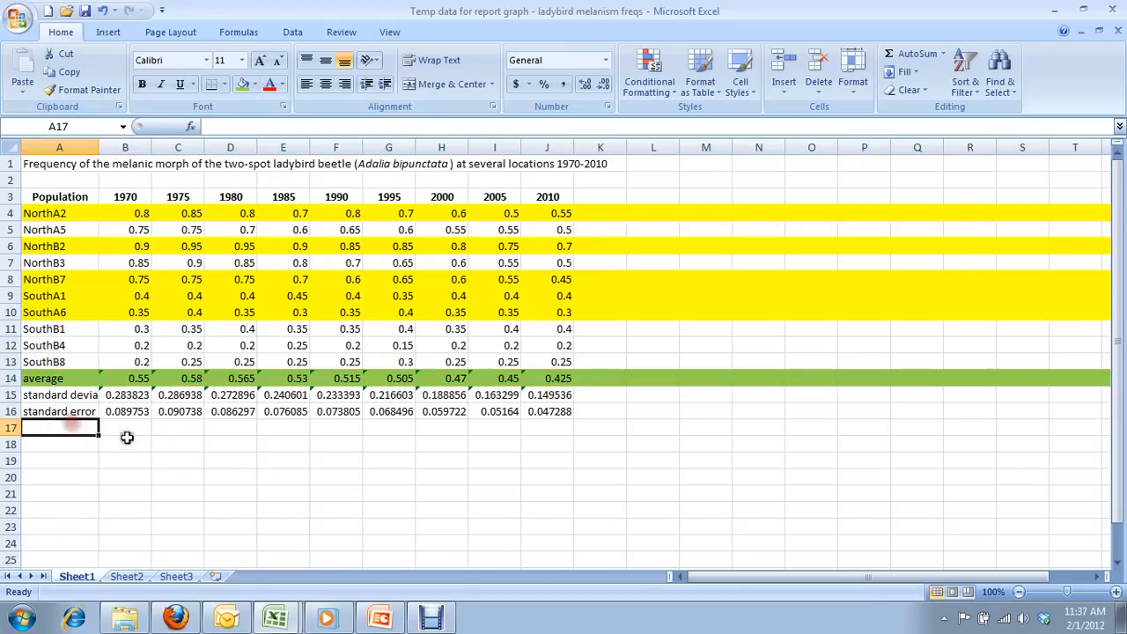
{"action": "mouse_move", "coordinate": [195, 442]}
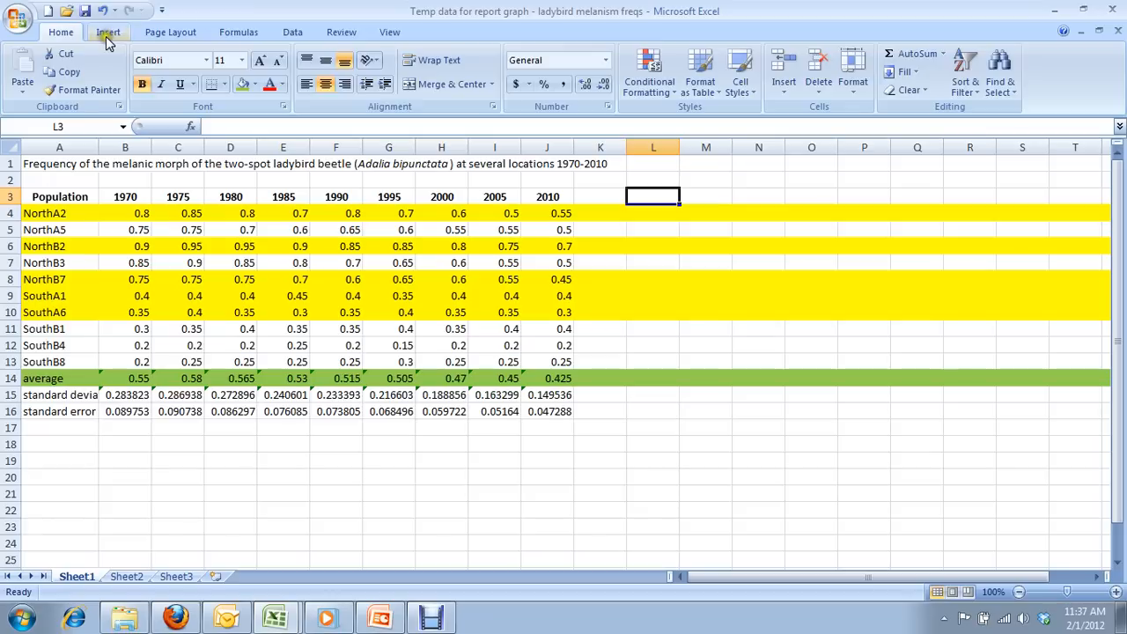
Insert a Line with Markers chart and move the blank chart beside the data table.
{"action": "left_click", "coordinate": [99, 32]}
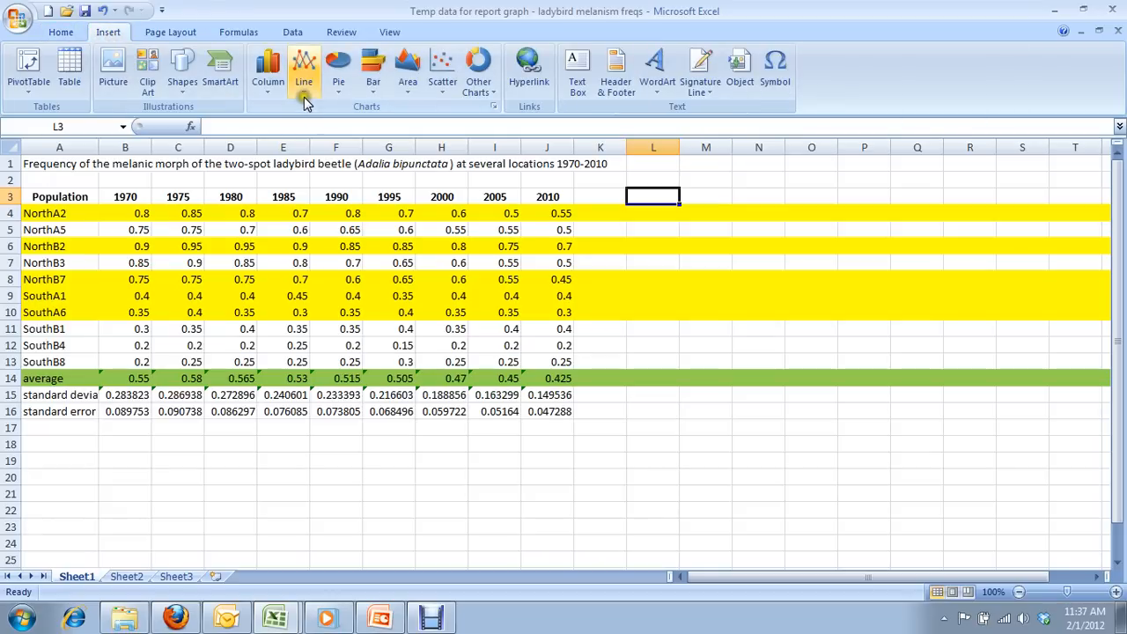
{"action": "left_click", "coordinate": [303, 70]}
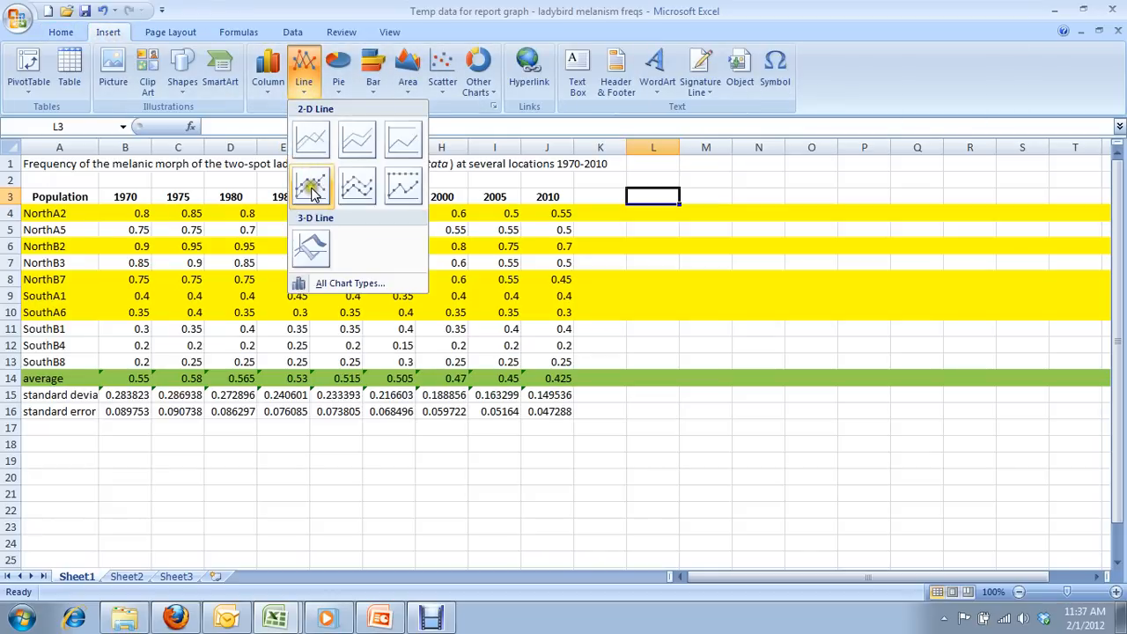
{"action": "mouse_move", "coordinate": [310, 184]}
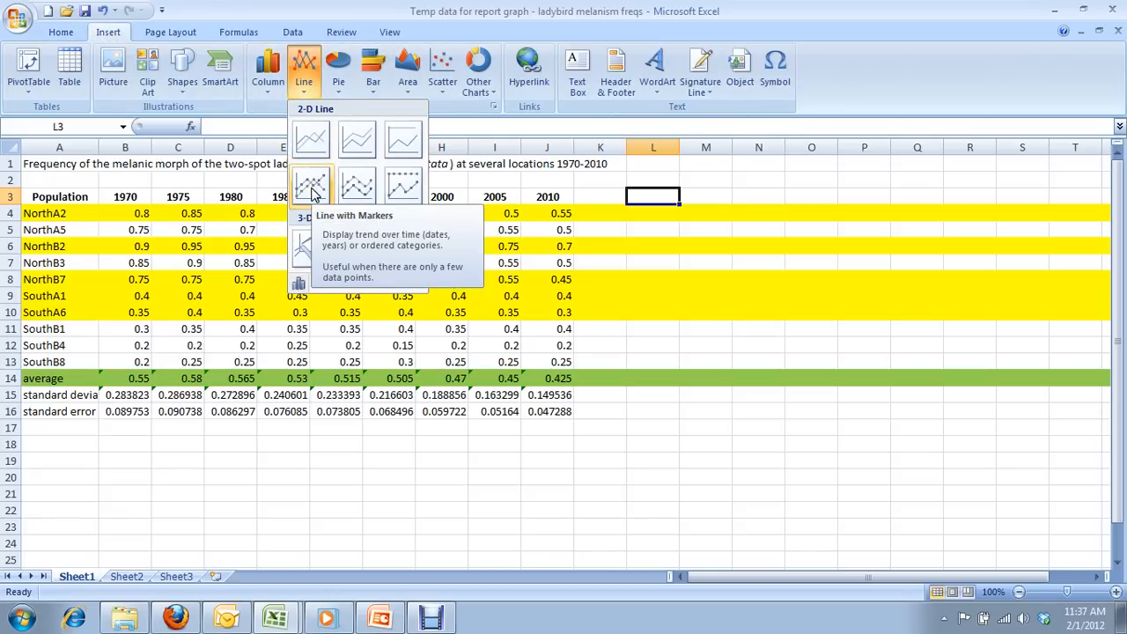
{"action": "left_click", "coordinate": [310, 185]}
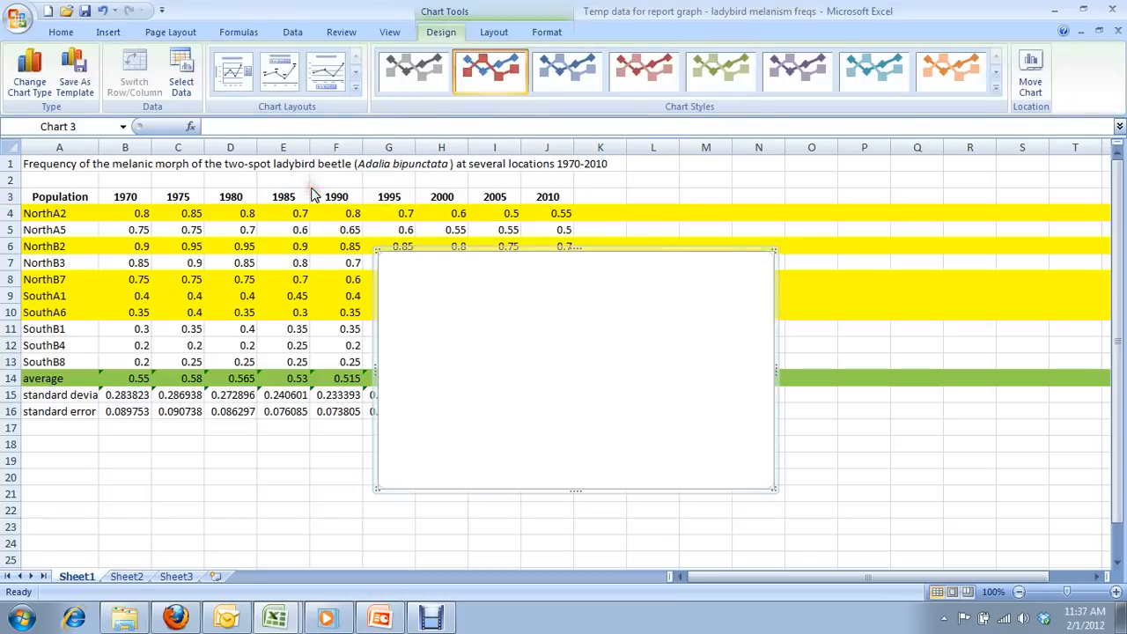
{"action": "mouse_move", "coordinate": [602, 212]}
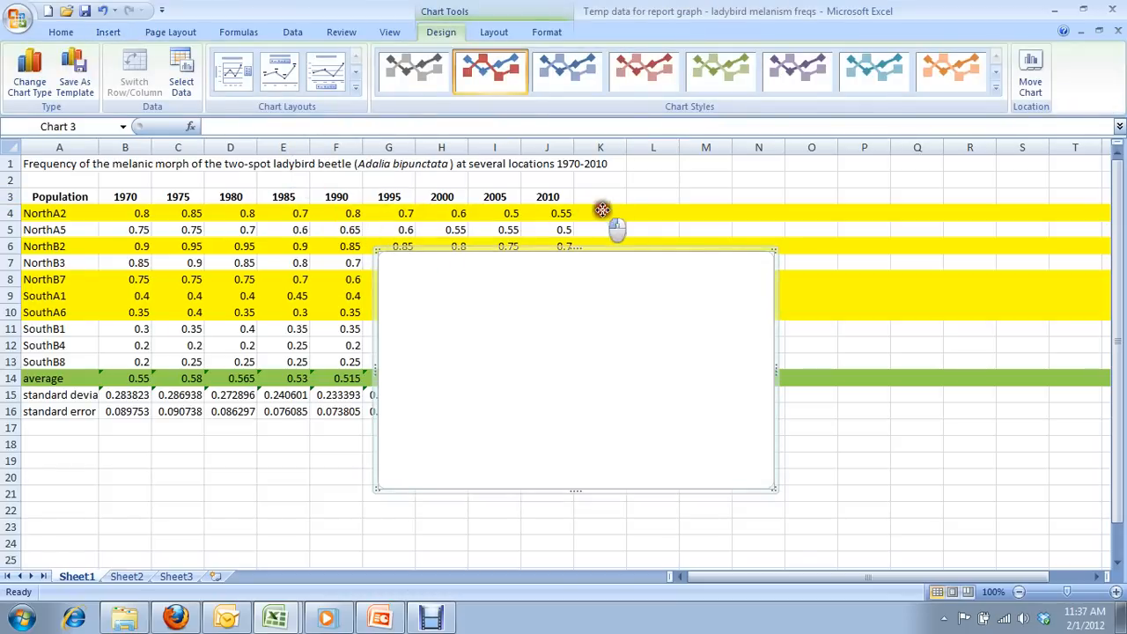
{"action": "left_click_drag", "start_coordinate": [574, 369], "coordinate": [791, 299]}
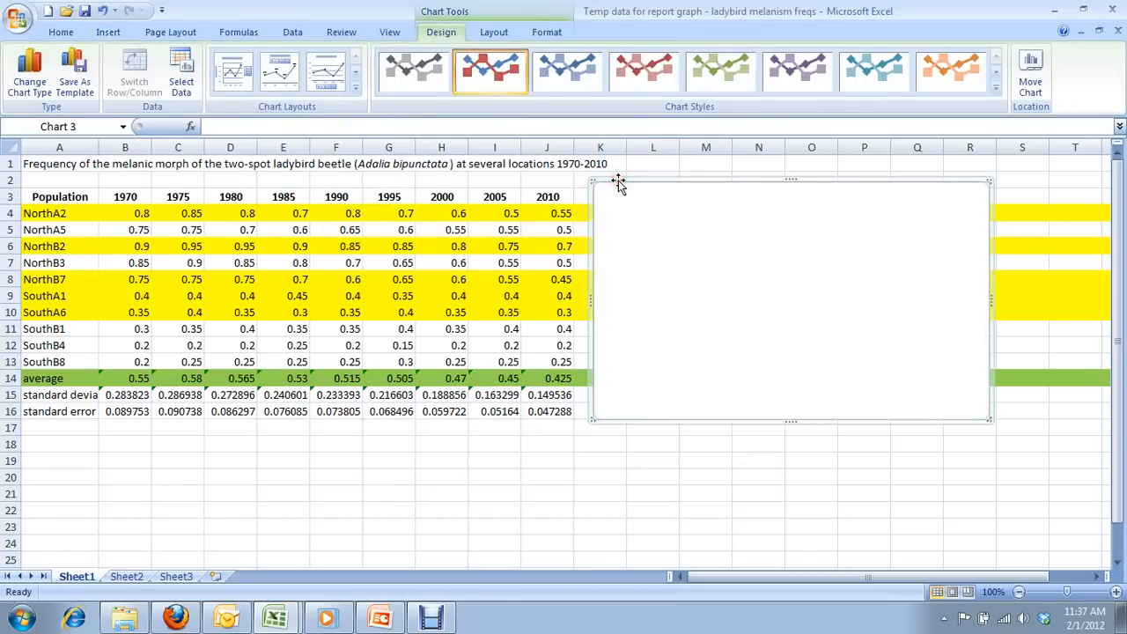
{"action": "left_click", "coordinate": [180, 70]}
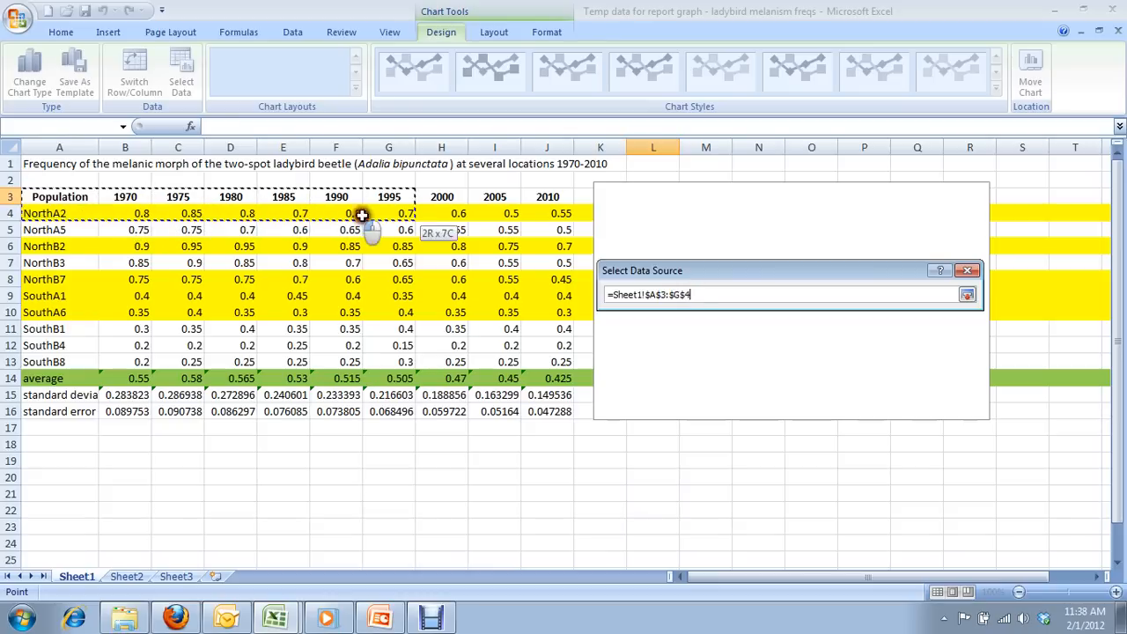
Set the chart data range to the year header A3:J4 plus the yellow rows 6 and 8–10.
{"action": "left_click_drag", "start_coordinate": [362, 213], "coordinate": [546, 213]}
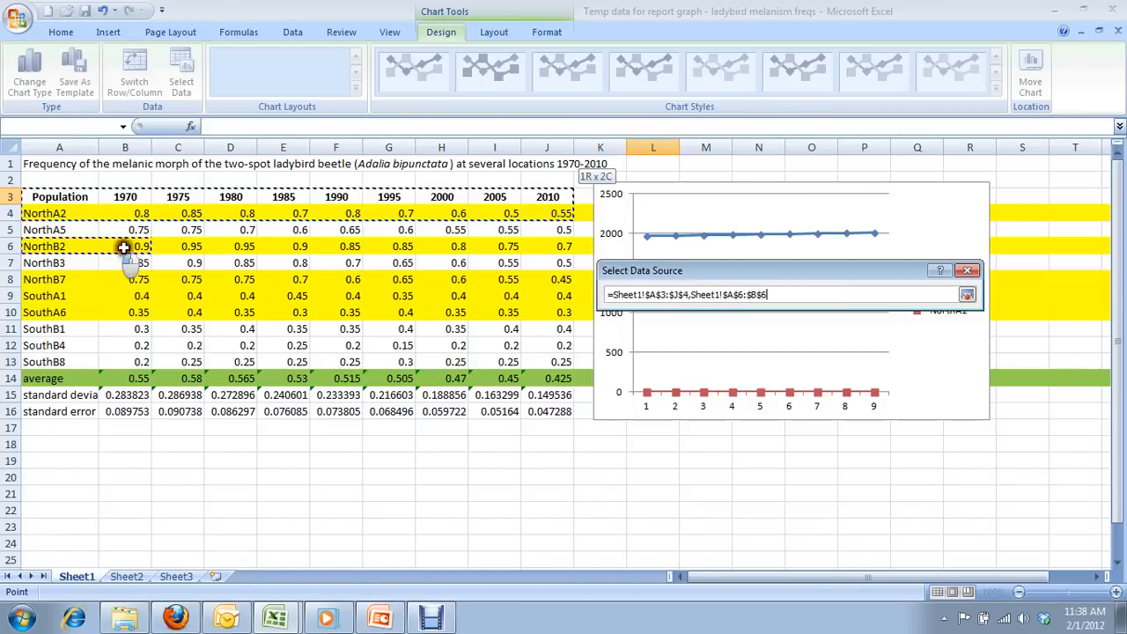
{"action": "left_click_drag", "start_coordinate": [123, 246], "coordinate": [546, 246]}
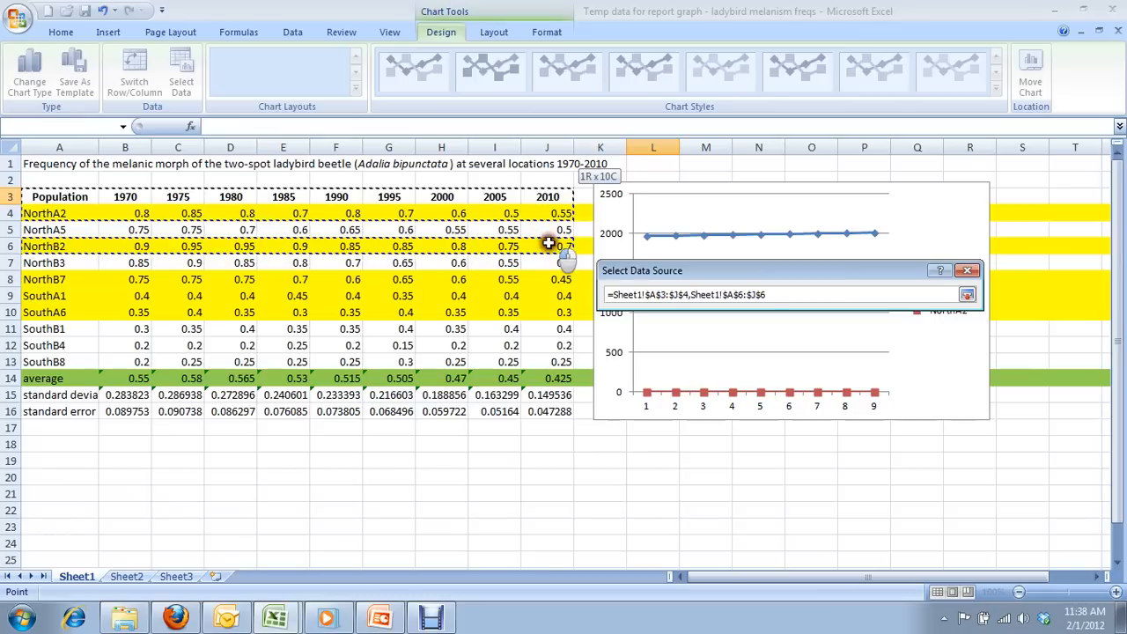
{"action": "left_click_drag", "start_coordinate": [550, 245], "coordinate": [264, 306]}
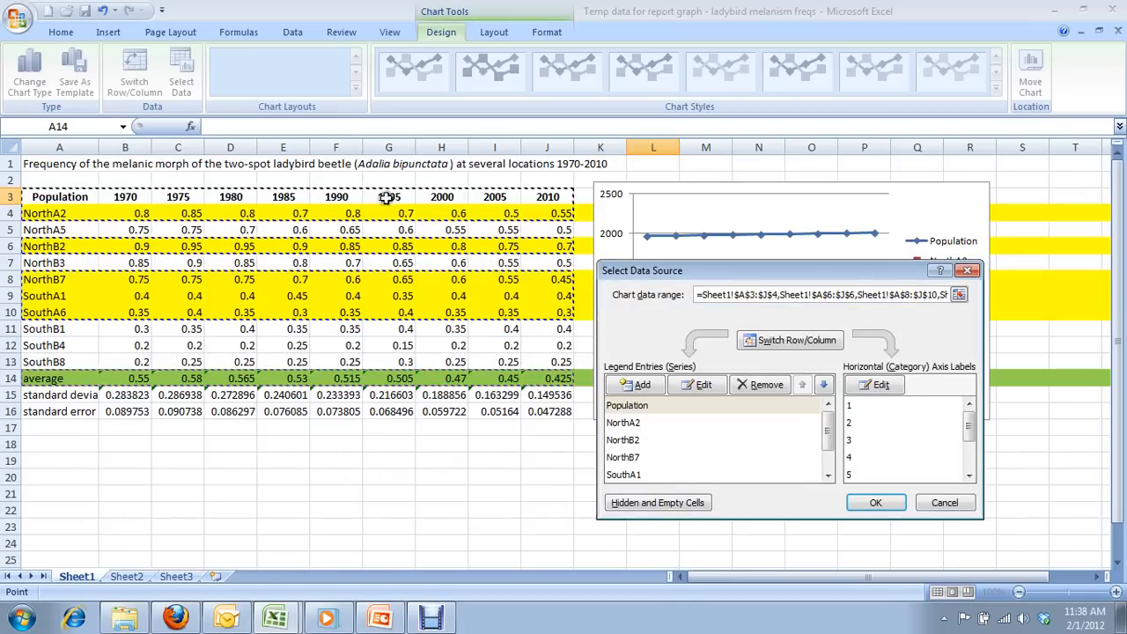
{"action": "mouse_move", "coordinate": [509, 331]}
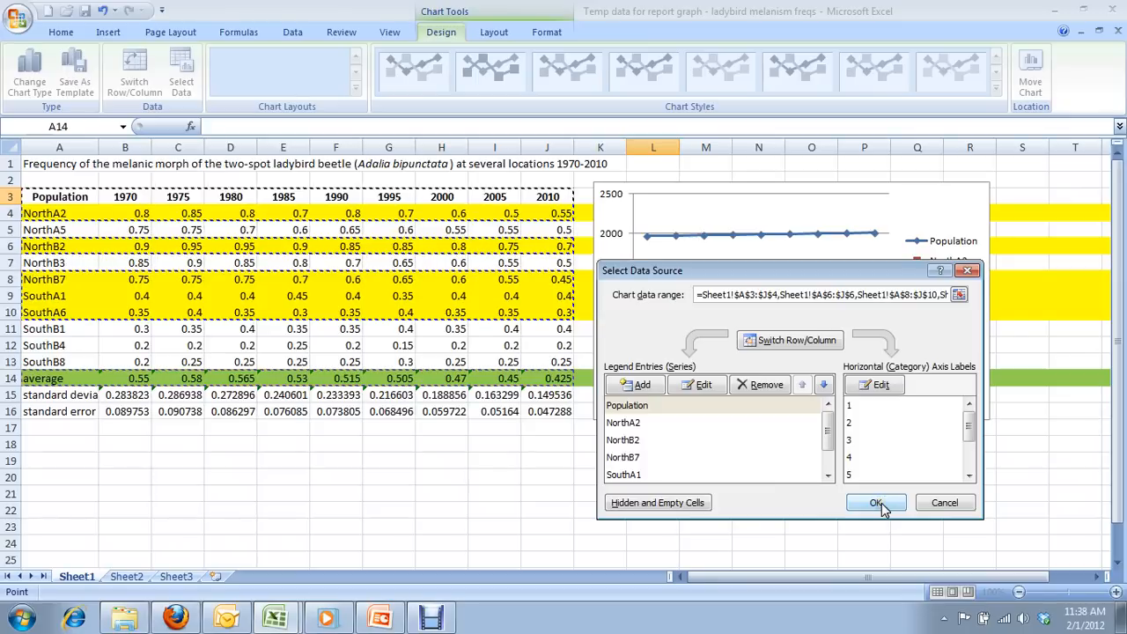
Select the chart's Population series and reopen its Select Data Source settings.
{"action": "left_click", "coordinate": [875, 502]}
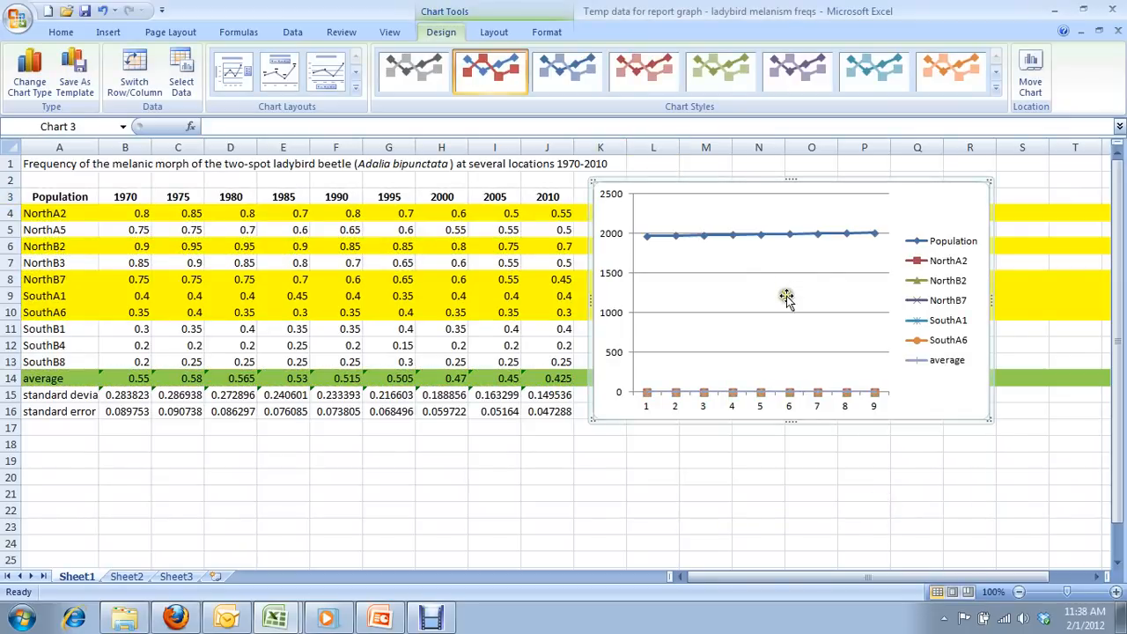
{"action": "mouse_move", "coordinate": [729, 243]}
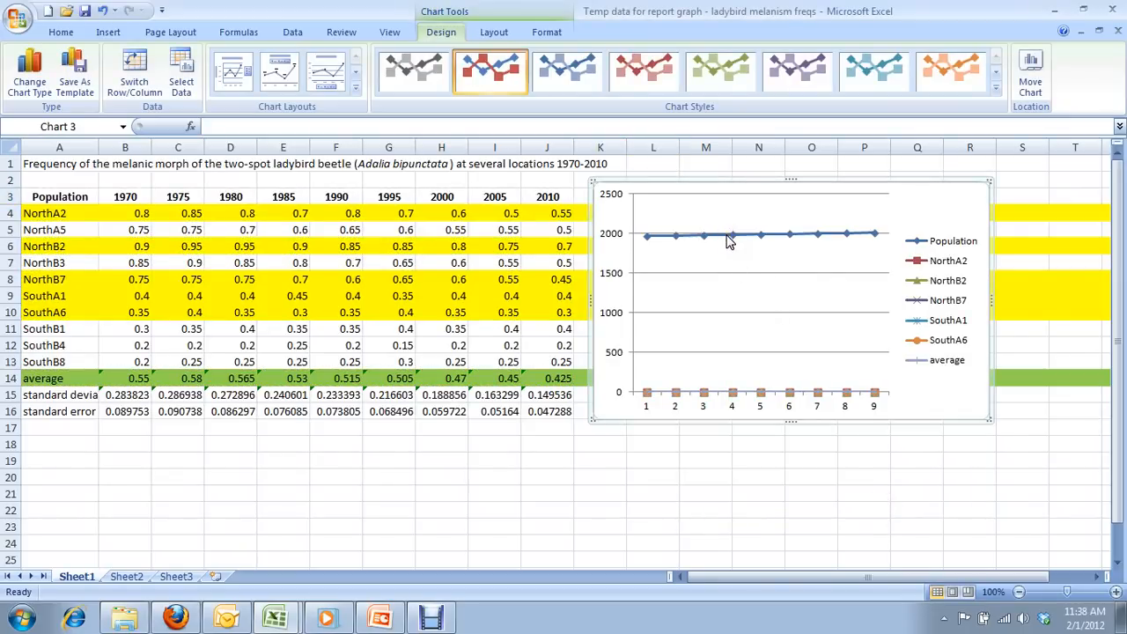
{"action": "left_click", "coordinate": [731, 236]}
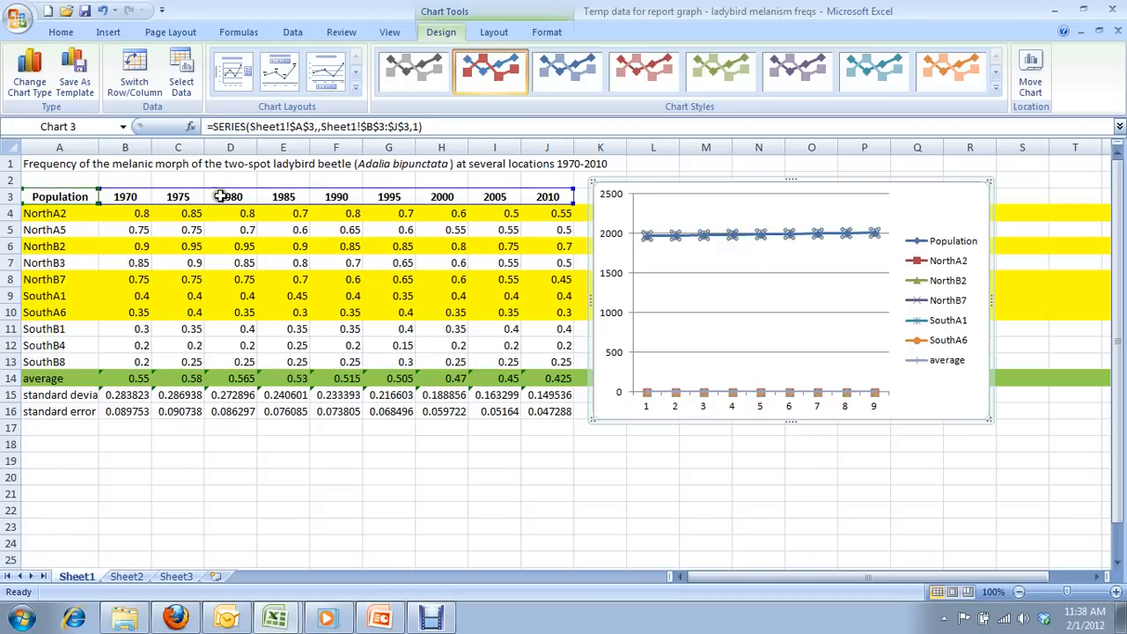
{"action": "mouse_move", "coordinate": [800, 238]}
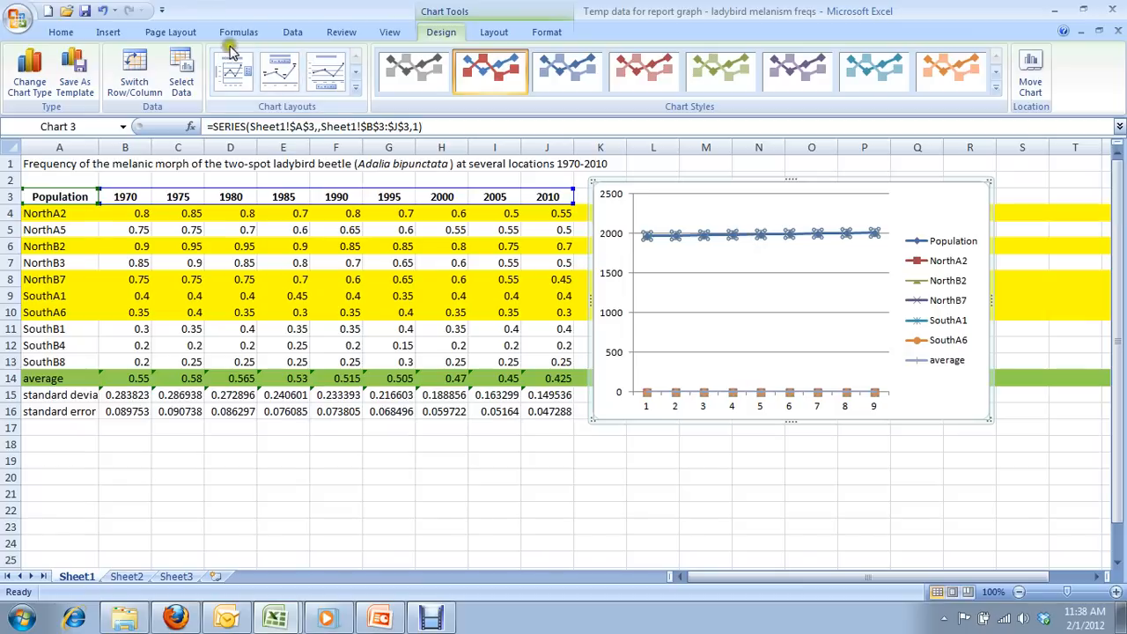
{"action": "left_click", "coordinate": [179, 74]}
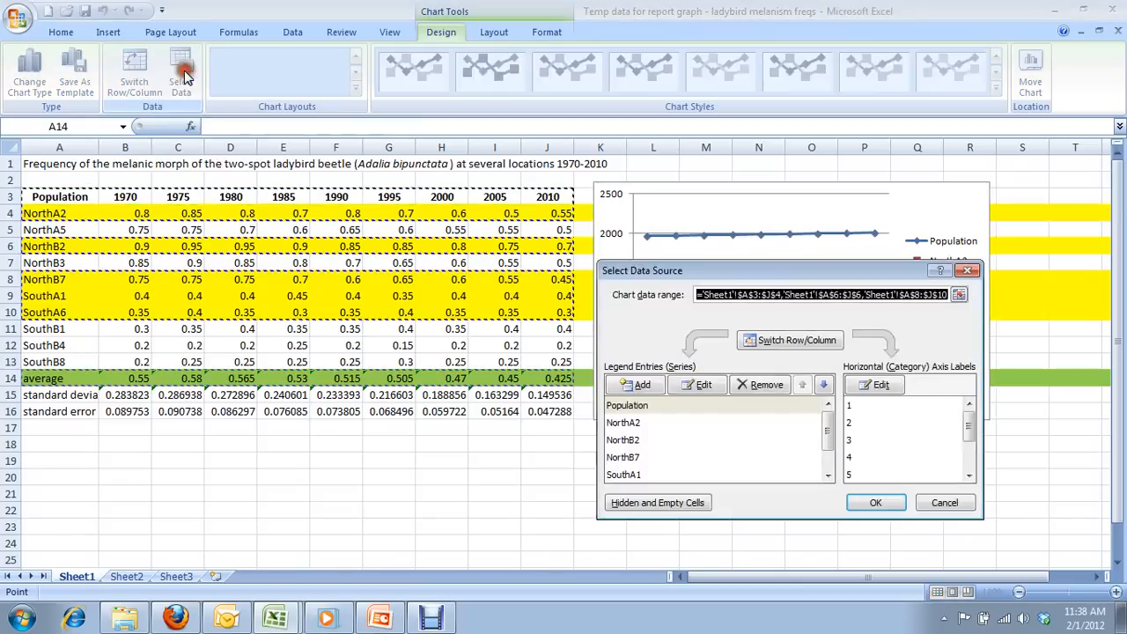
Remove the Population series from the chart's data source, leaving site frequencies and average.
{"action": "left_click", "coordinate": [654, 405]}
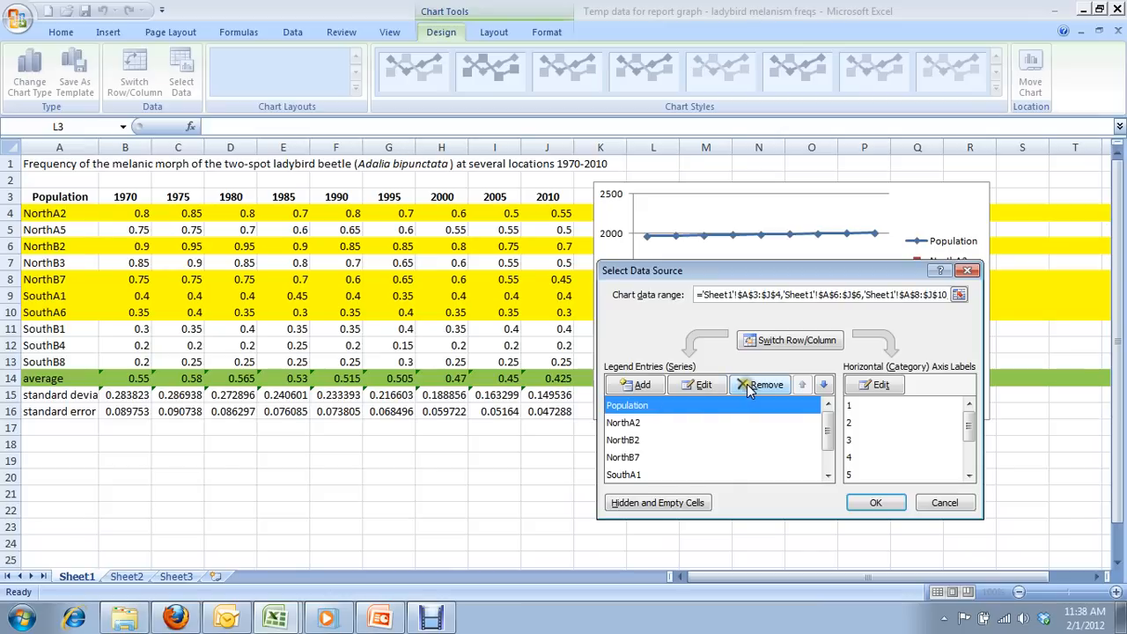
{"action": "left_click", "coordinate": [761, 383]}
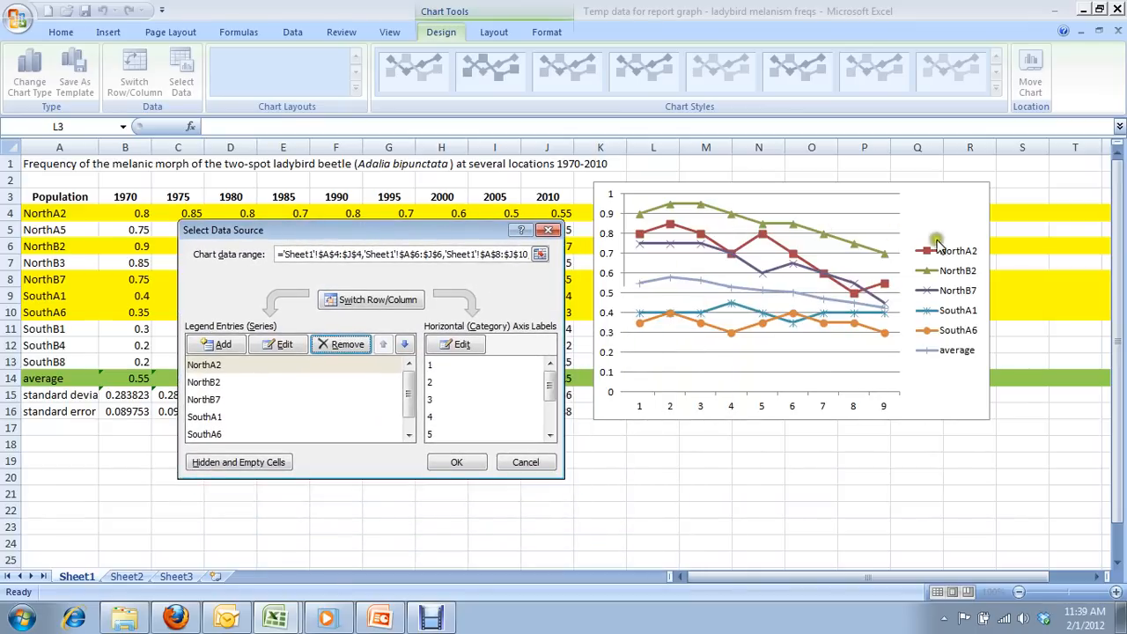
{"action": "mouse_move", "coordinate": [961, 313]}
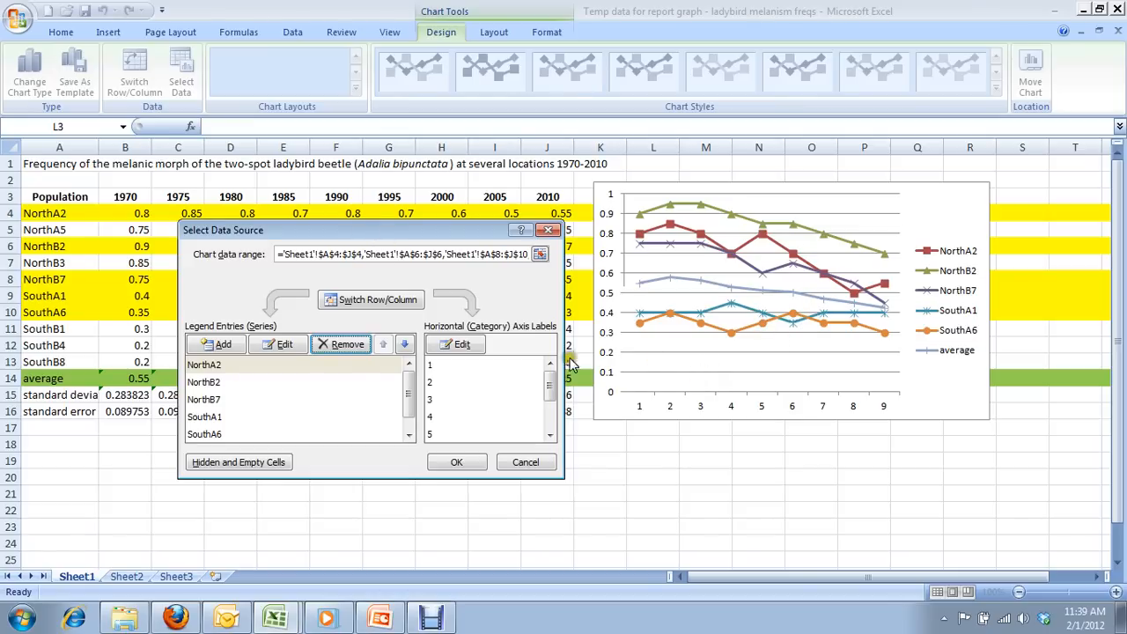
{"action": "mouse_move", "coordinate": [848, 408]}
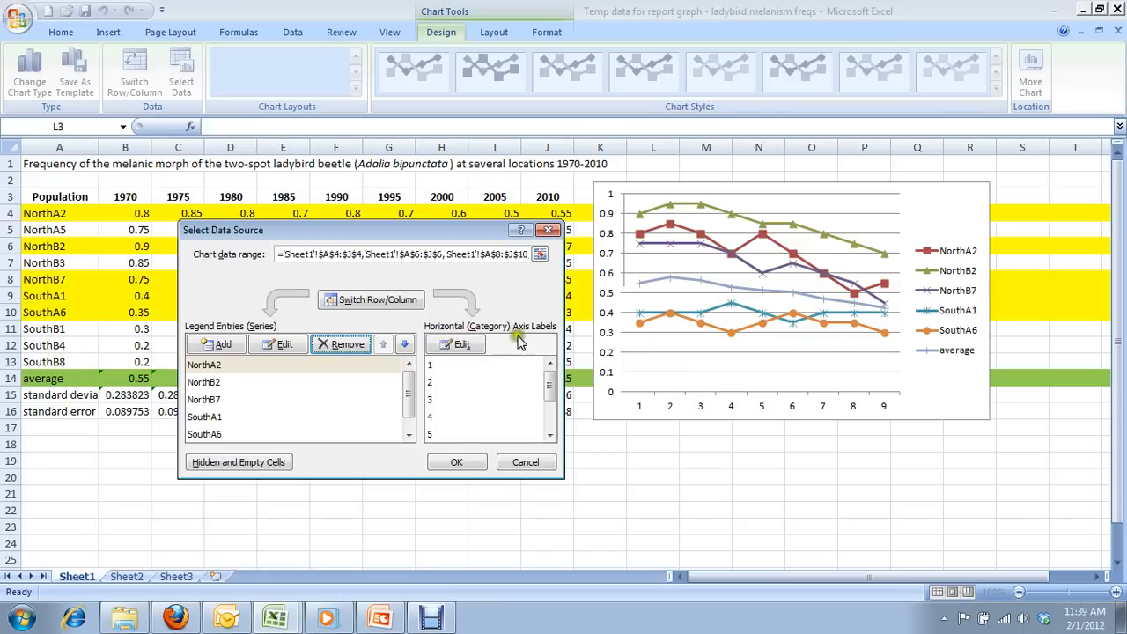
{"action": "mouse_move", "coordinate": [484, 409]}
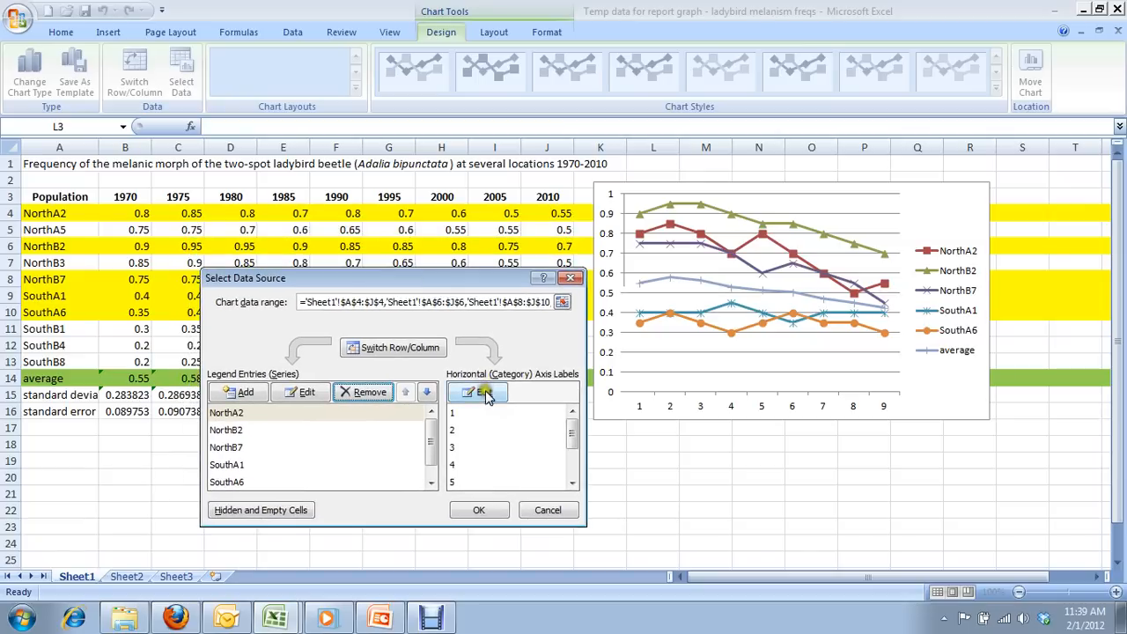
{"action": "left_click", "coordinate": [482, 393]}
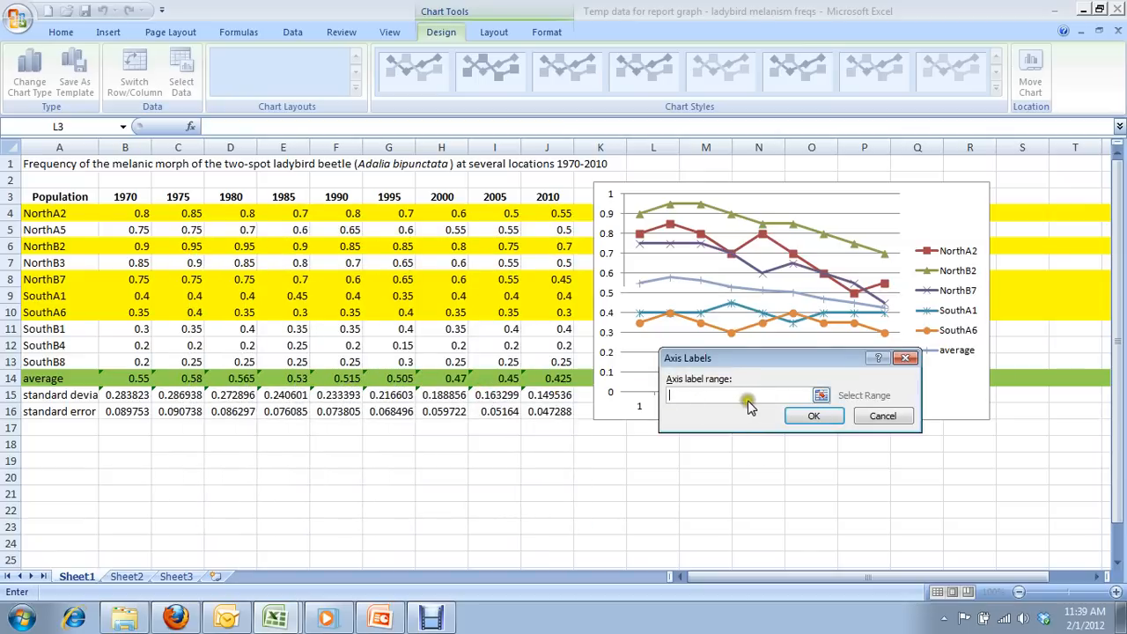
Use the year row B3:J3 (1970–2010) as the horizontal axis labels and apply the data changes.
{"action": "left_click", "coordinate": [819, 395]}
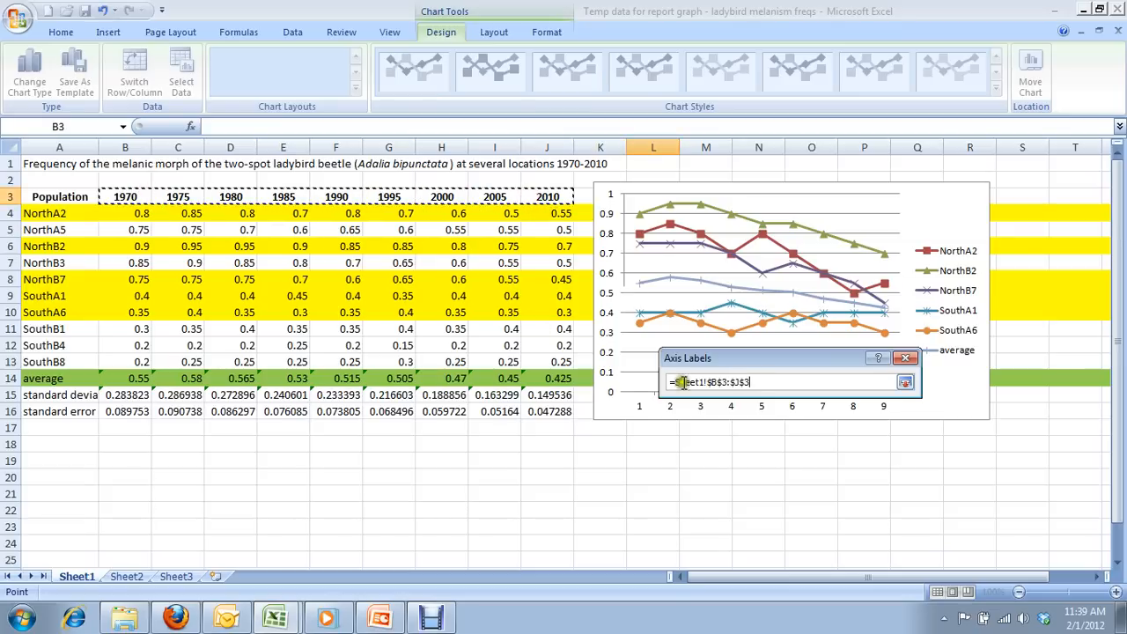
{"action": "left_click", "coordinate": [904, 383]}
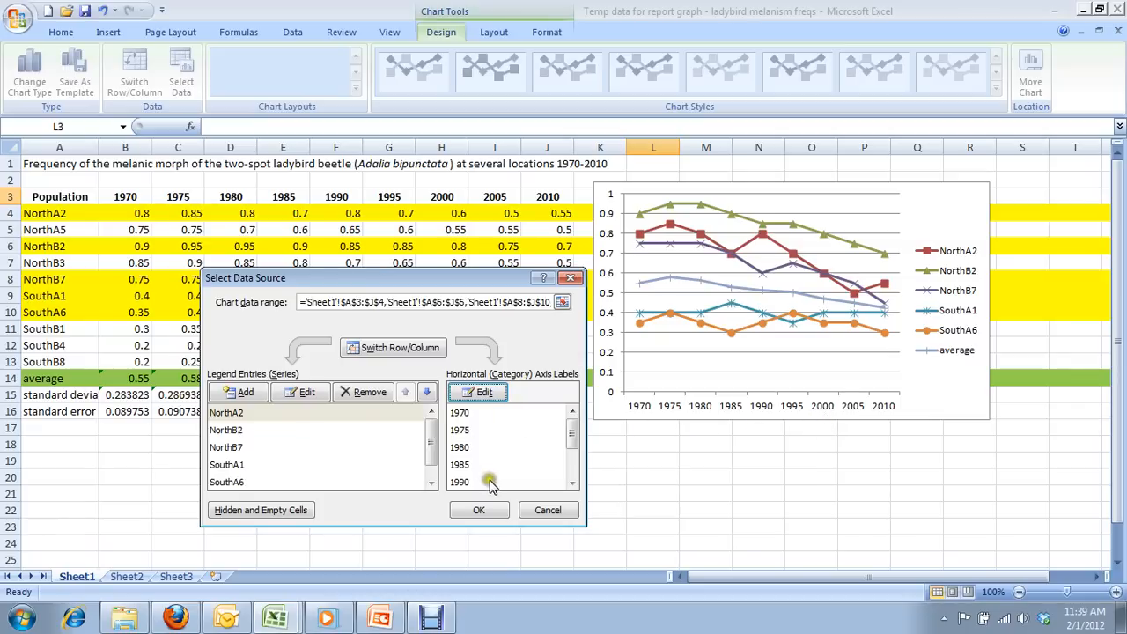
{"action": "left_click", "coordinate": [479, 510]}
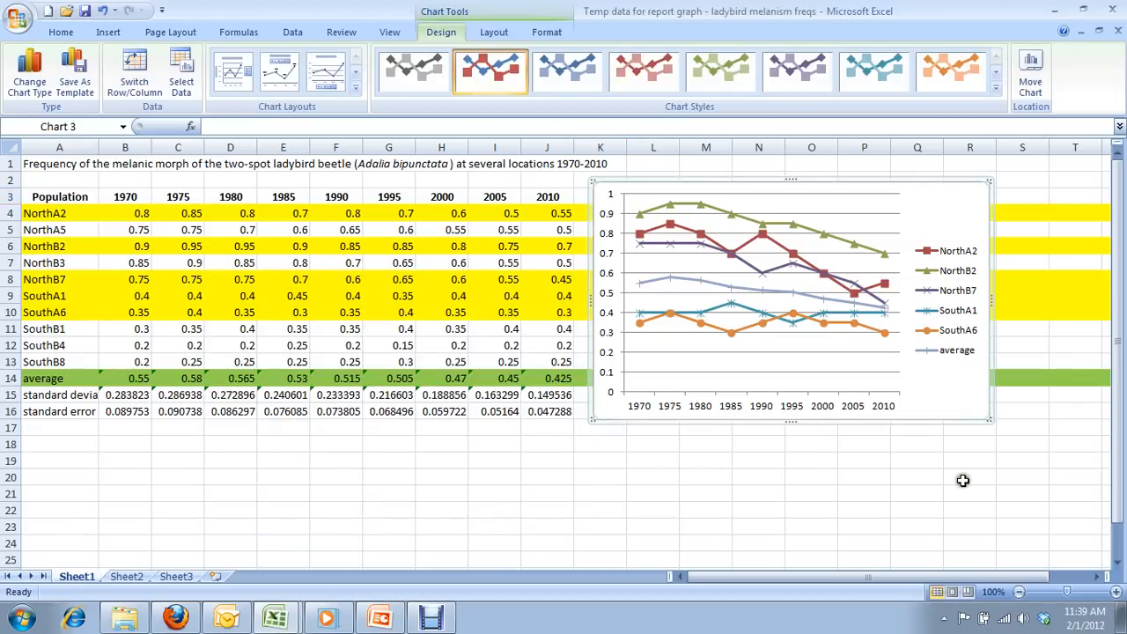
{"action": "mouse_move", "coordinate": [969, 475]}
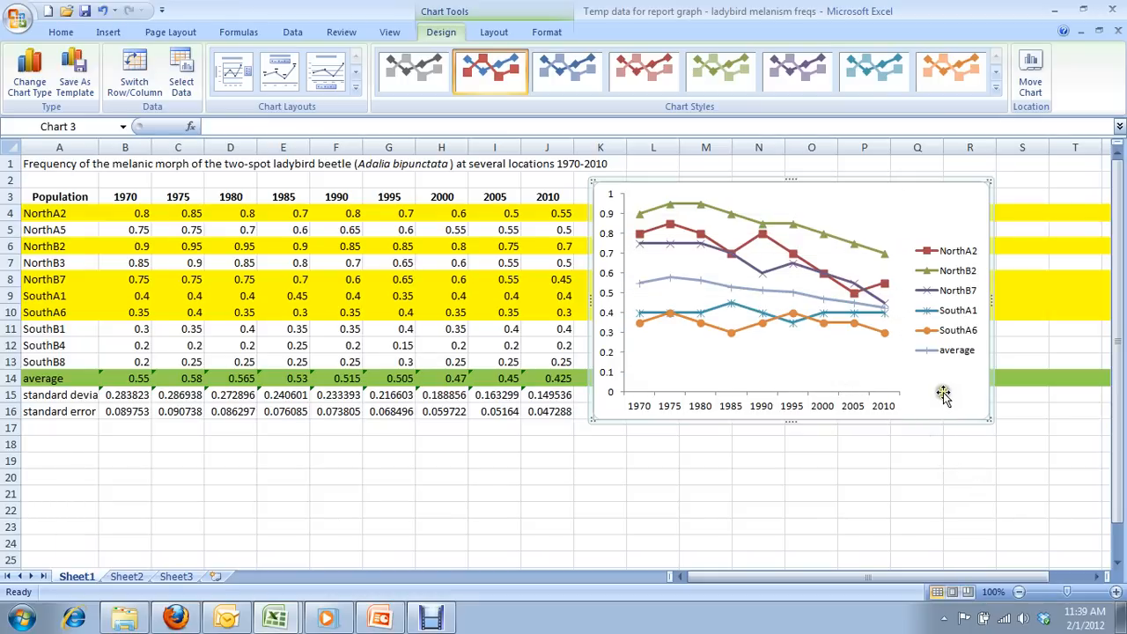
{"action": "mouse_move", "coordinate": [947, 268]}
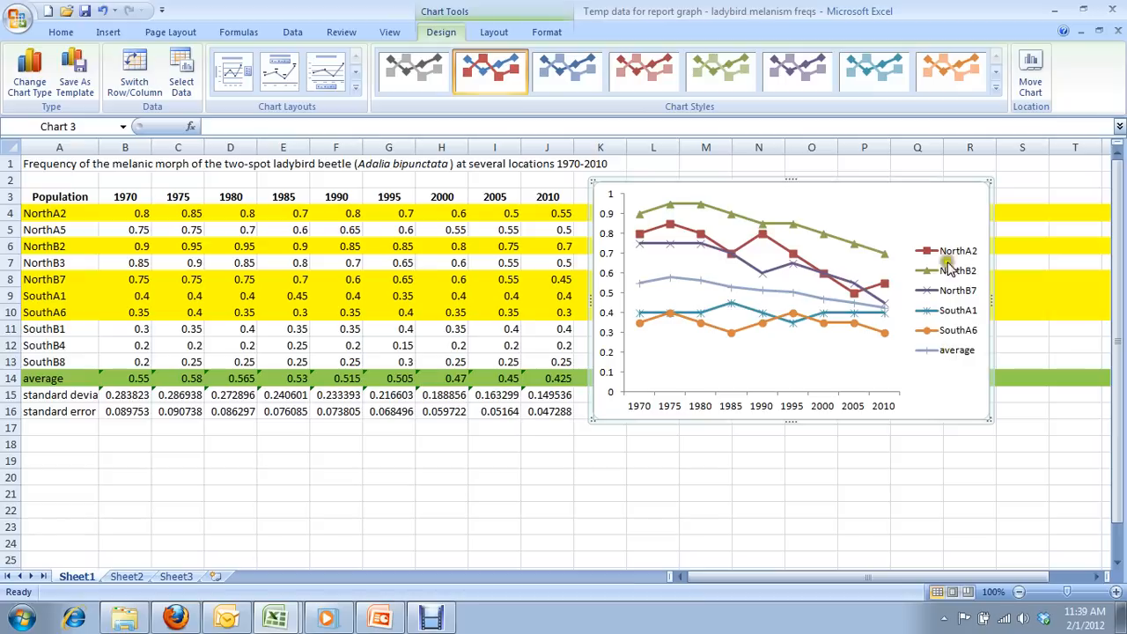
{"action": "mouse_move", "coordinate": [942, 327]}
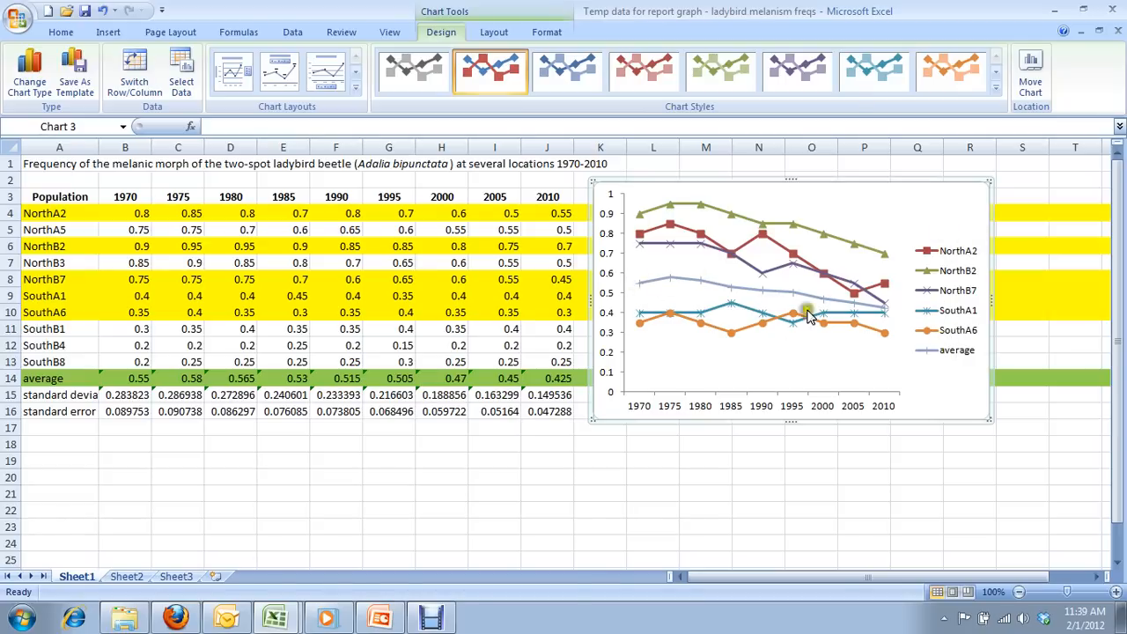
{"action": "mouse_move", "coordinate": [917, 384]}
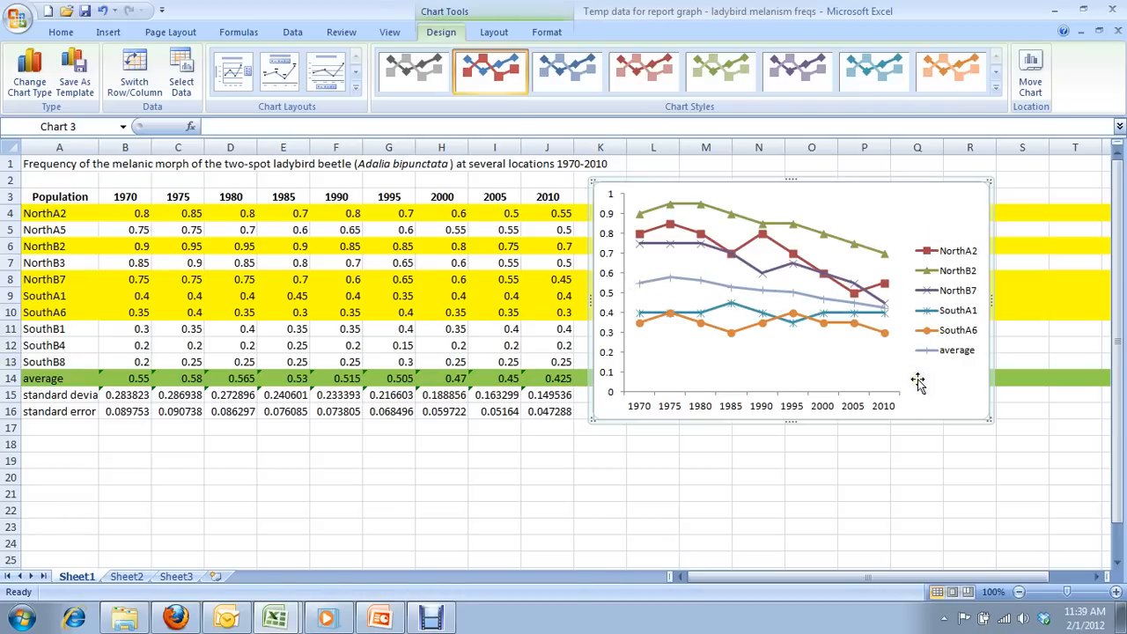
{"action": "mouse_move", "coordinate": [878, 334]}
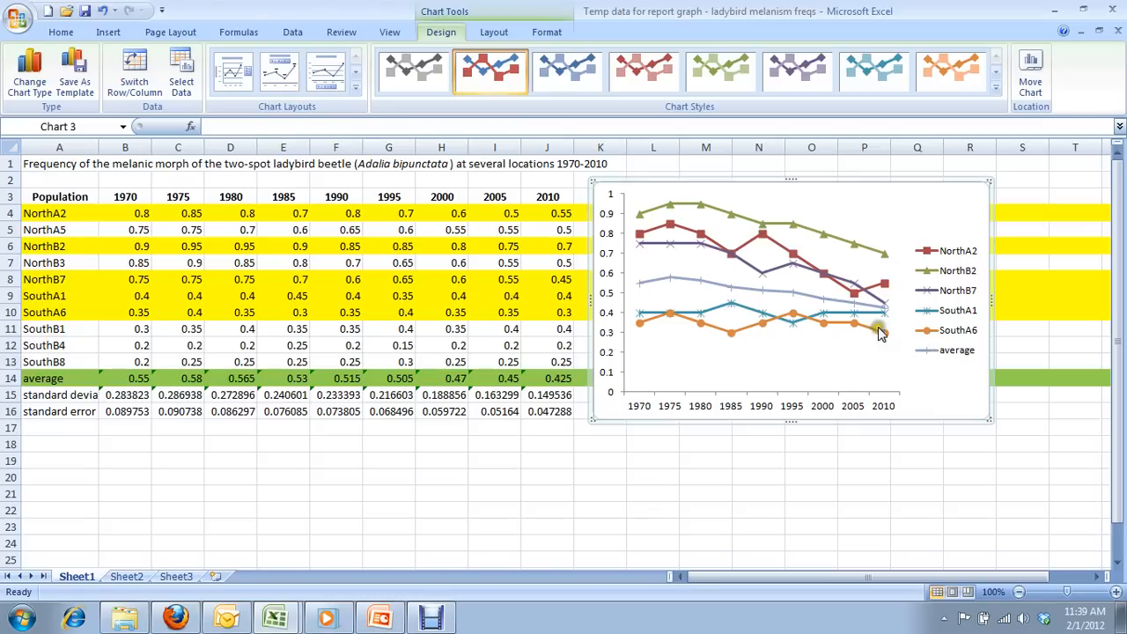
{"action": "mouse_move", "coordinate": [929, 338]}
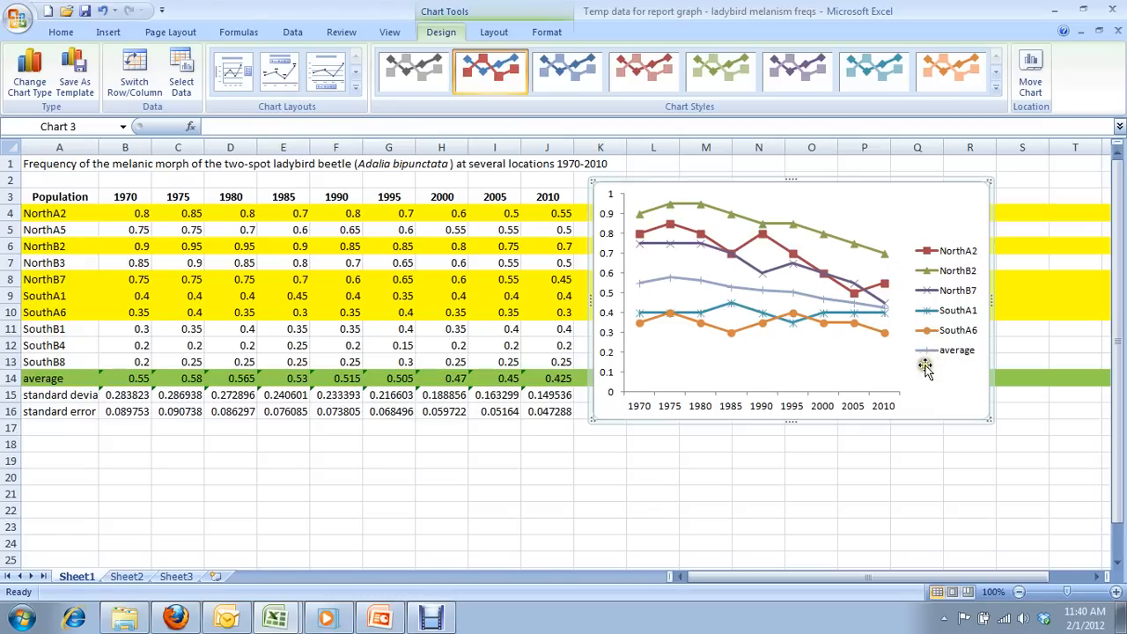
{"action": "mouse_move", "coordinate": [697, 362]}
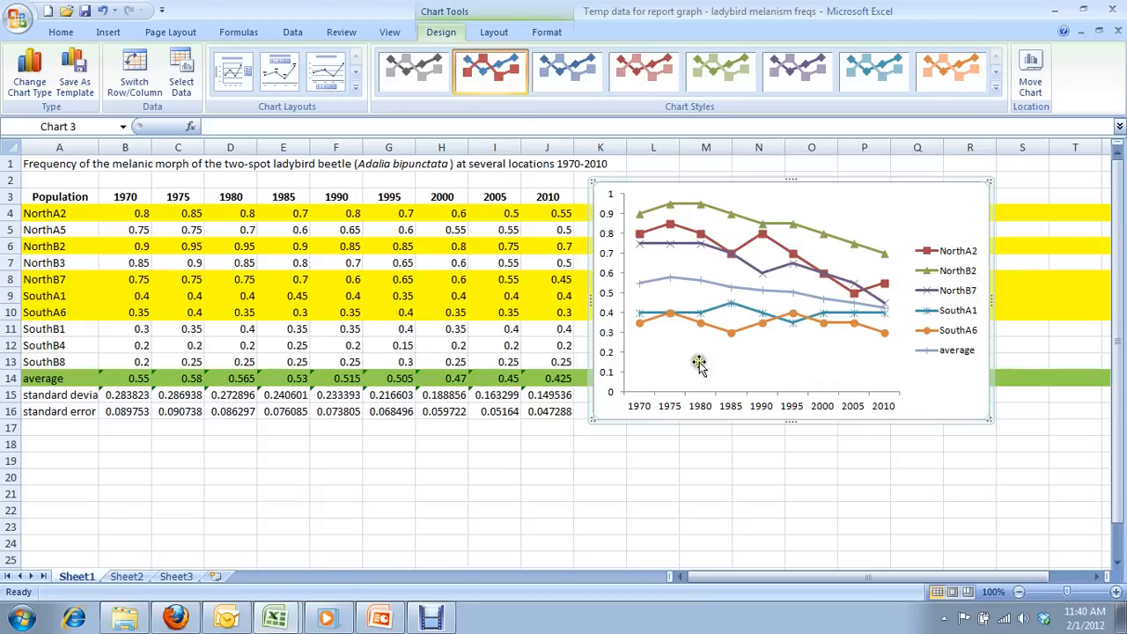
{"action": "mouse_move", "coordinate": [699, 362]}
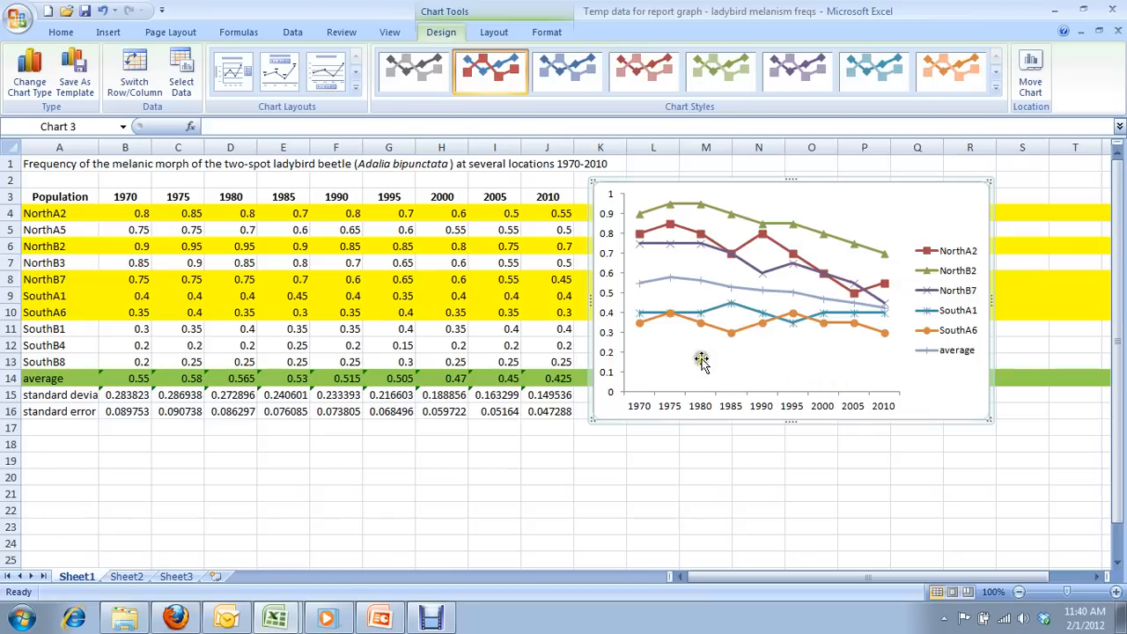
{"action": "mouse_move", "coordinate": [713, 356]}
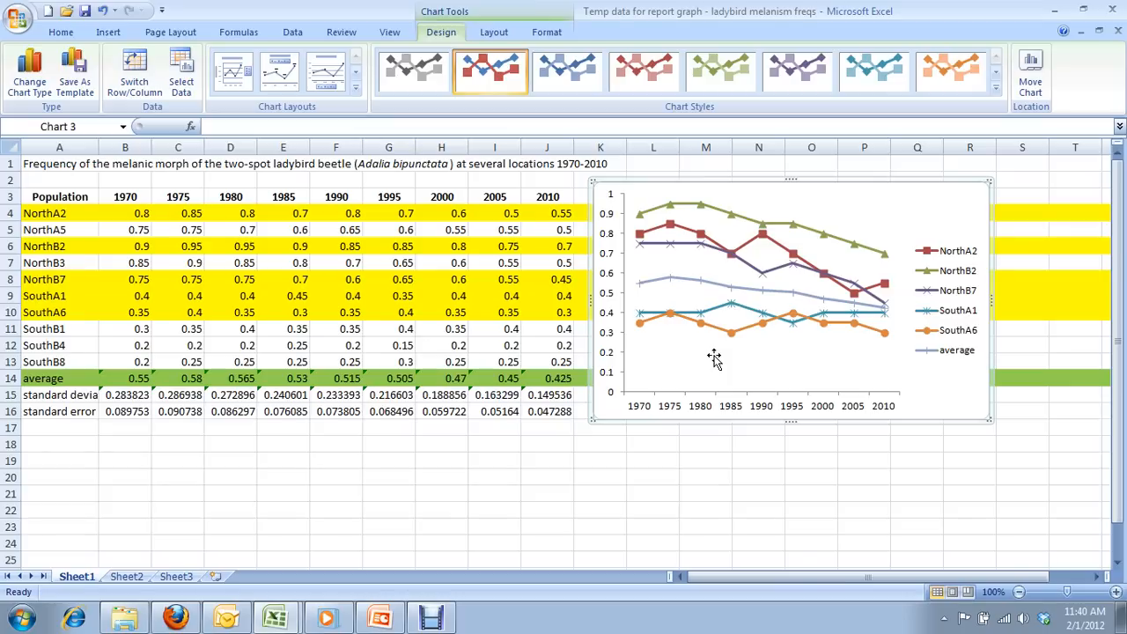
{"action": "mouse_move", "coordinate": [793, 364]}
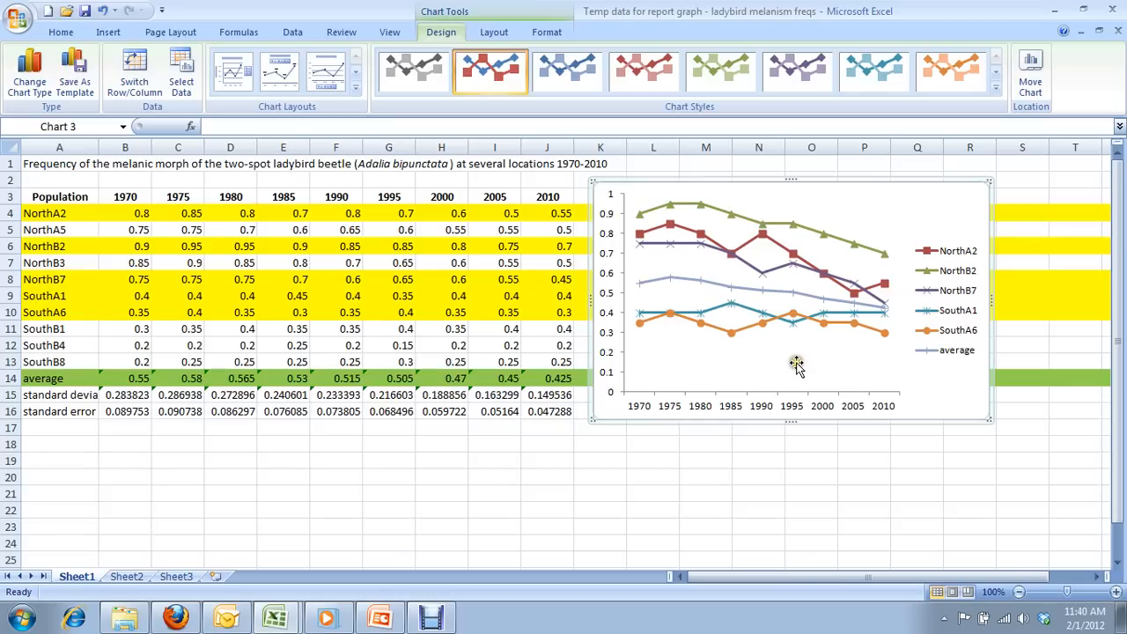
{"action": "mouse_move", "coordinate": [690, 317]}
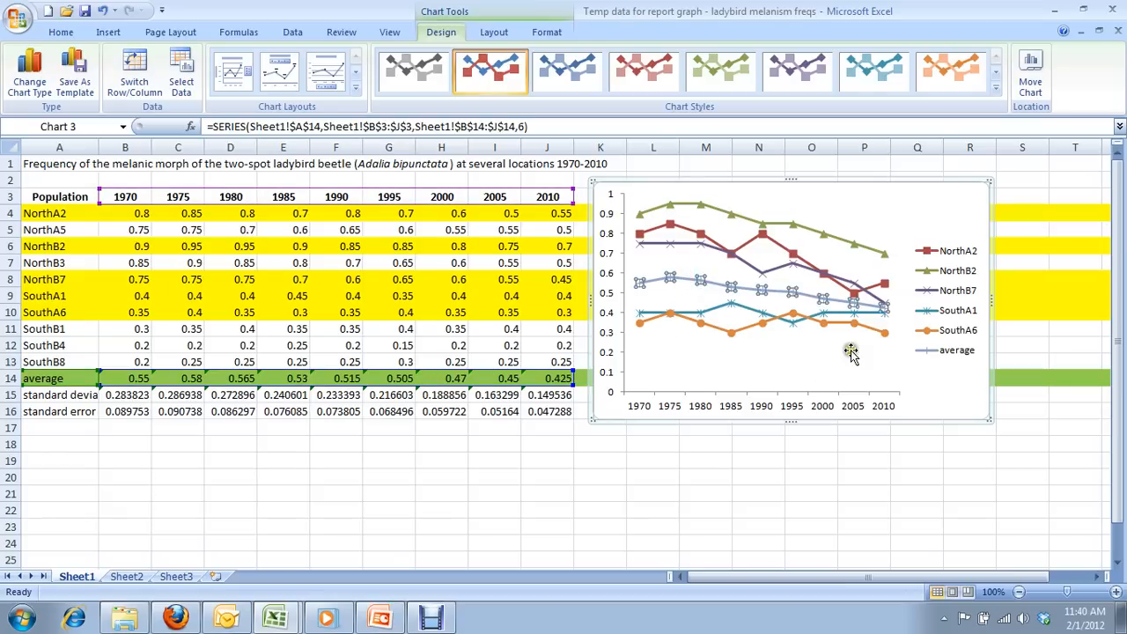
{"action": "mouse_move", "coordinate": [720, 321]}
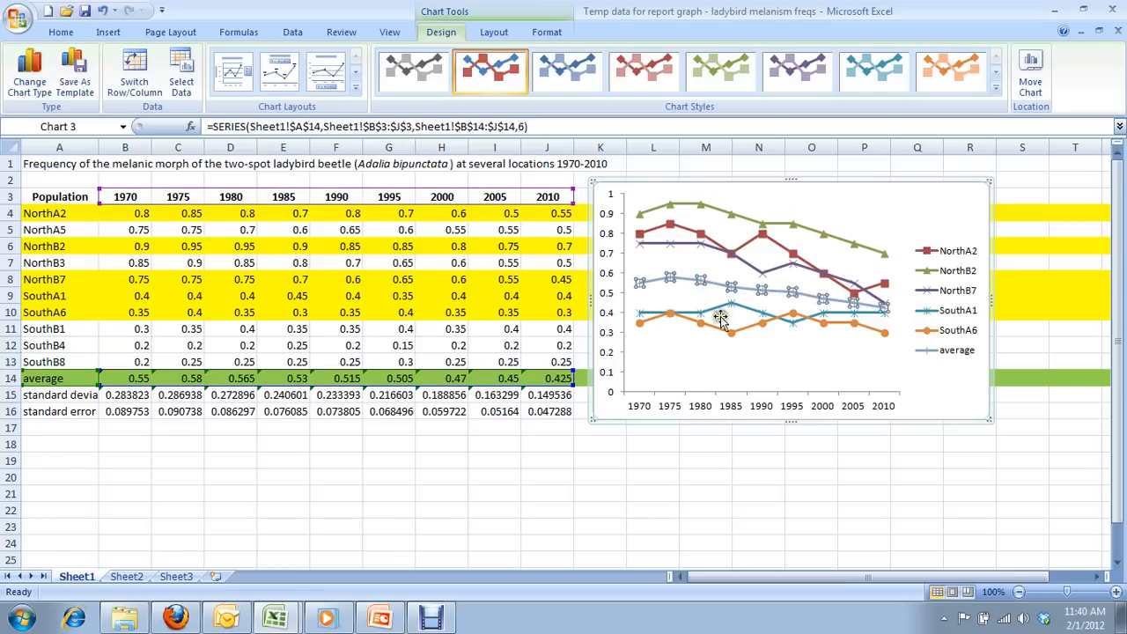
{"action": "mouse_move", "coordinate": [683, 338]}
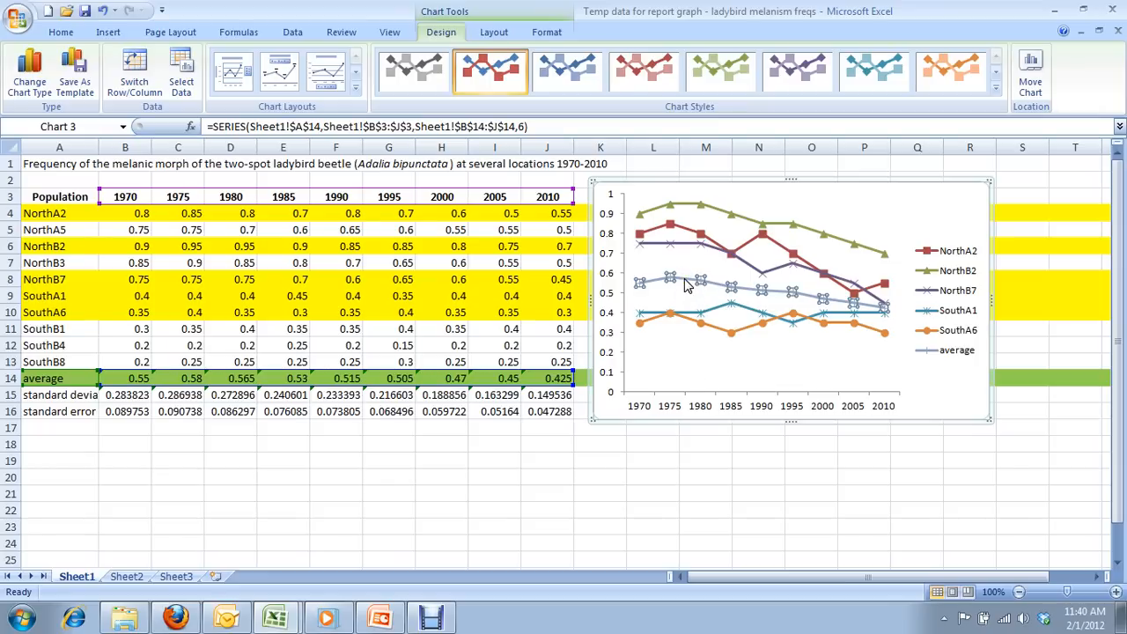
{"action": "mouse_move", "coordinate": [669, 352]}
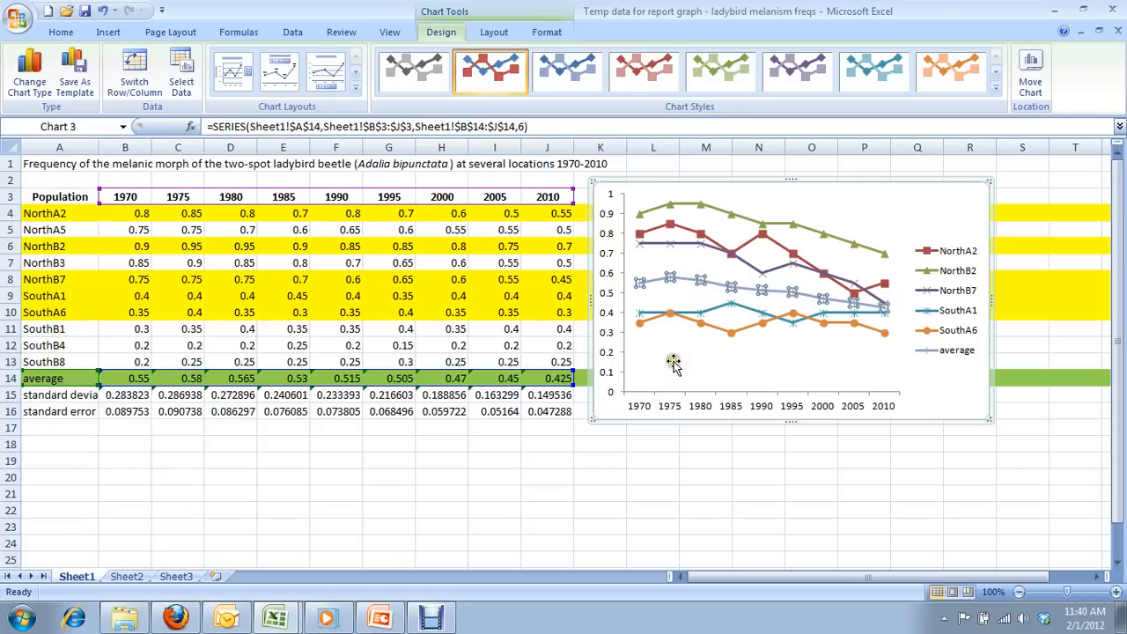
{"action": "mouse_move", "coordinate": [680, 368]}
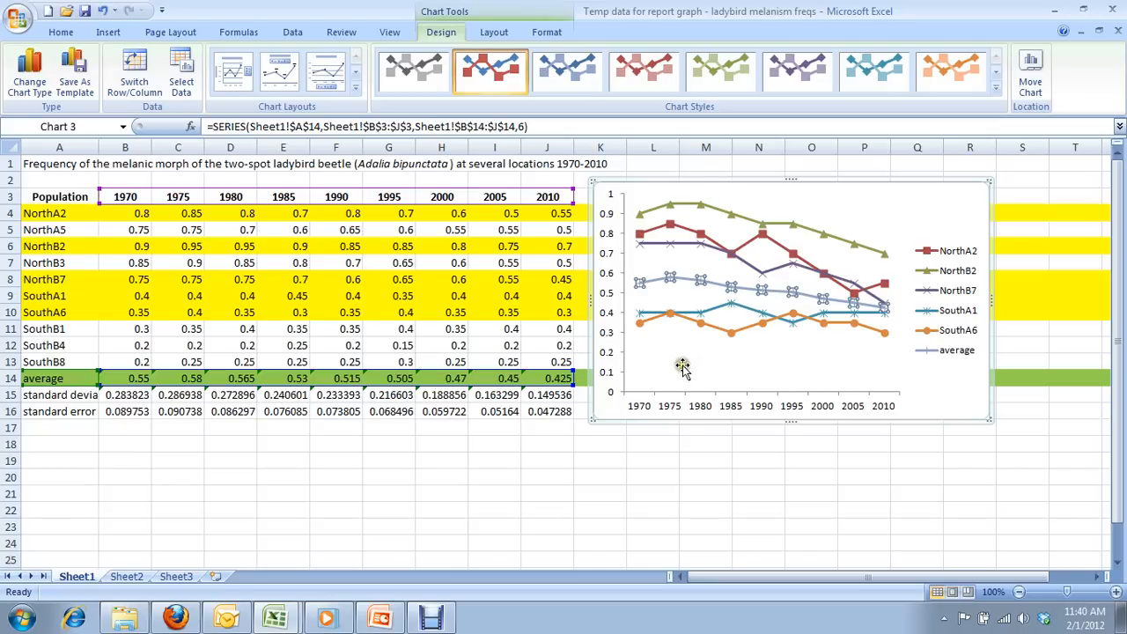
{"action": "mouse_move", "coordinate": [667, 357]}
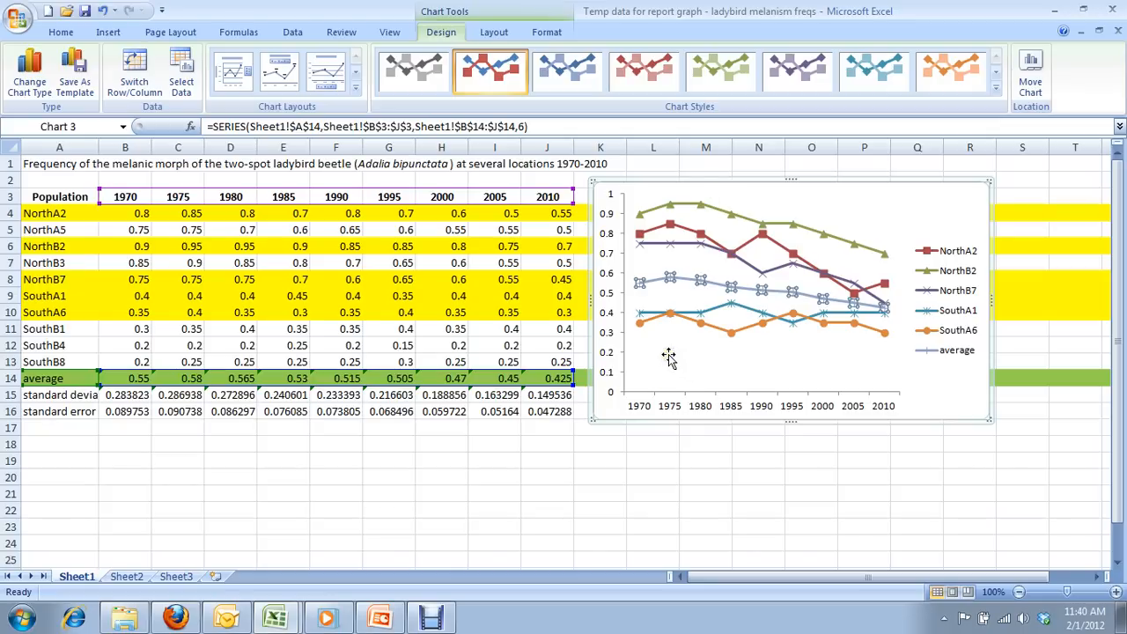
Add error bars to the average series via More Error Bars Options and choose a custom error amount.
{"action": "left_click", "coordinate": [493, 32]}
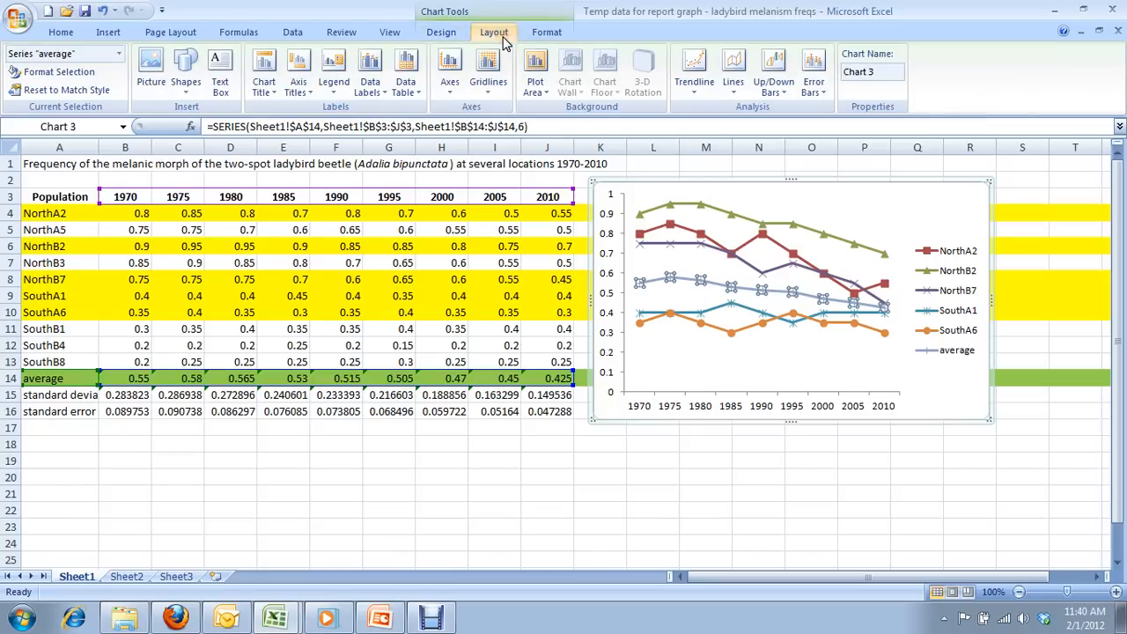
{"action": "mouse_move", "coordinate": [814, 70]}
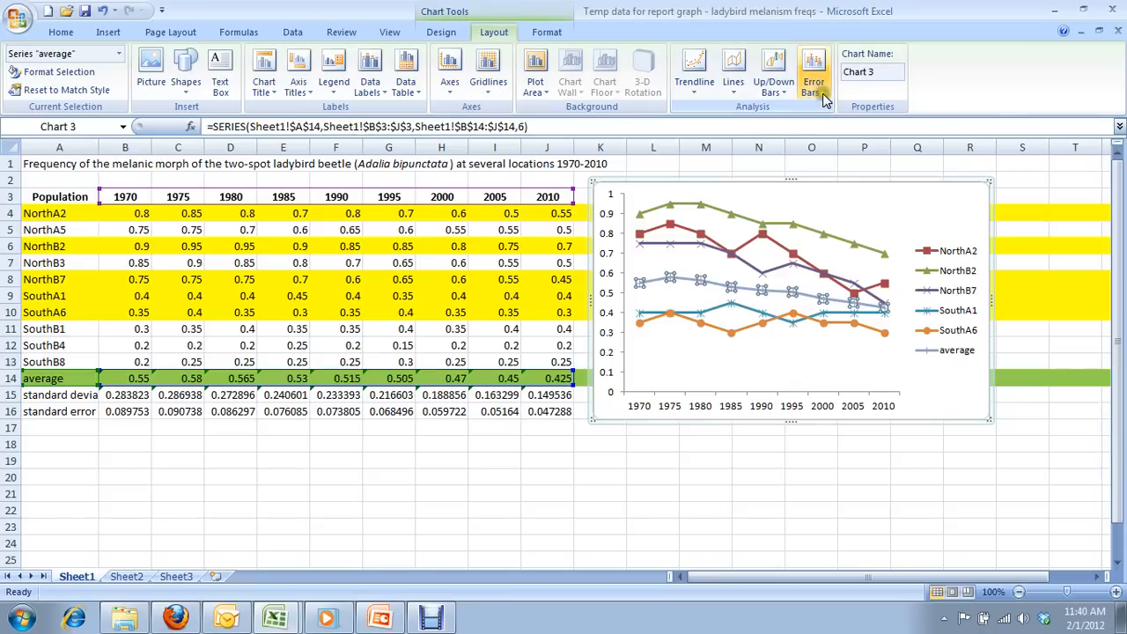
{"action": "left_click", "coordinate": [812, 70]}
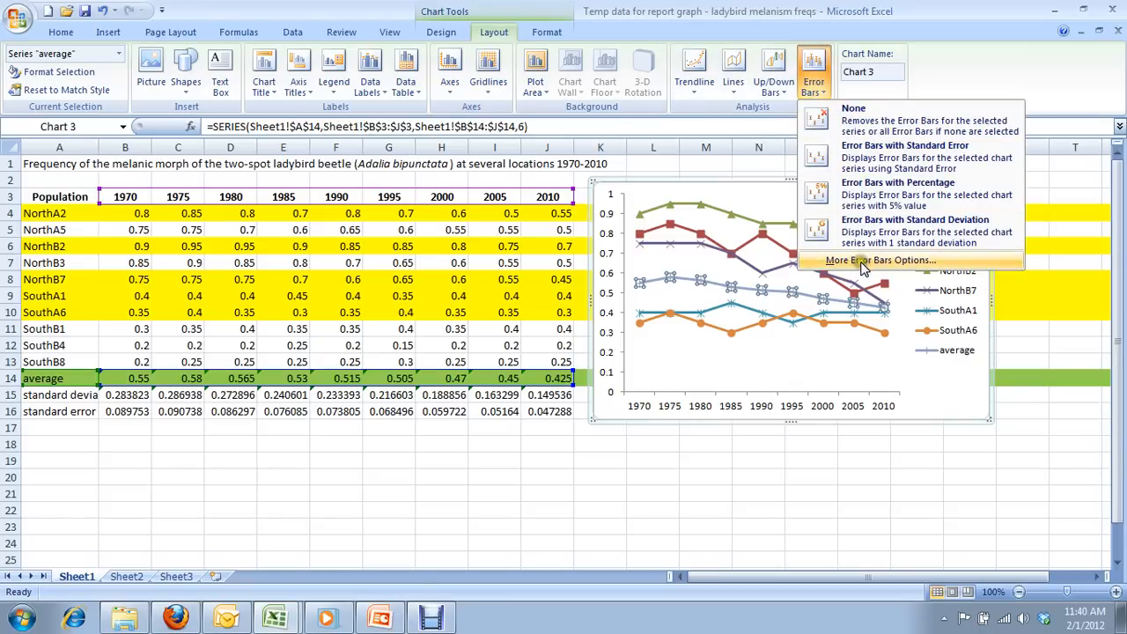
{"action": "left_click", "coordinate": [880, 260]}
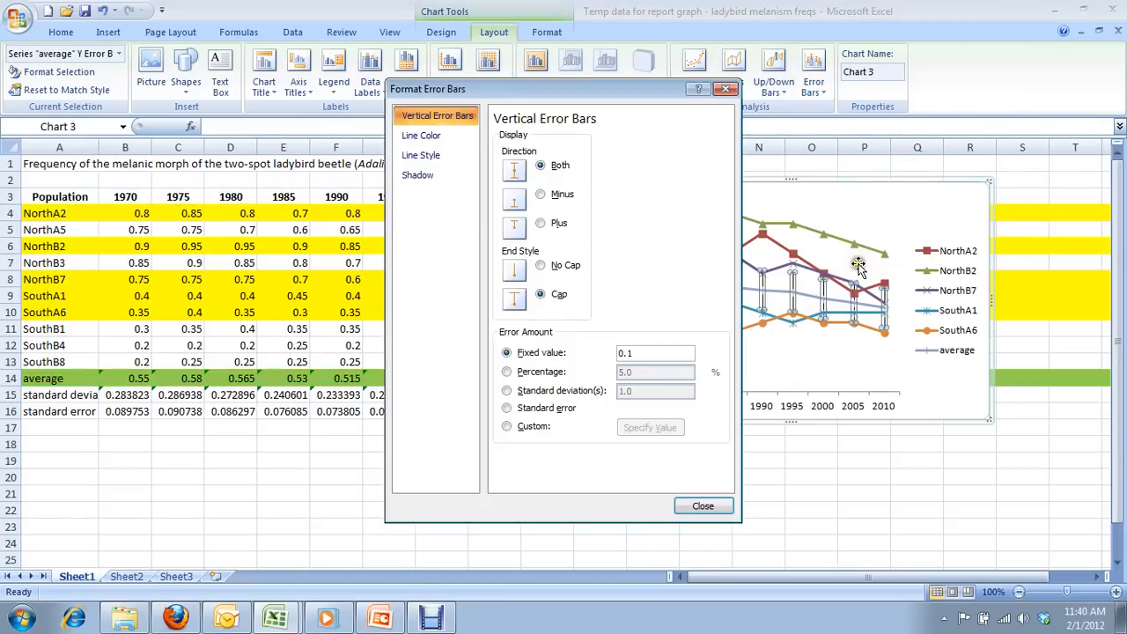
{"action": "left_click", "coordinate": [538, 165]}
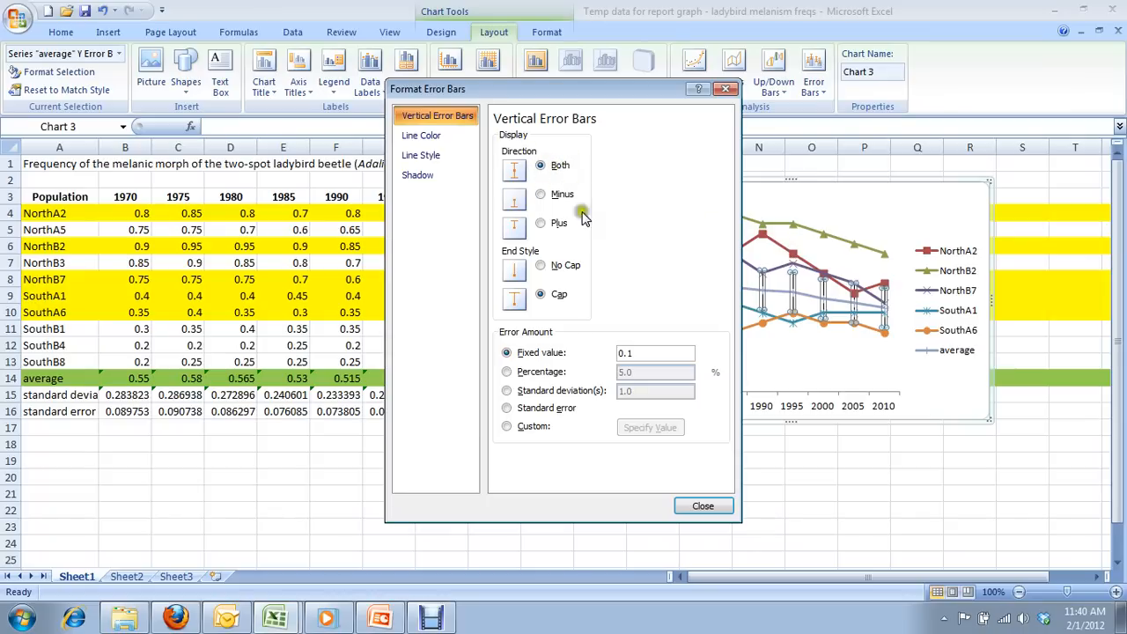
{"action": "mouse_move", "coordinate": [598, 341]}
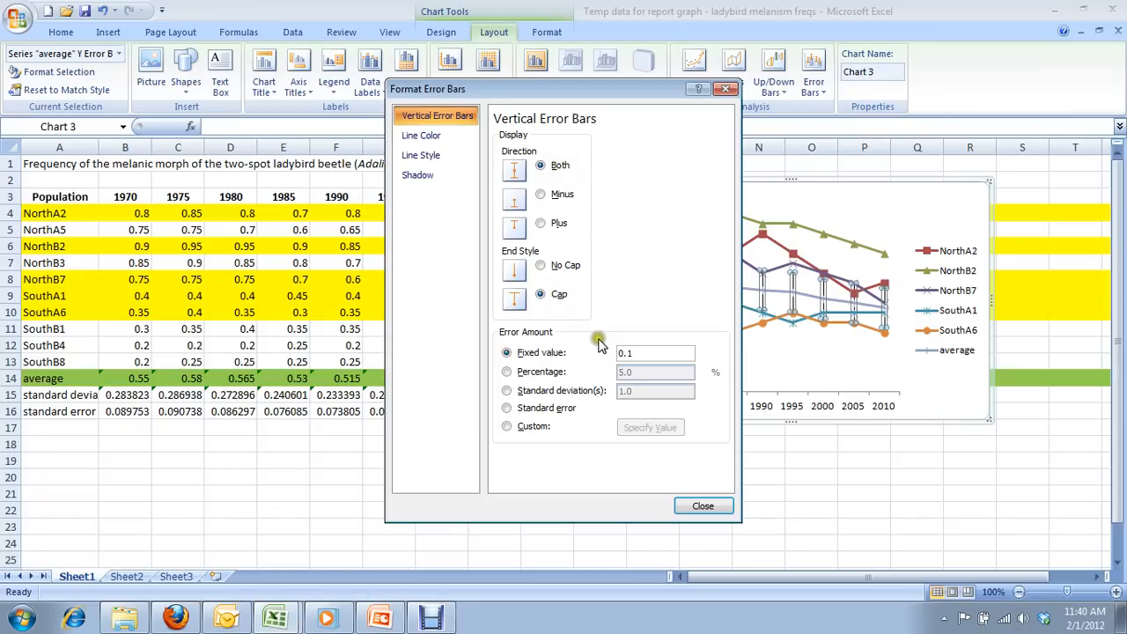
{"action": "left_click", "coordinate": [507, 426]}
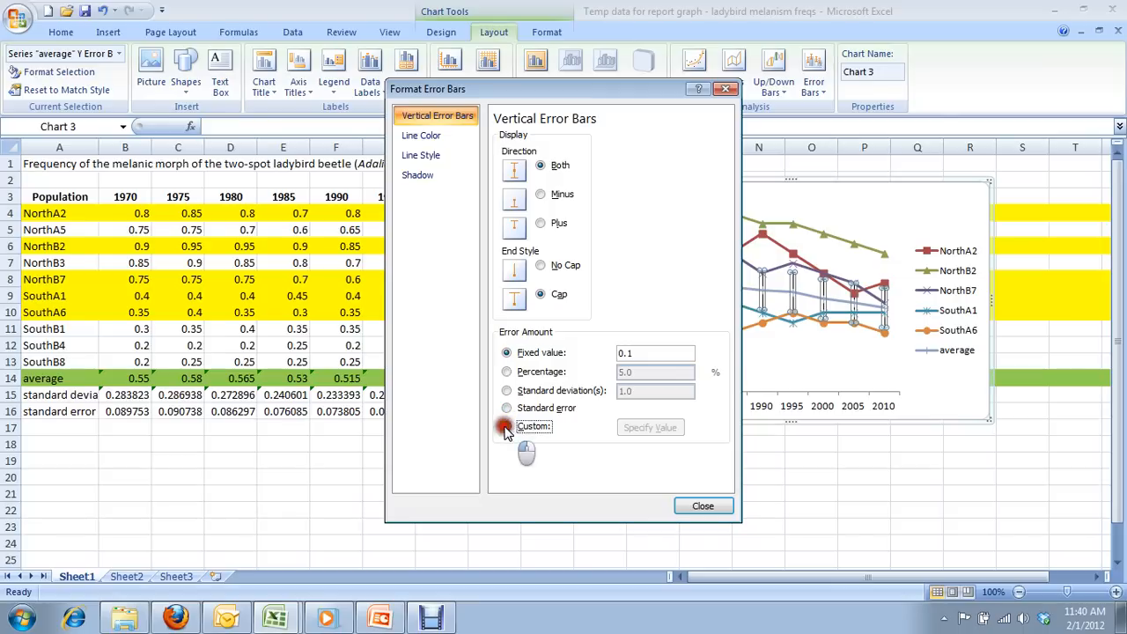
{"action": "left_click", "coordinate": [507, 426]}
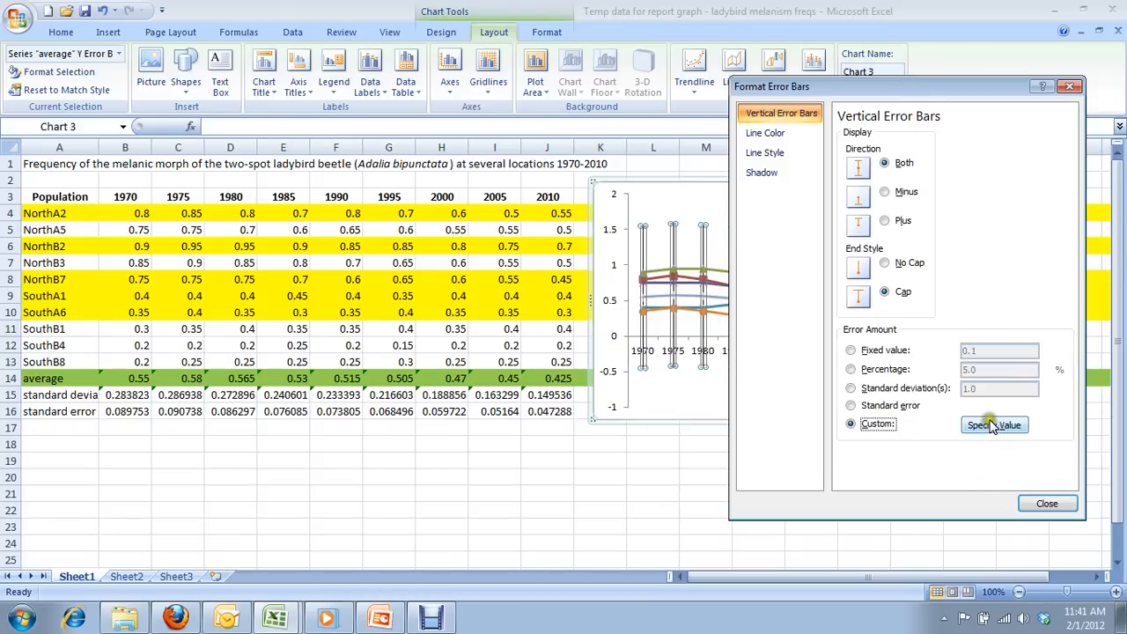
Use the standard-error row B16:J16 for both positive and negative error values, then close the settings.
{"action": "left_click", "coordinate": [993, 425]}
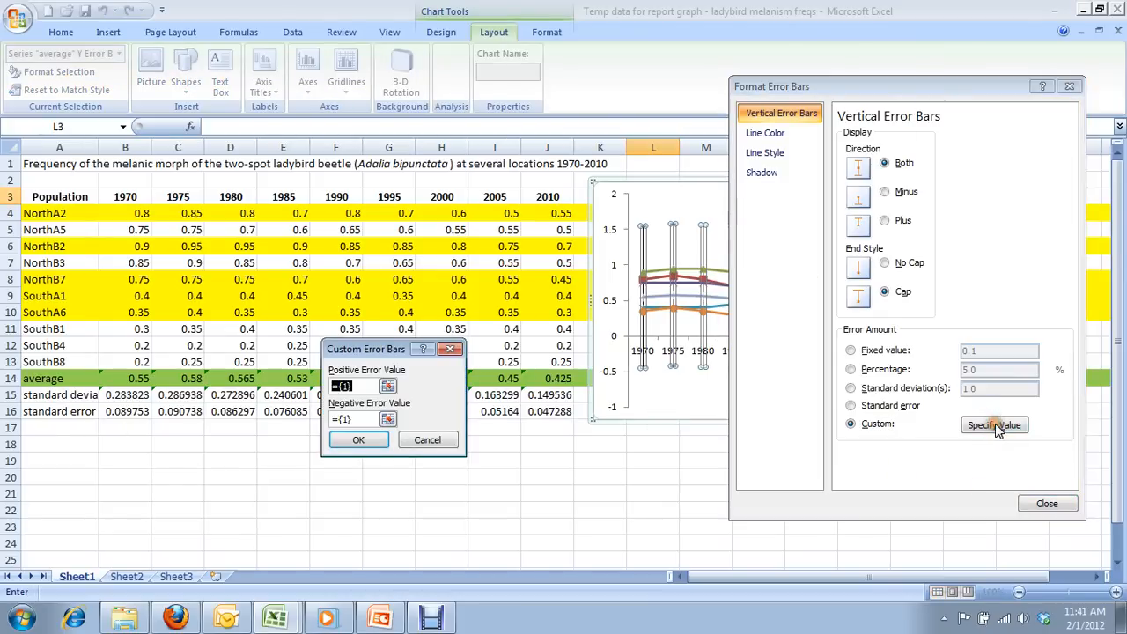
{"action": "left_click_drag", "start_coordinate": [366, 349], "coordinate": [370, 236]}
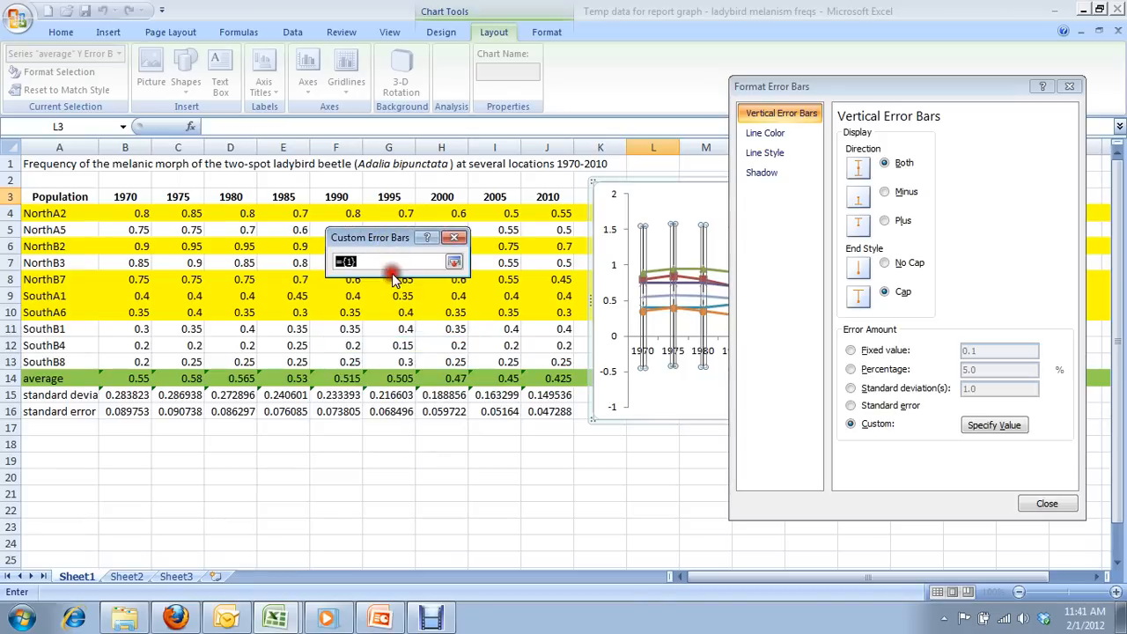
{"action": "mouse_move", "coordinate": [104, 412]}
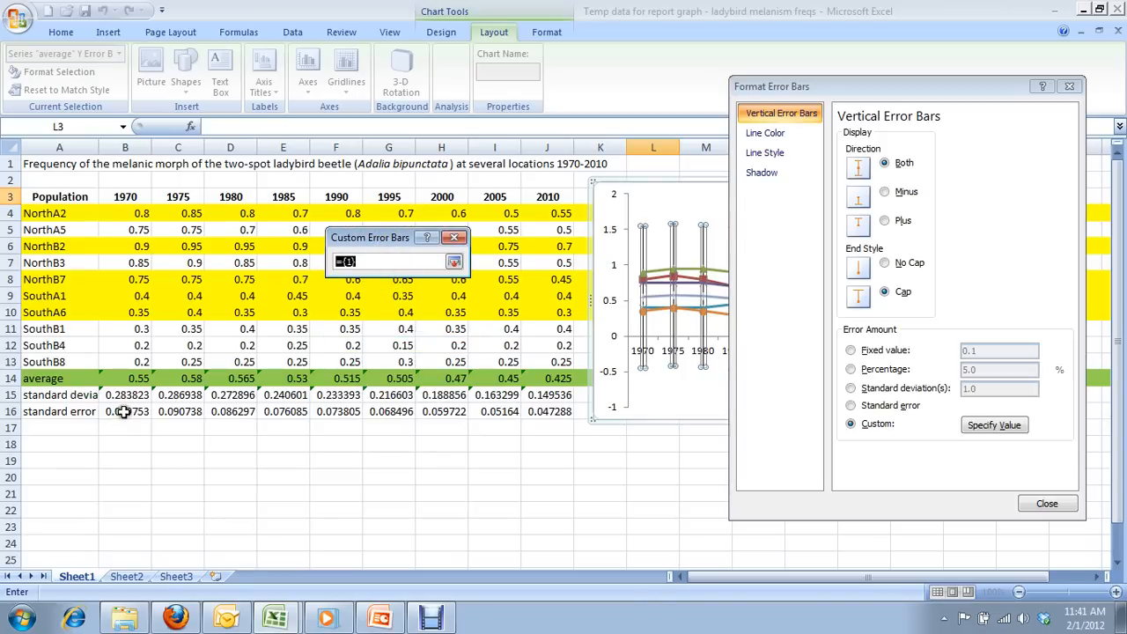
{"action": "left_click_drag", "start_coordinate": [125, 412], "coordinate": [545, 412]}
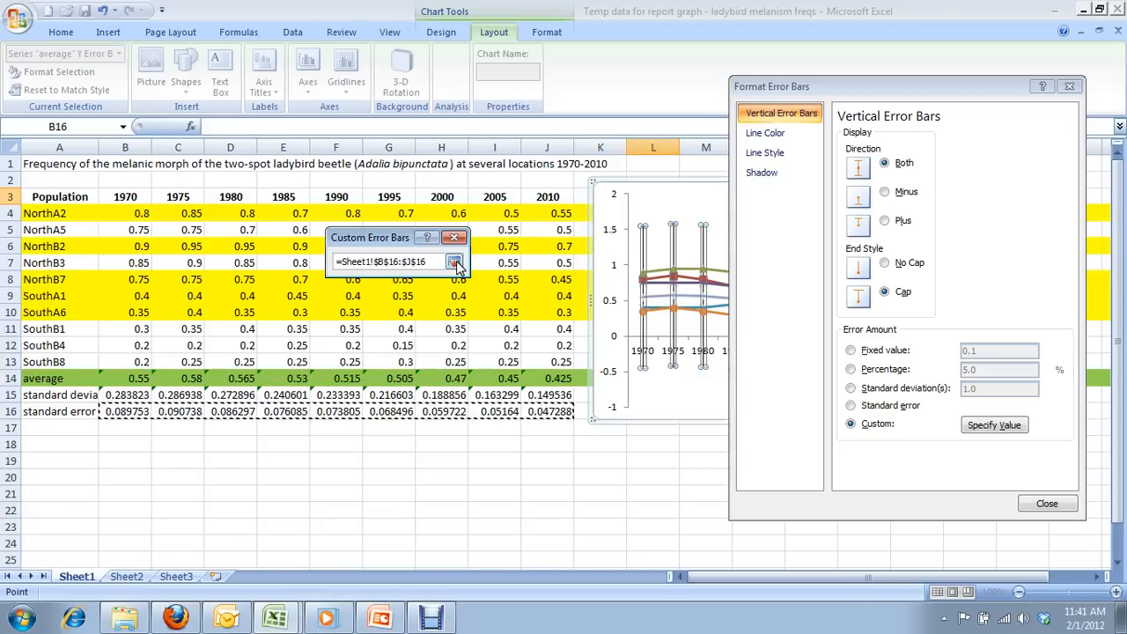
{"action": "left_click", "coordinate": [454, 261]}
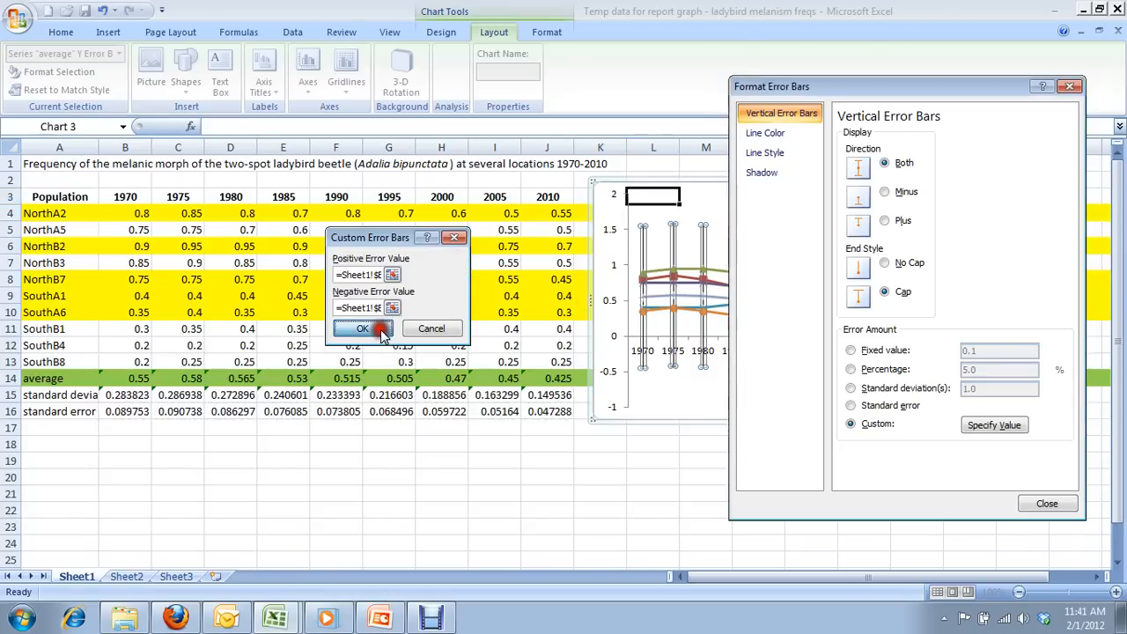
{"action": "left_click", "coordinate": [363, 329]}
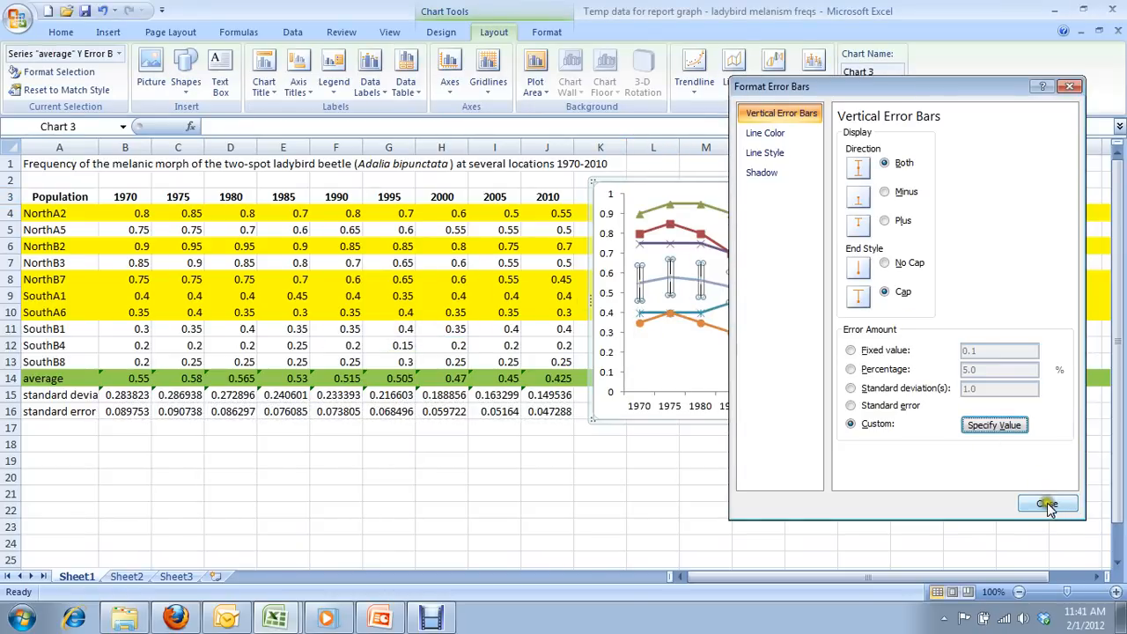
{"action": "left_click", "coordinate": [1045, 503]}
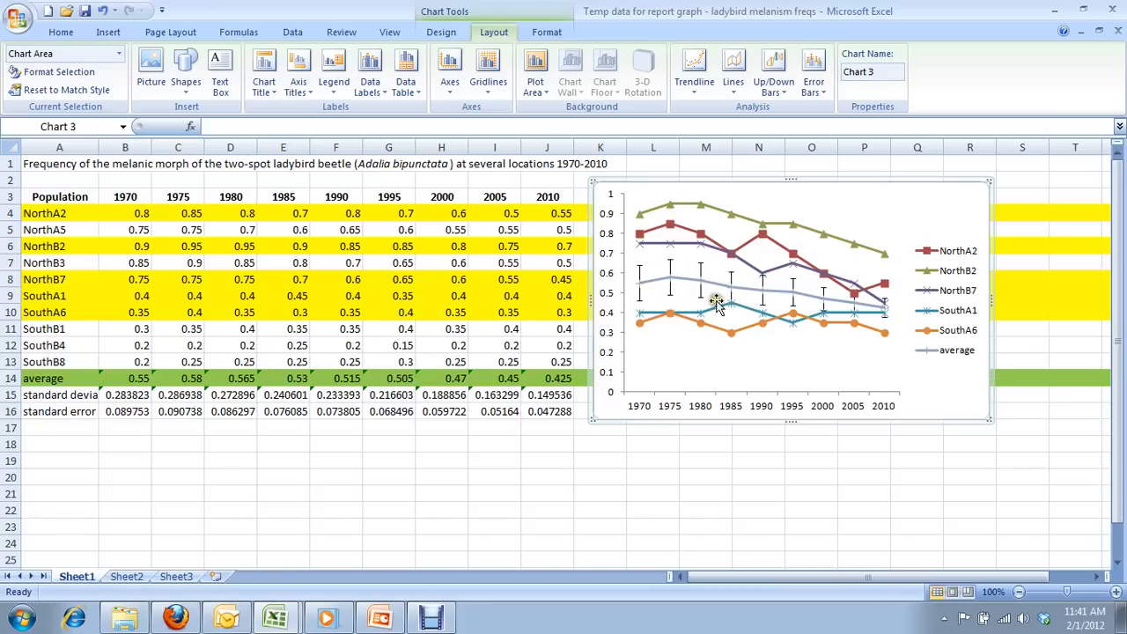
{"action": "mouse_move", "coordinate": [730, 291]}
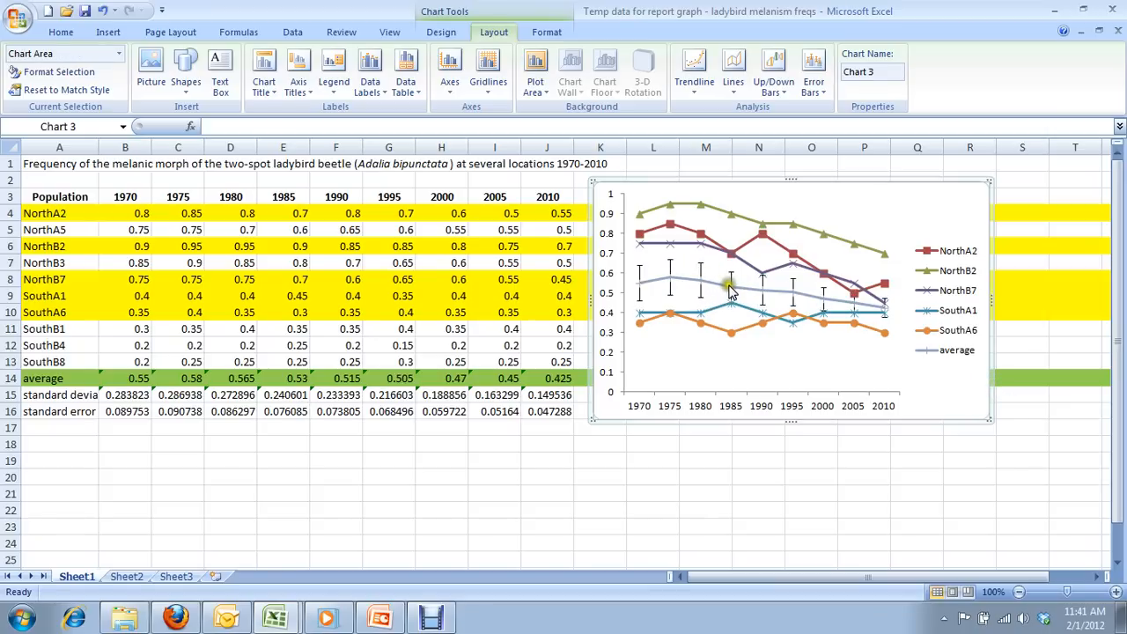
{"action": "mouse_move", "coordinate": [771, 362]}
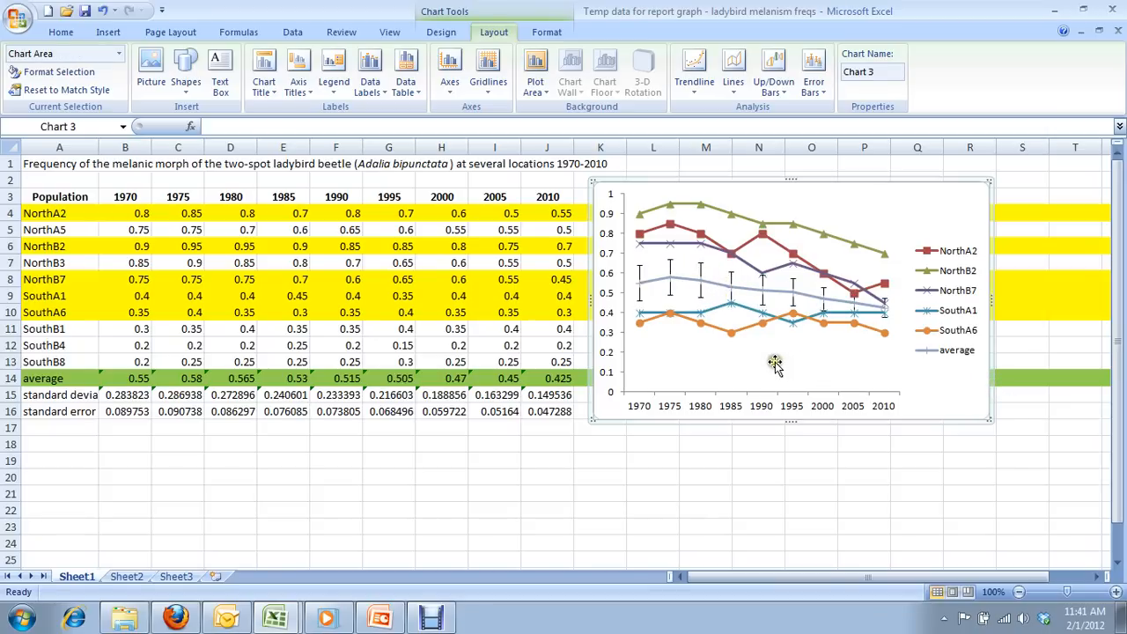
{"action": "mouse_move", "coordinate": [708, 360]}
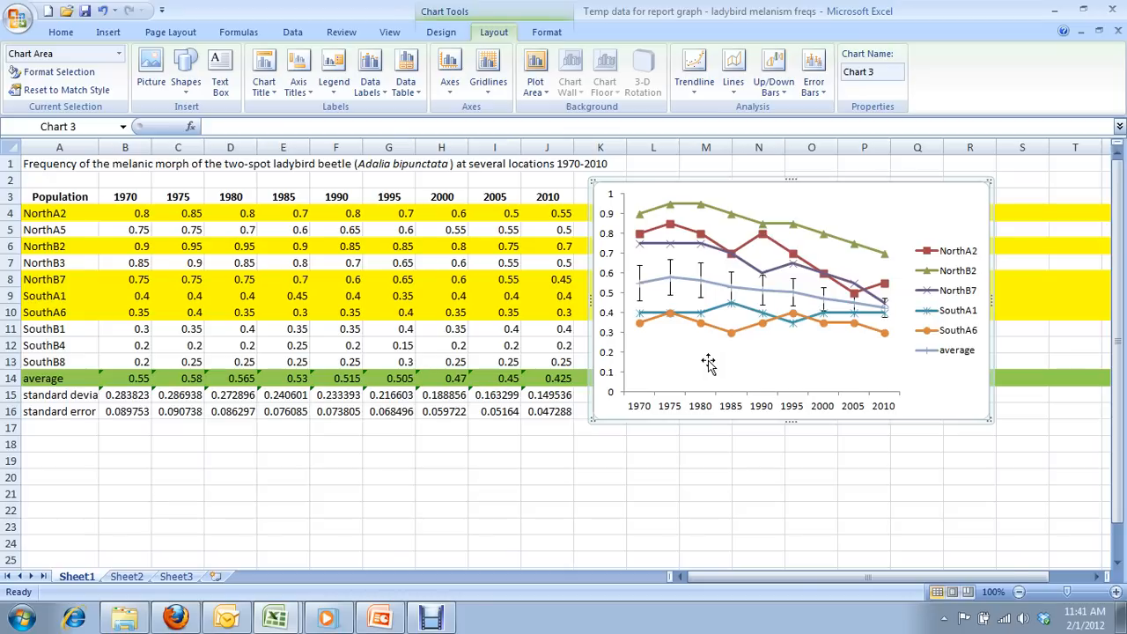
{"action": "mouse_move", "coordinate": [690, 208]}
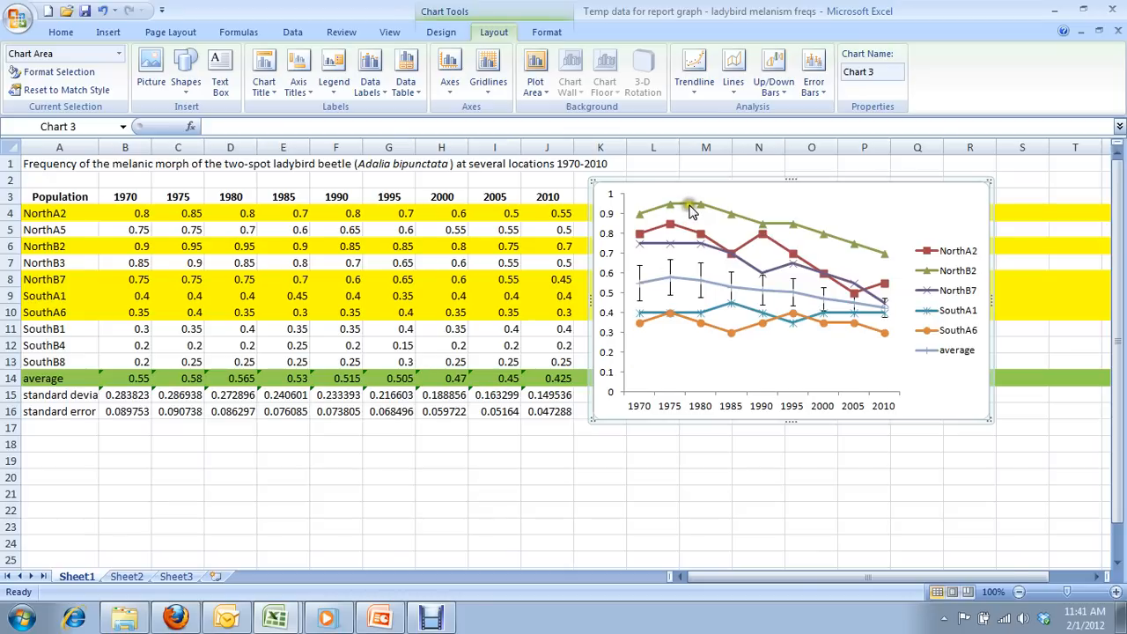
{"action": "left_click", "coordinate": [690, 208]}
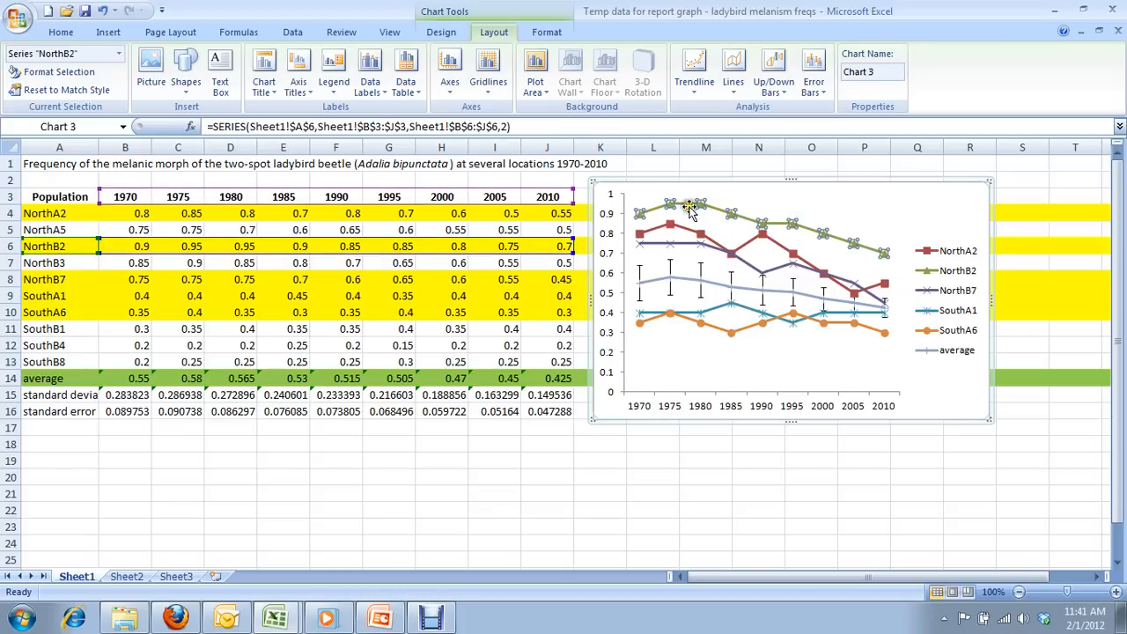
{"action": "mouse_move", "coordinate": [725, 221]}
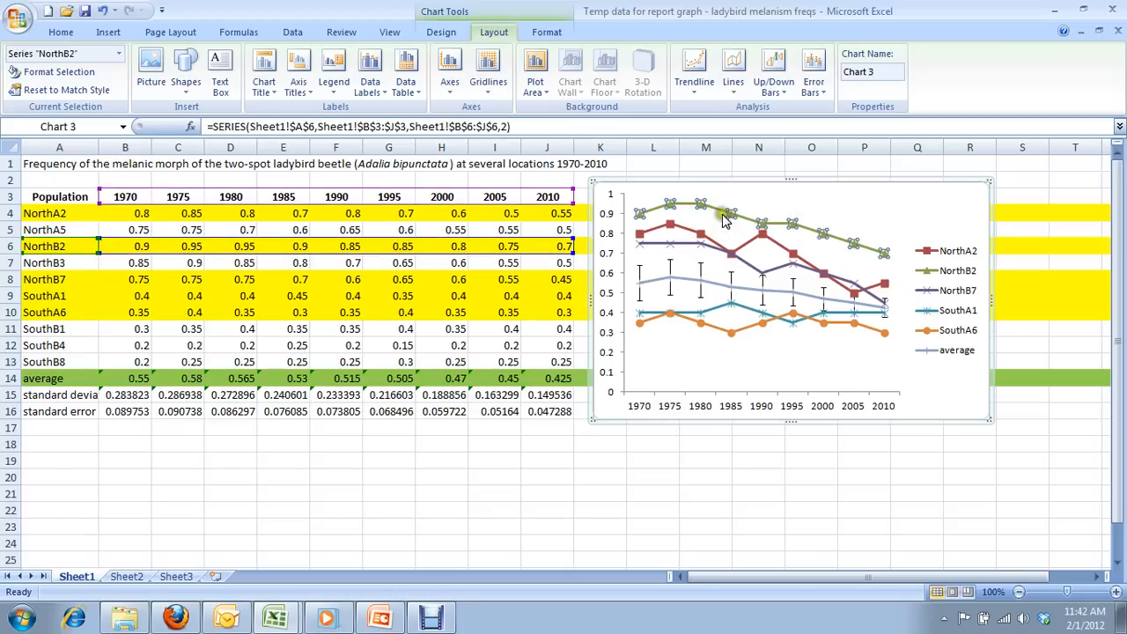
{"action": "mouse_move", "coordinate": [729, 215]}
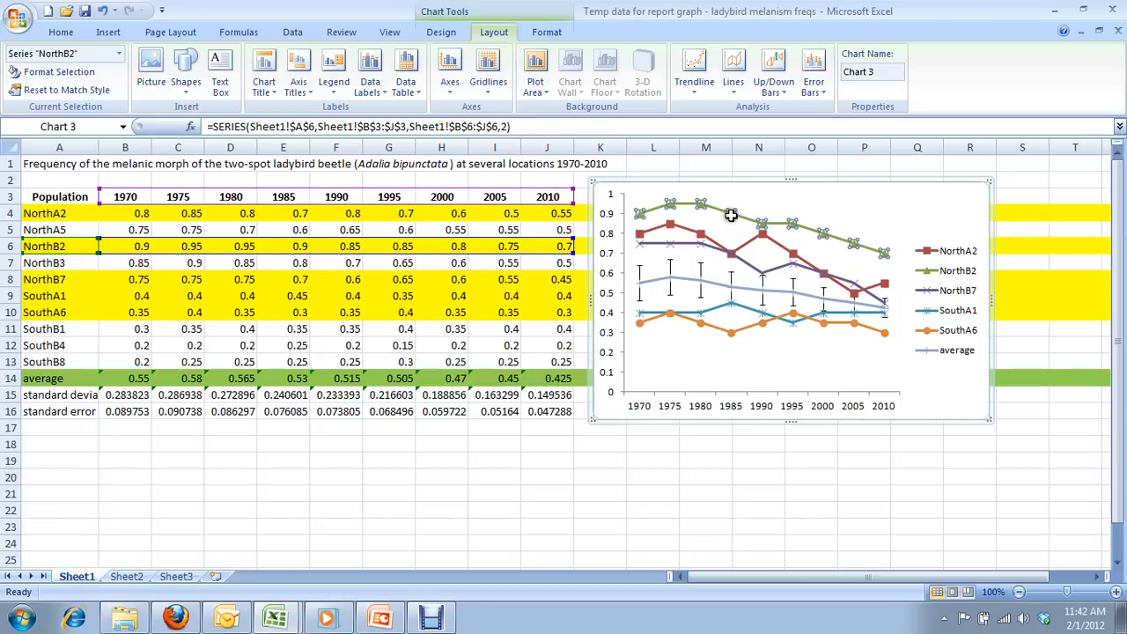
{"action": "mouse_move", "coordinate": [701, 239]}
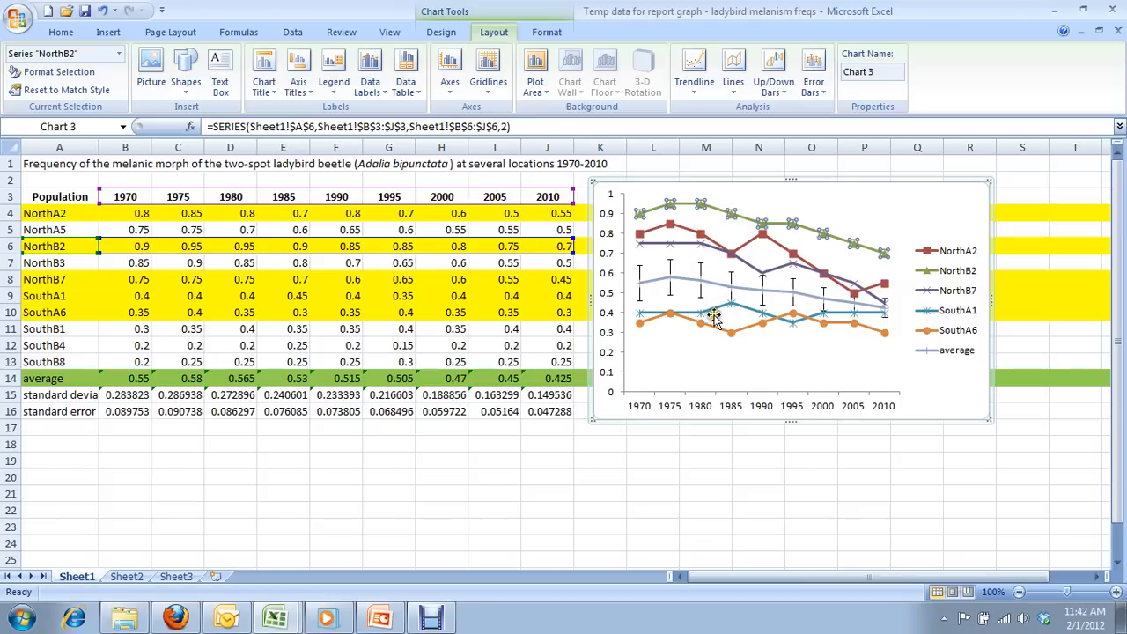
{"action": "mouse_move", "coordinate": [894, 269]}
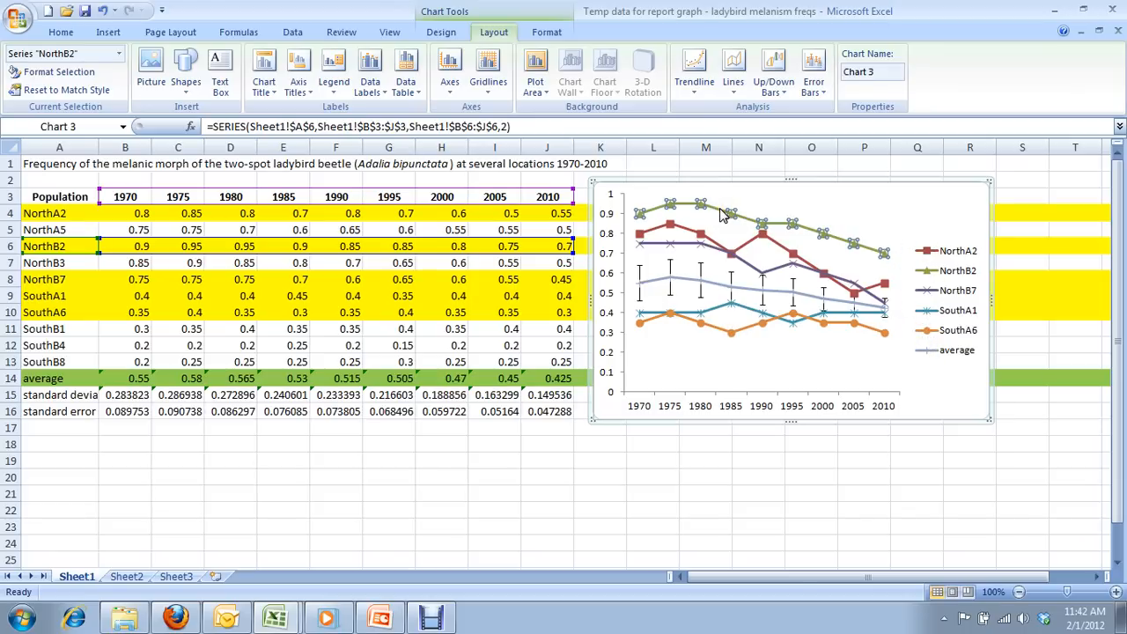
{"action": "right_click", "coordinate": [720, 215]}
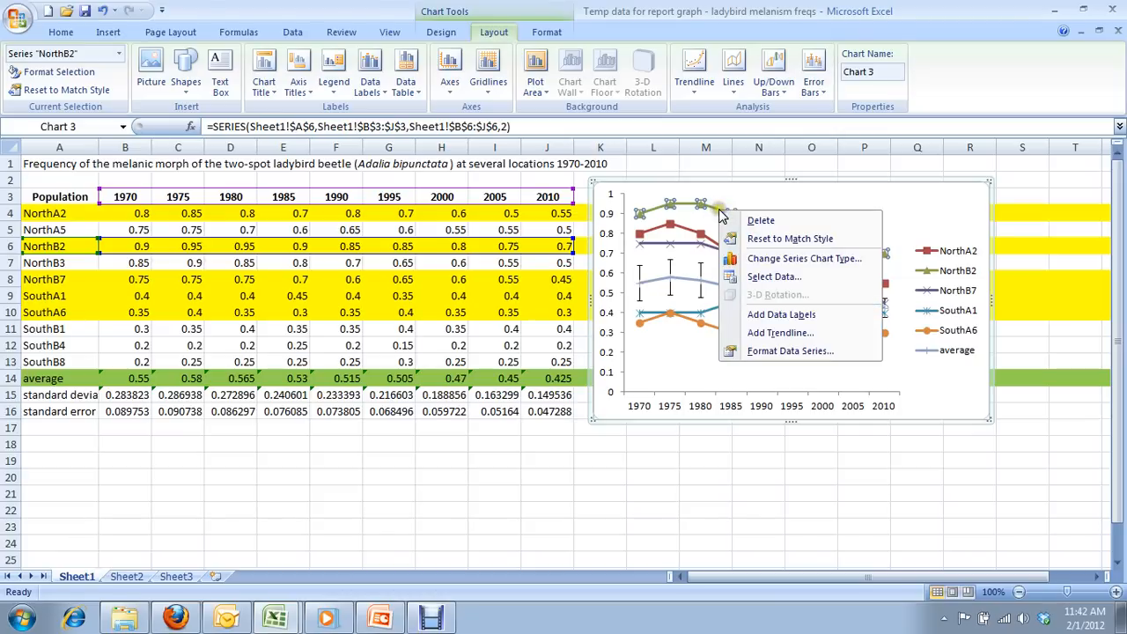
{"action": "left_click", "coordinate": [789, 351]}
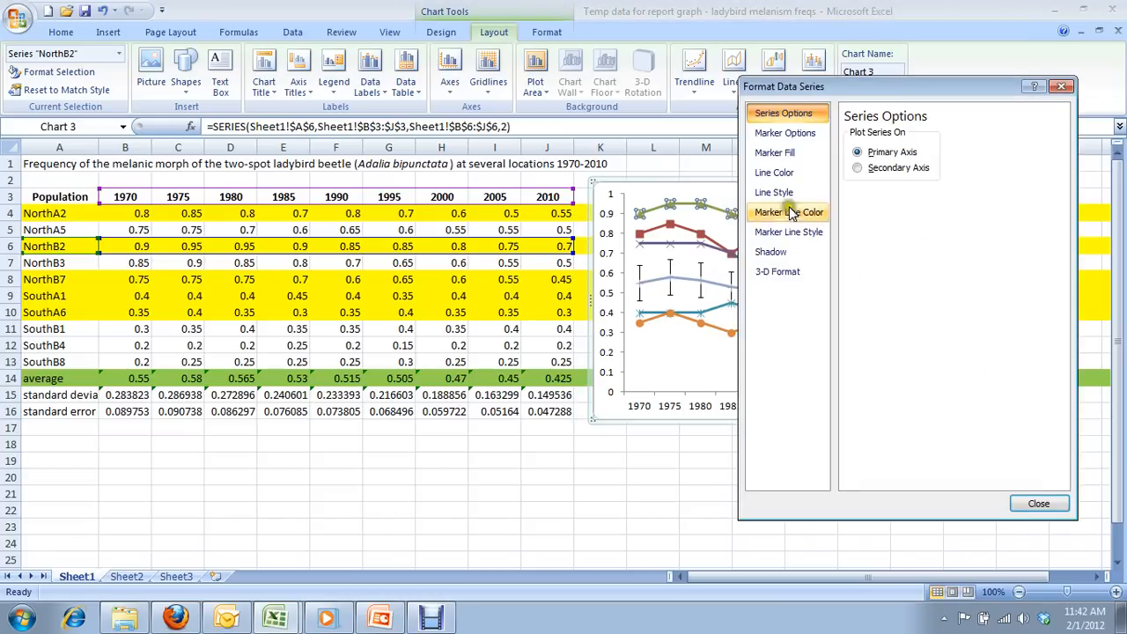
{"action": "left_click", "coordinate": [775, 151]}
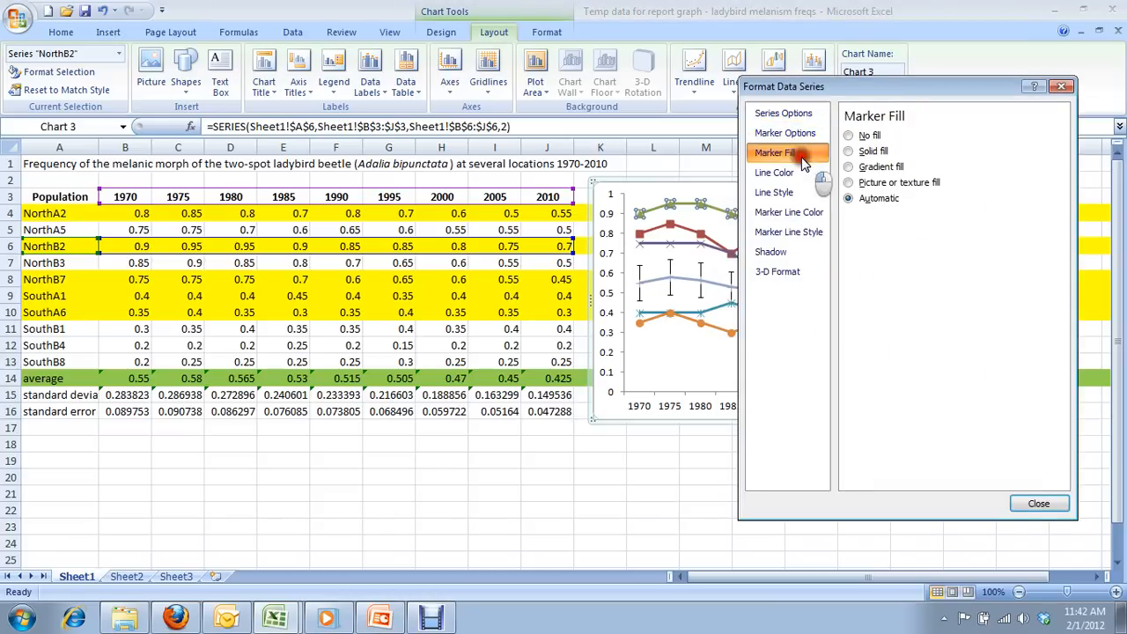
{"action": "left_click", "coordinate": [849, 152]}
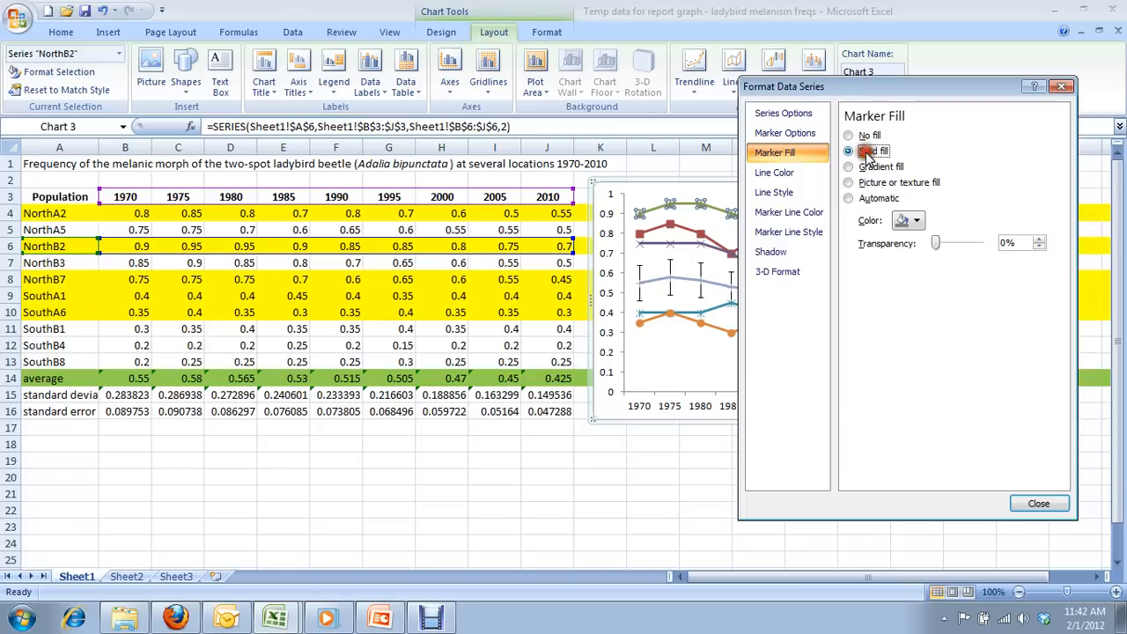
{"action": "left_click", "coordinate": [919, 220]}
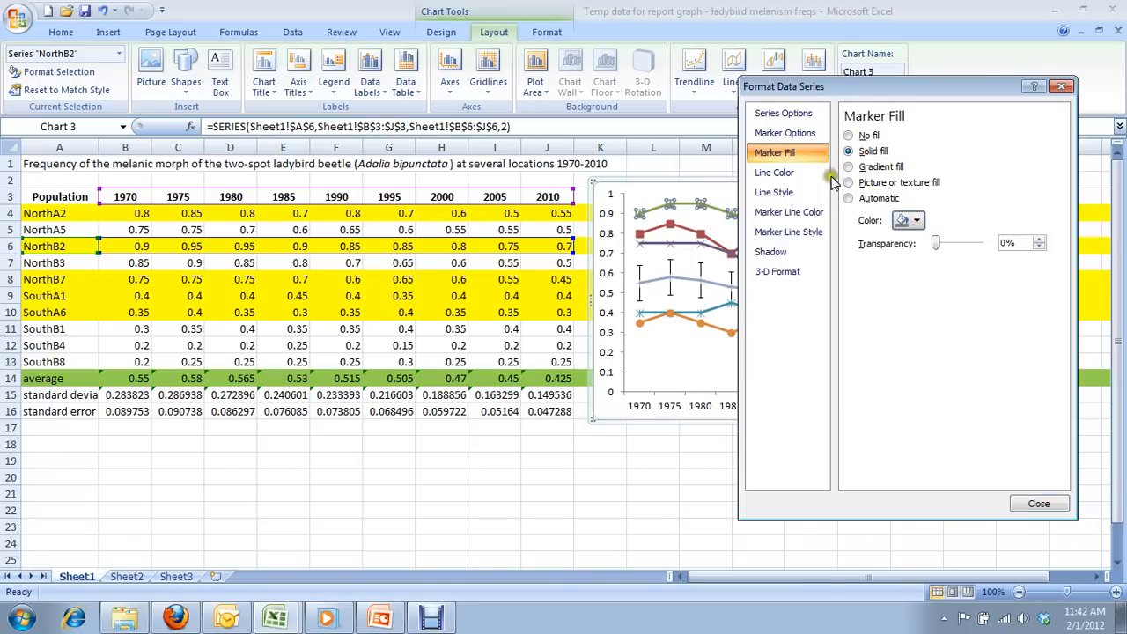
{"action": "left_click", "coordinate": [775, 173]}
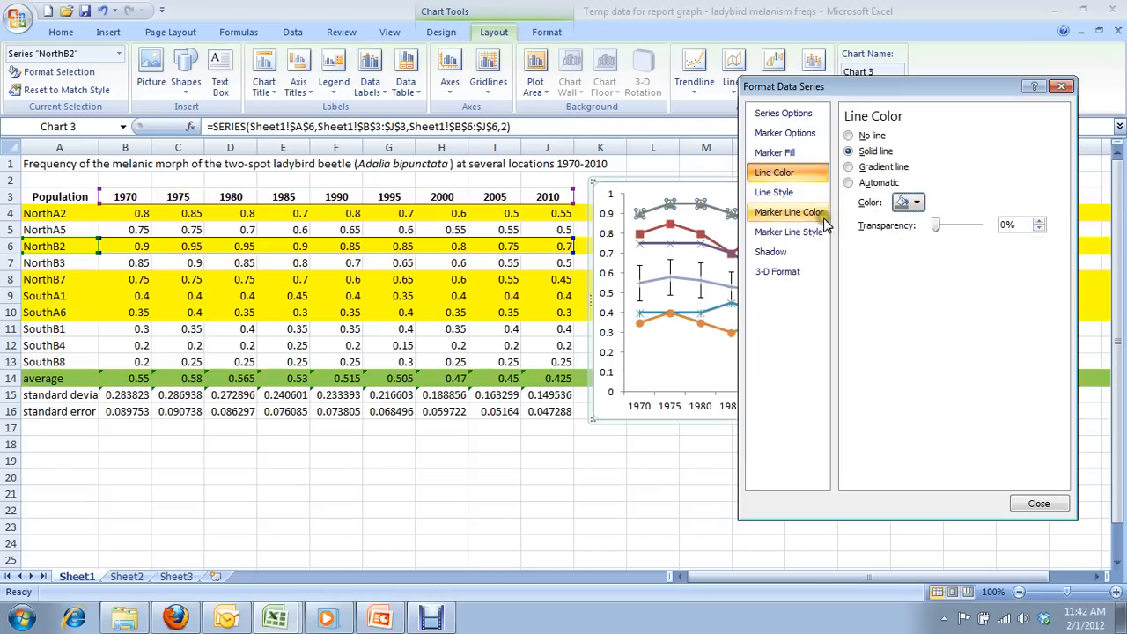
{"action": "left_click", "coordinate": [789, 212]}
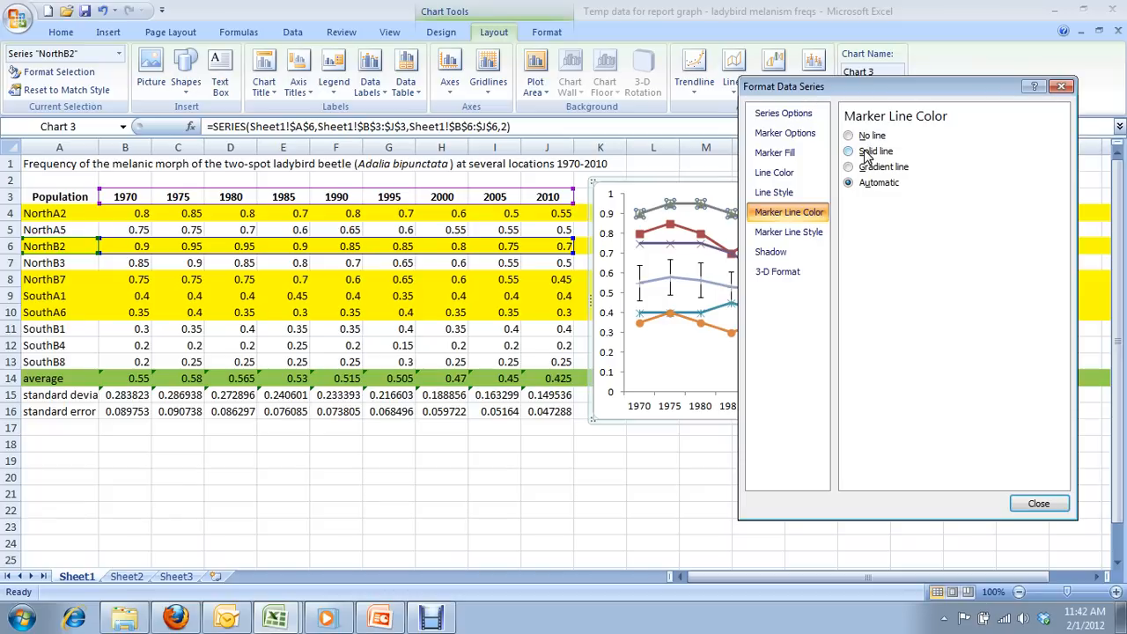
{"action": "left_click", "coordinate": [849, 152]}
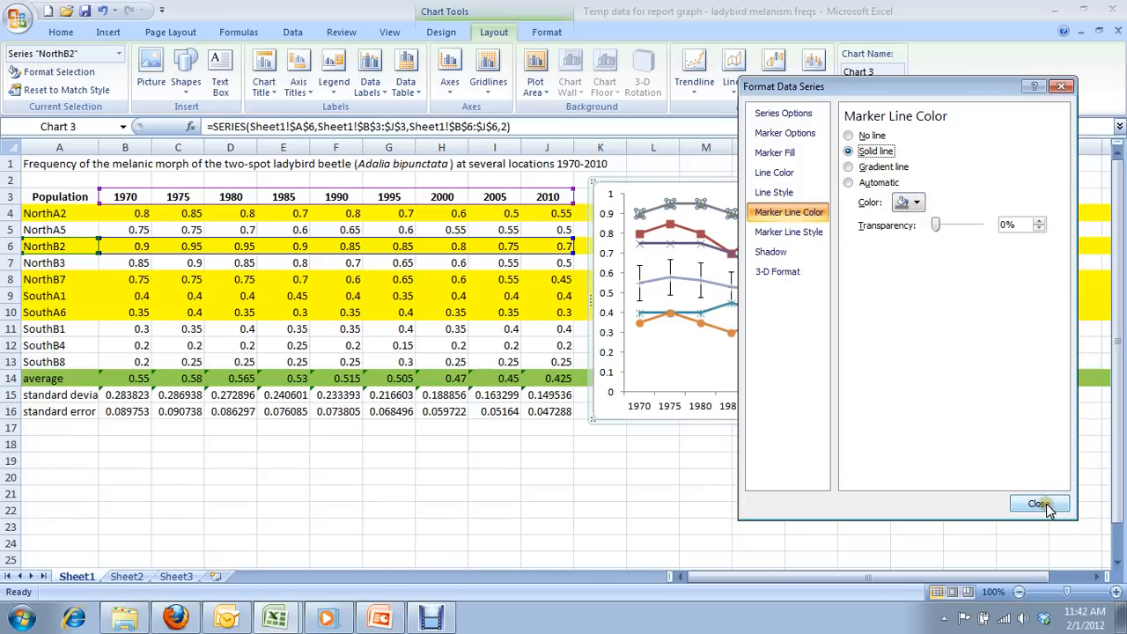
{"action": "left_click", "coordinate": [1038, 503]}
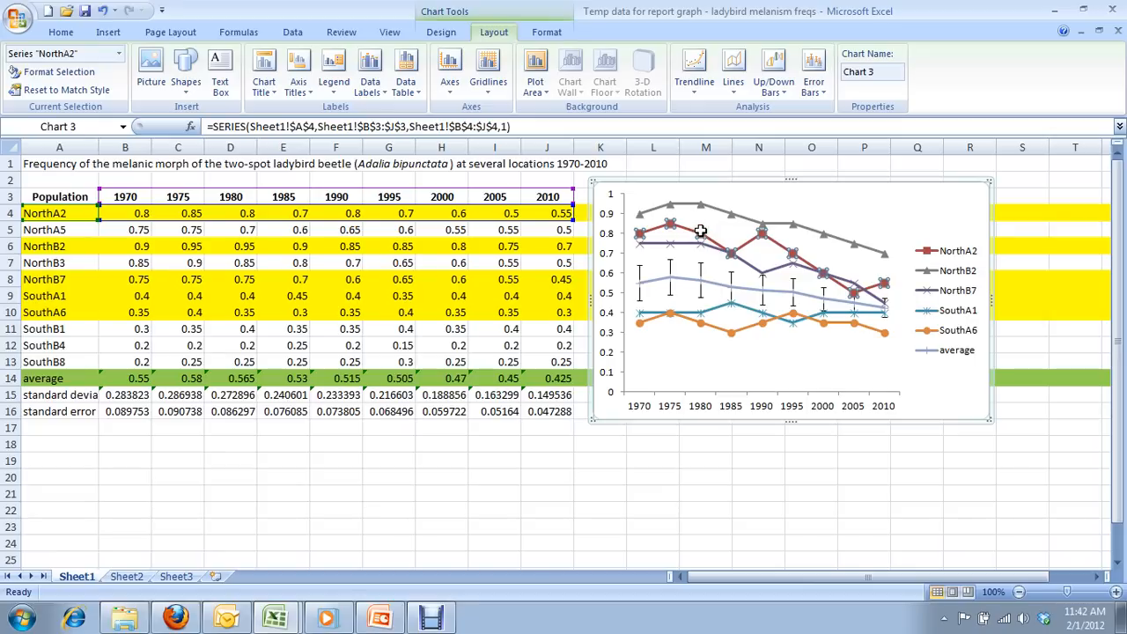
{"action": "mouse_move", "coordinate": [701, 250]}
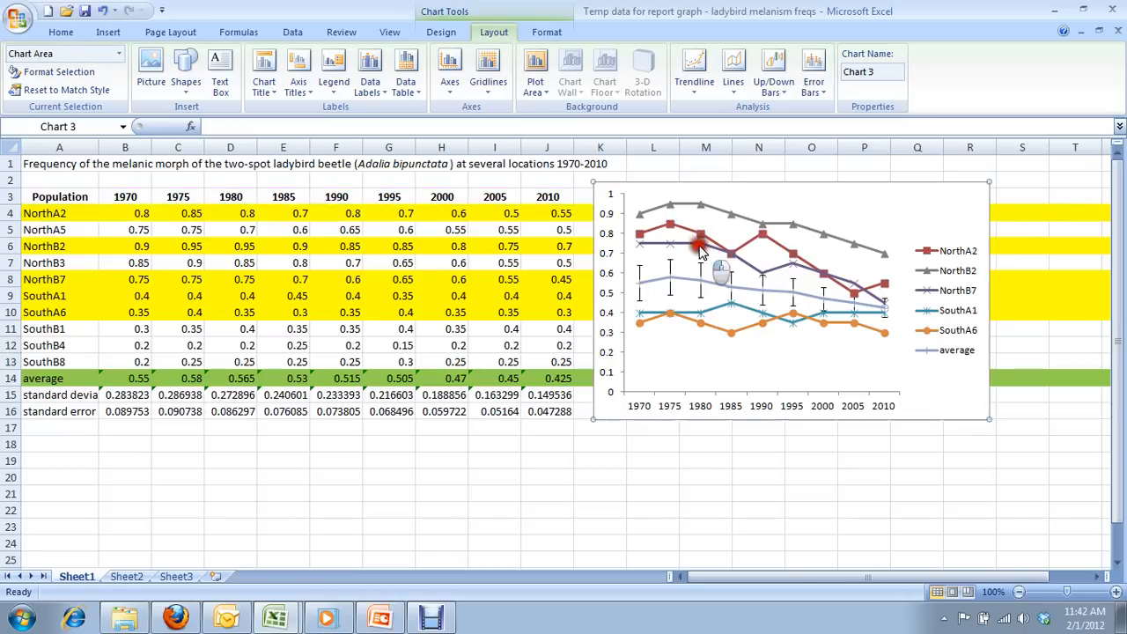
{"action": "mouse_move", "coordinate": [732, 264]}
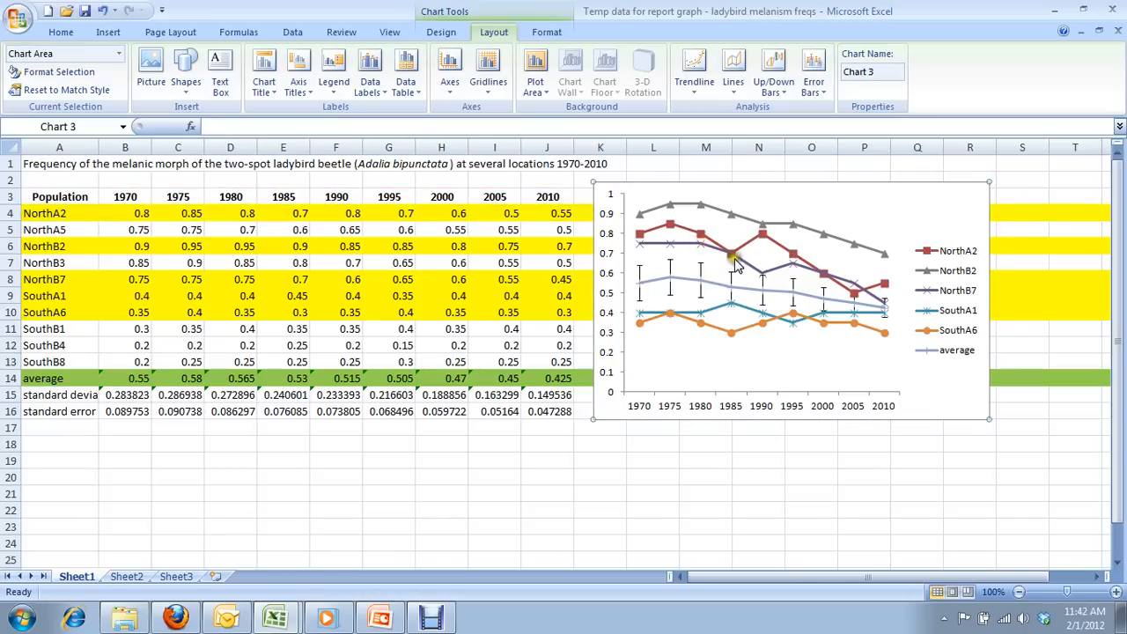
{"action": "left_click", "coordinate": [669, 222]}
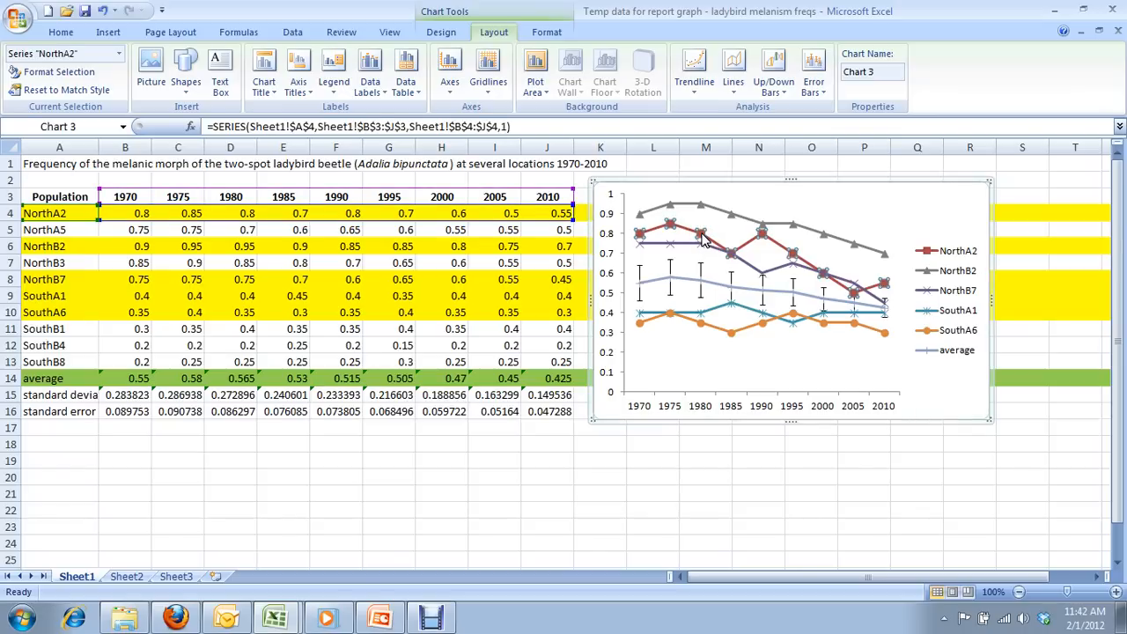
{"action": "mouse_move", "coordinate": [697, 236]}
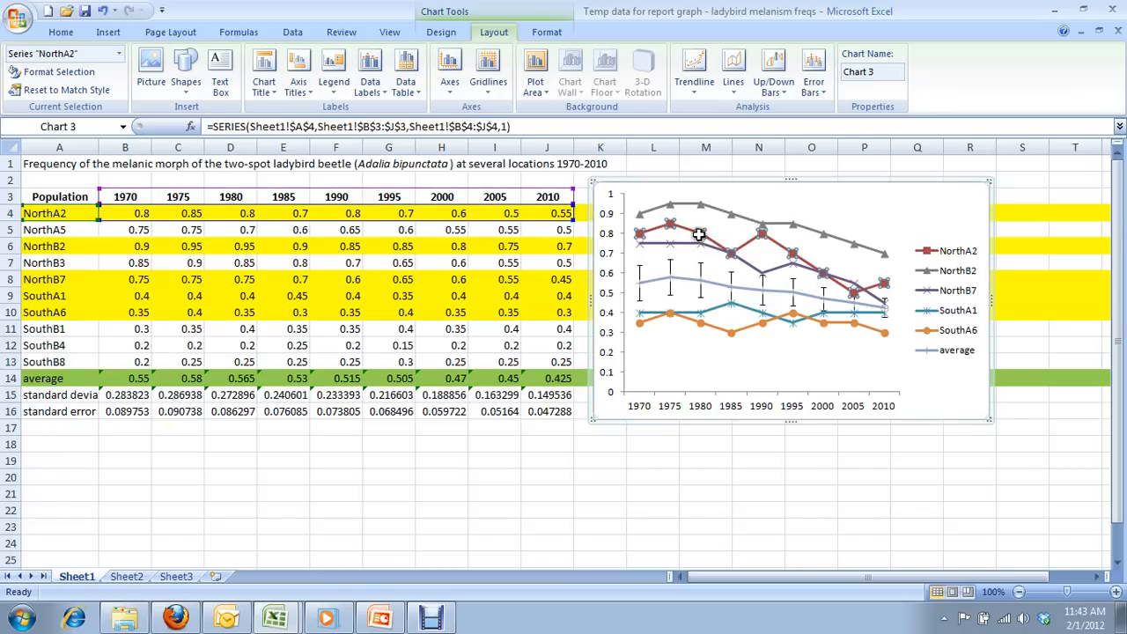
Format the NorthA2 series with solid gray marker fill, line colour and marker outline.
{"action": "right_click", "coordinate": [697, 236]}
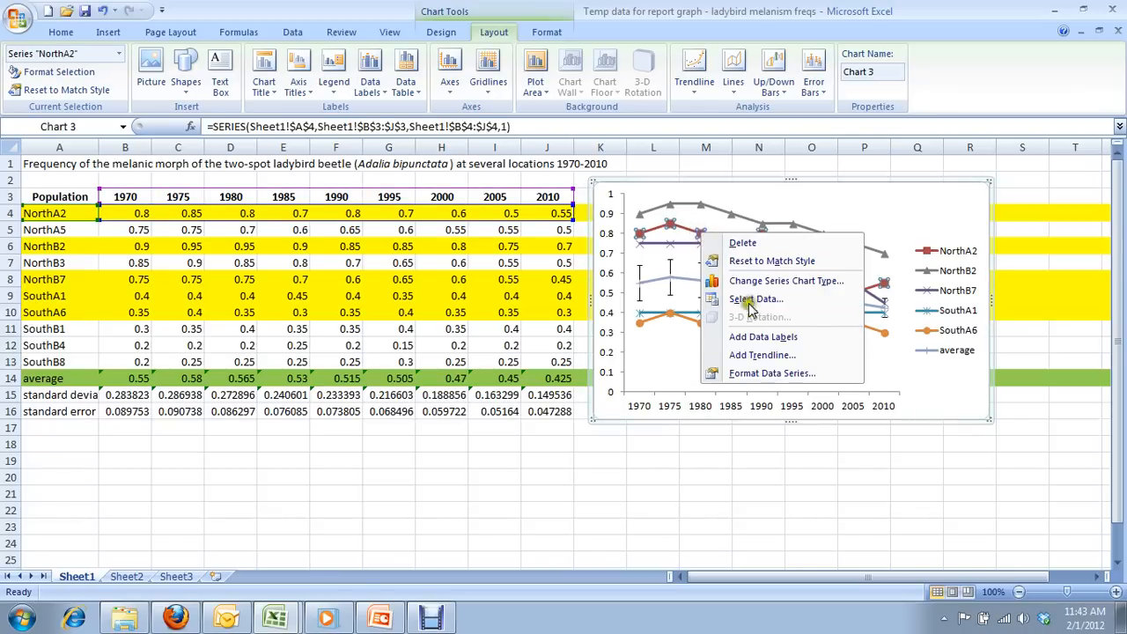
{"action": "left_click", "coordinate": [771, 374]}
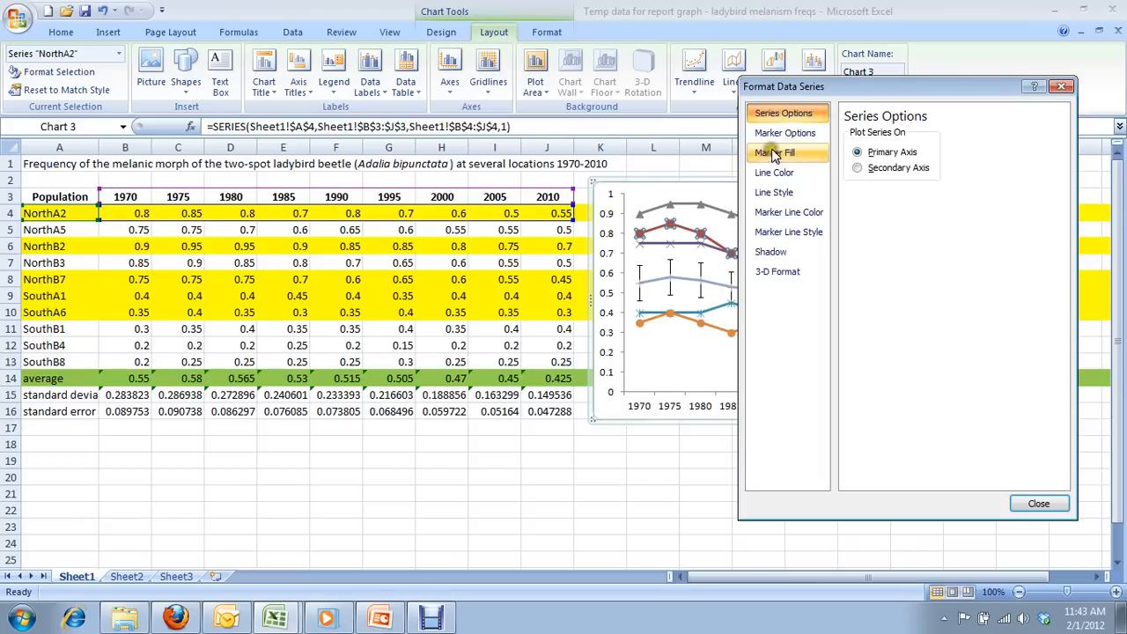
{"action": "left_click", "coordinate": [773, 151]}
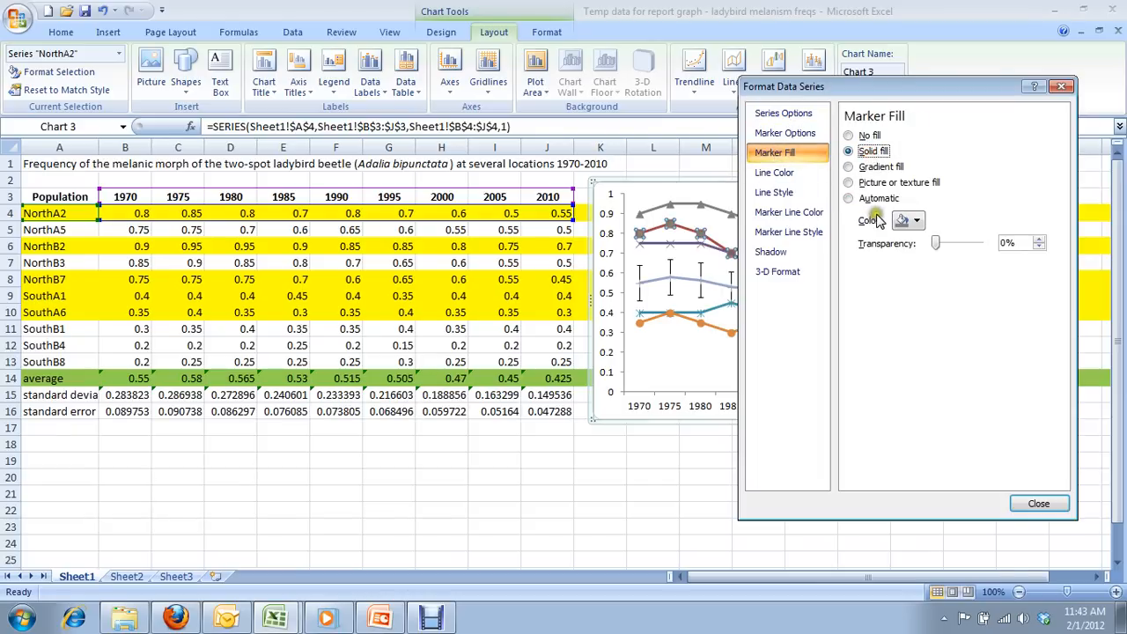
{"action": "left_click", "coordinate": [775, 173]}
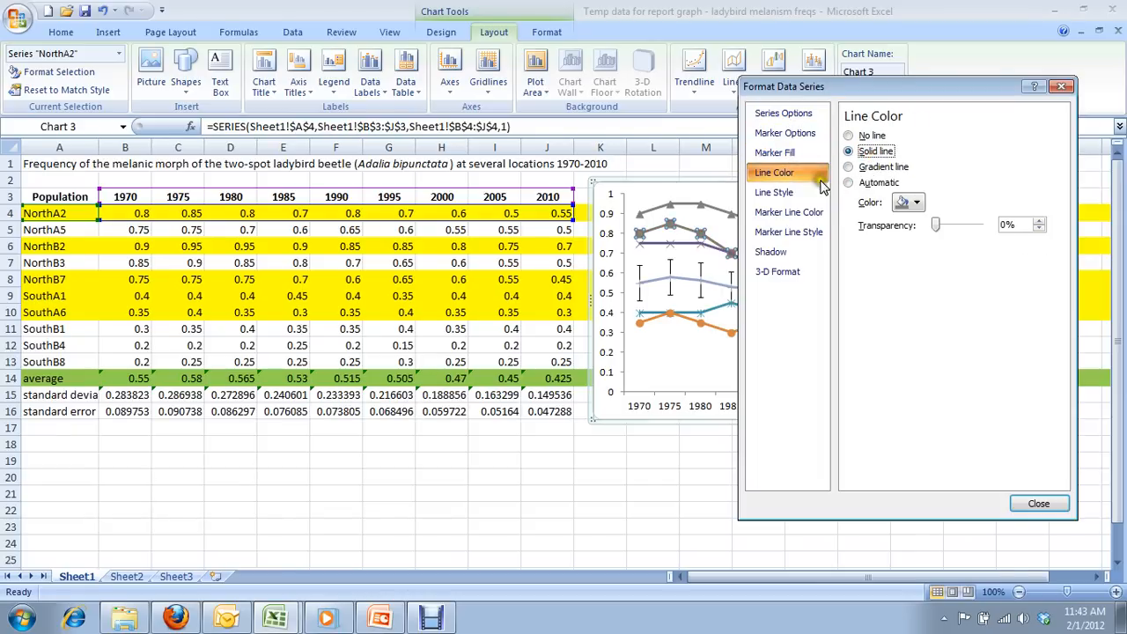
{"action": "left_click", "coordinate": [788, 232]}
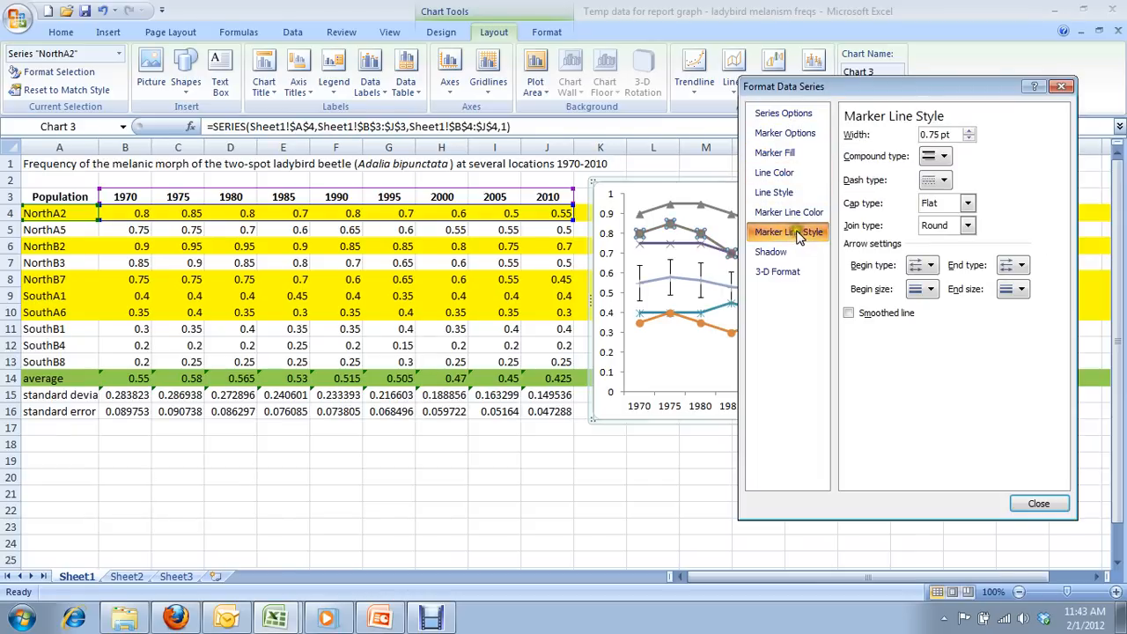
{"action": "left_click", "coordinate": [789, 211]}
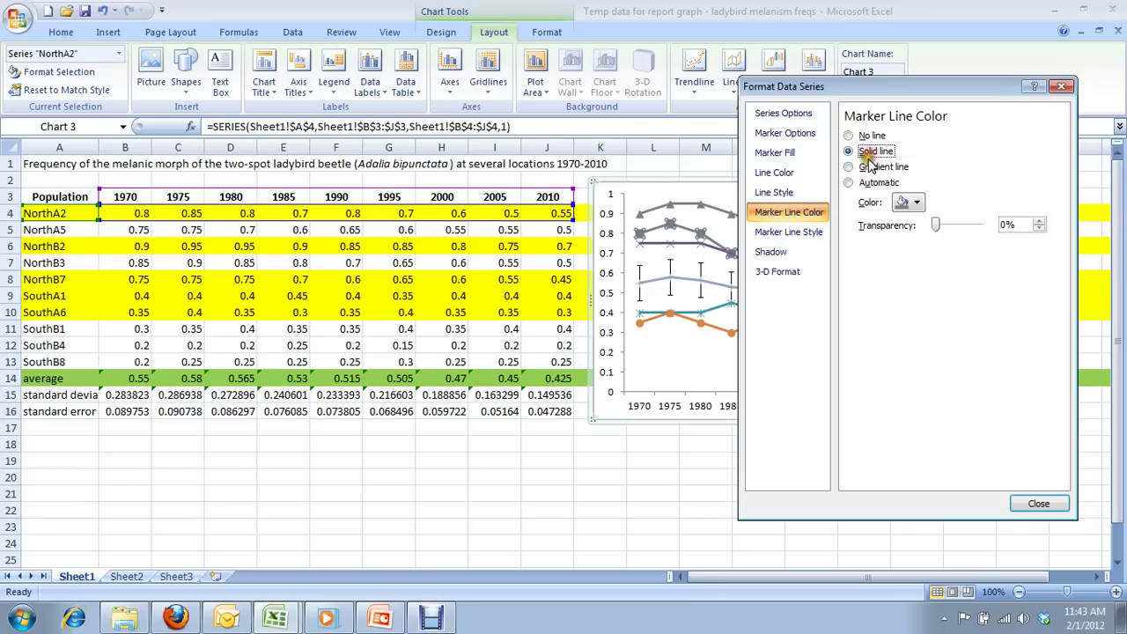
{"action": "left_click", "coordinate": [1038, 503]}
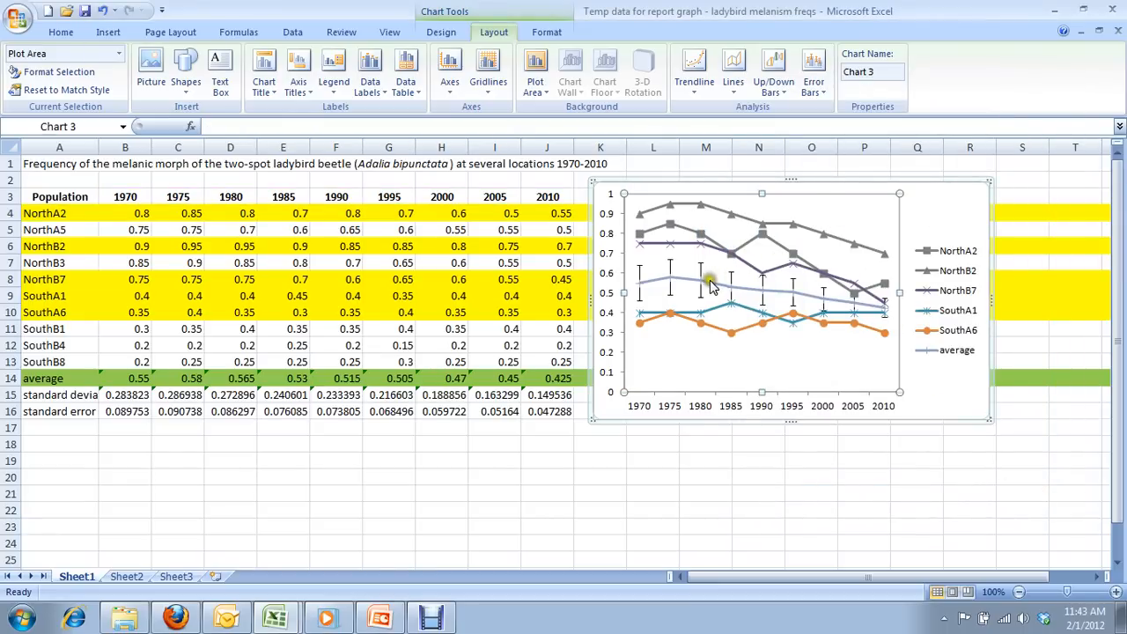
Format the average series with solid black marker fill, line colour and marker outline.
{"action": "right_click", "coordinate": [709, 283]}
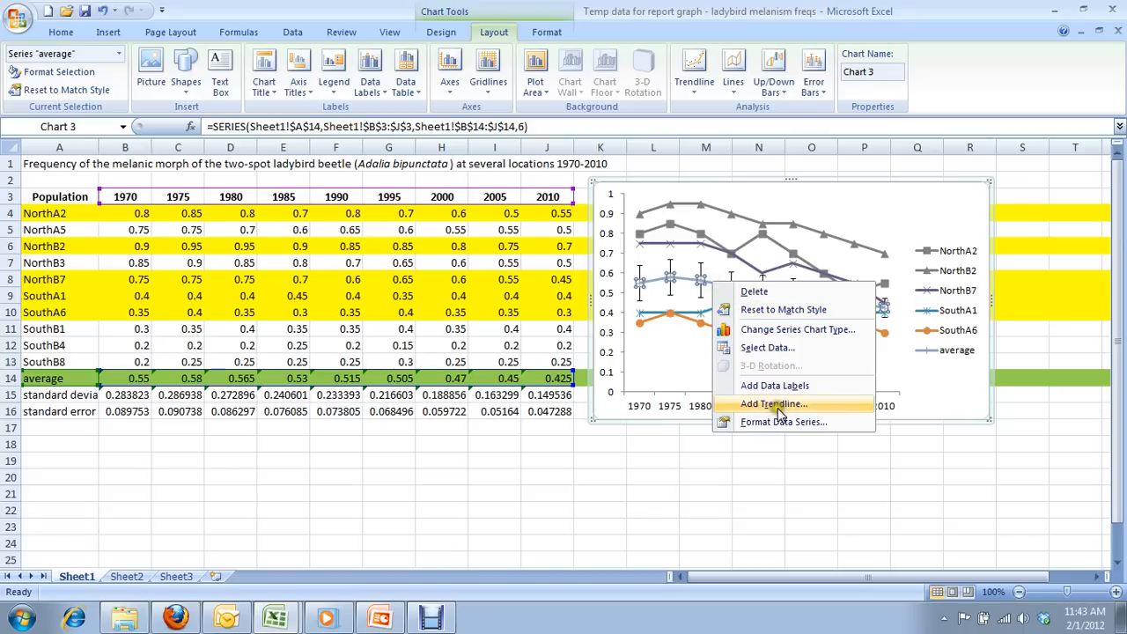
{"action": "left_click", "coordinate": [782, 422]}
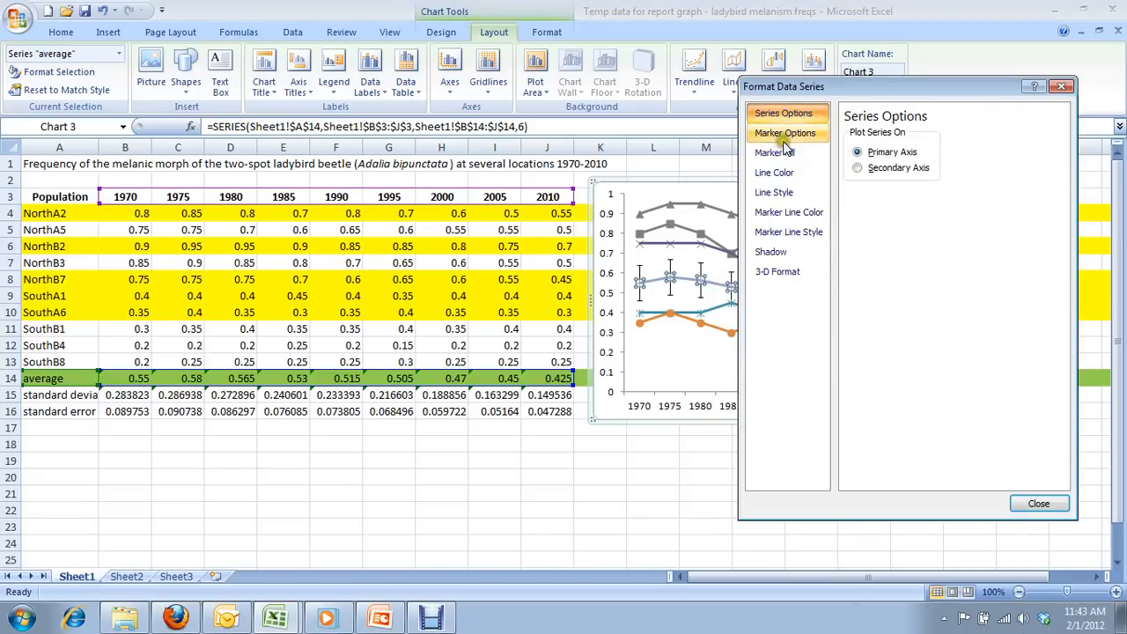
{"action": "left_click", "coordinate": [774, 151]}
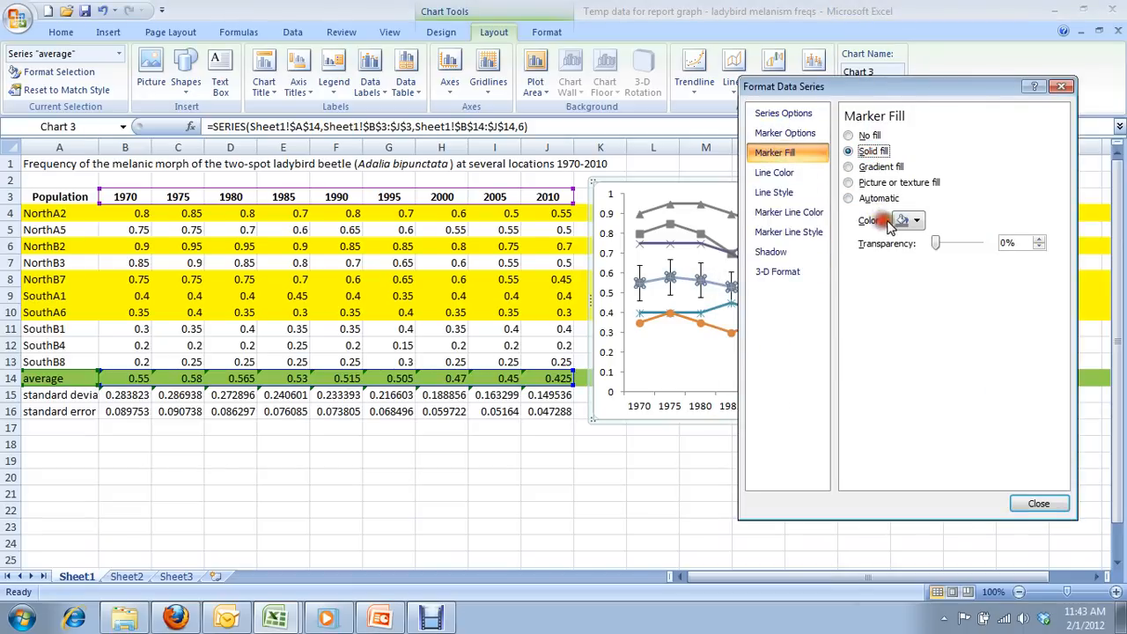
{"action": "left_click", "coordinate": [774, 173]}
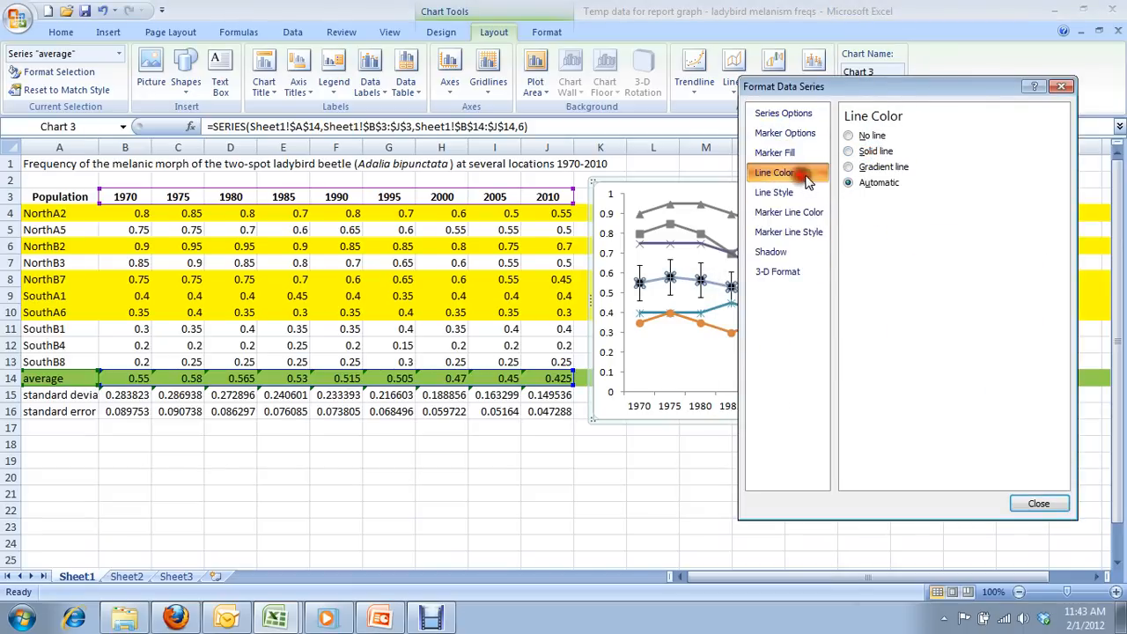
{"action": "left_click", "coordinate": [849, 151]}
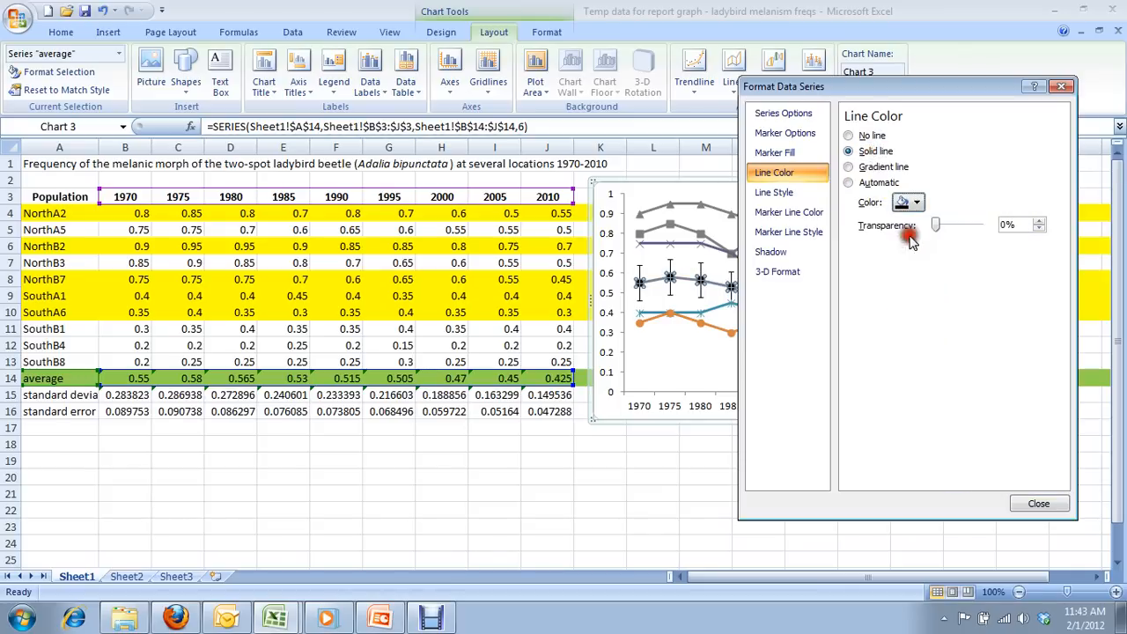
{"action": "left_click", "coordinate": [789, 233]}
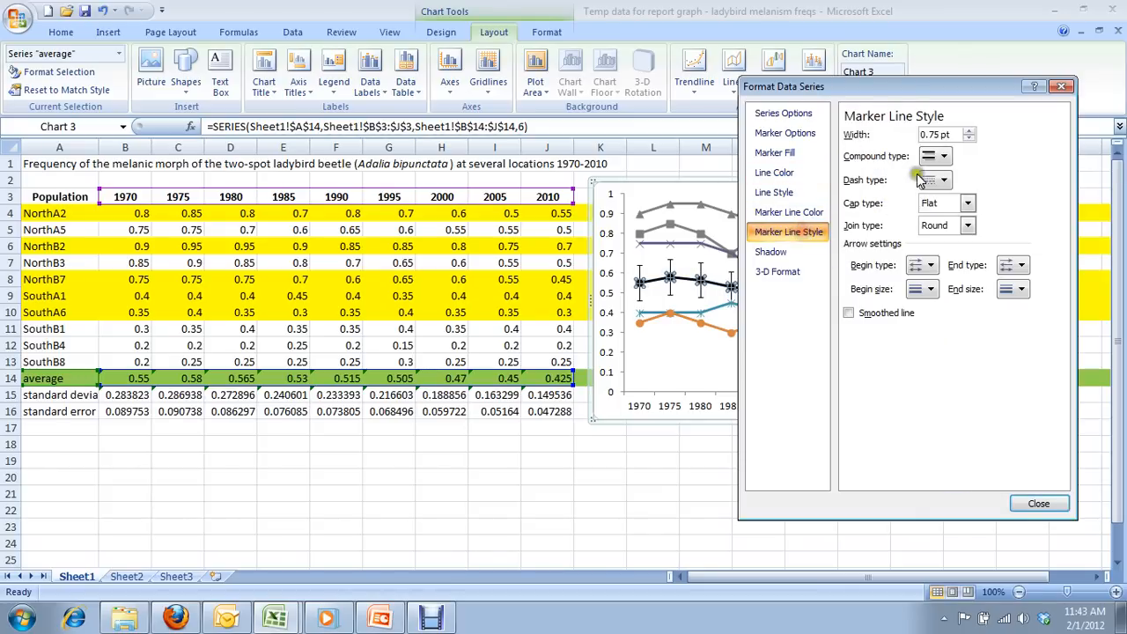
{"action": "left_click", "coordinate": [788, 211]}
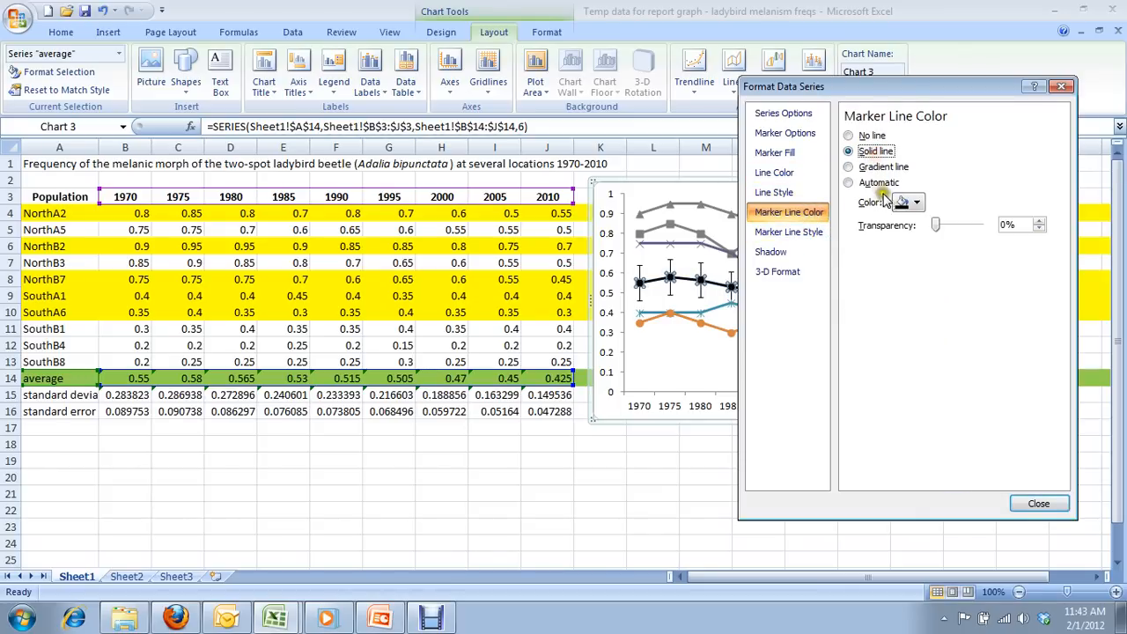
{"action": "left_click", "coordinate": [1039, 504]}
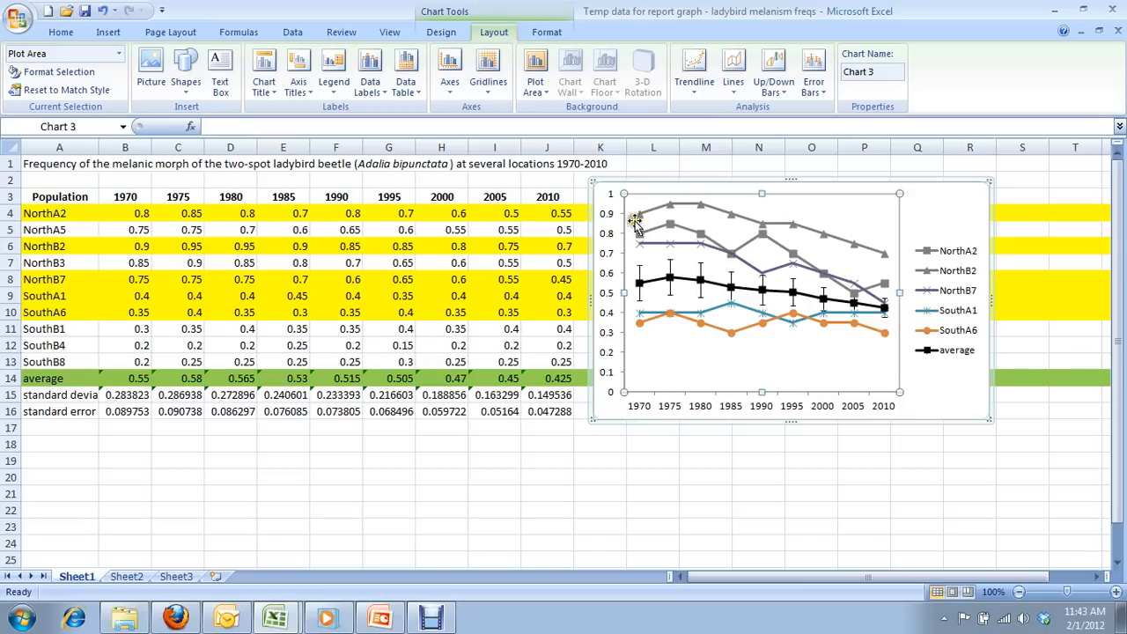
{"action": "mouse_move", "coordinate": [785, 255]}
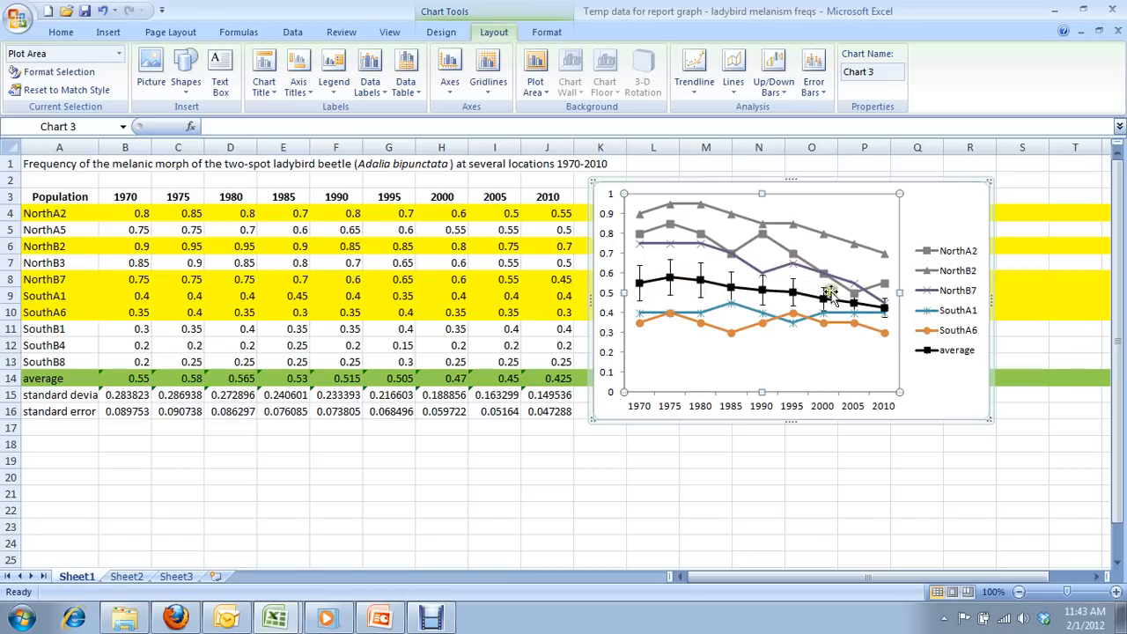
{"action": "mouse_move", "coordinate": [761, 306]}
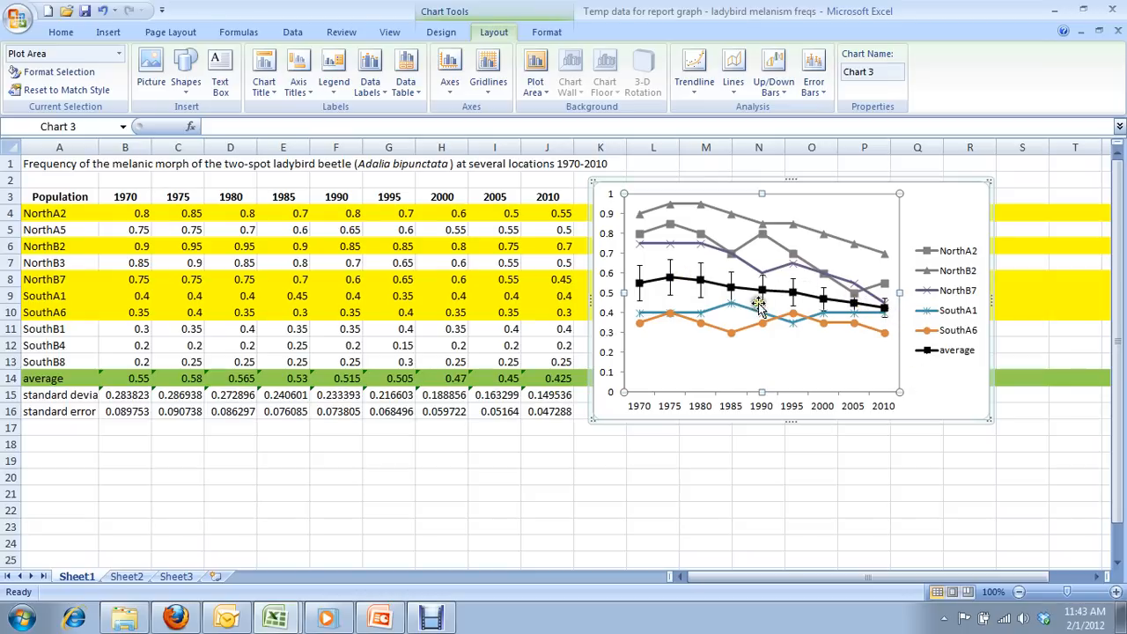
{"action": "mouse_move", "coordinate": [616, 201]}
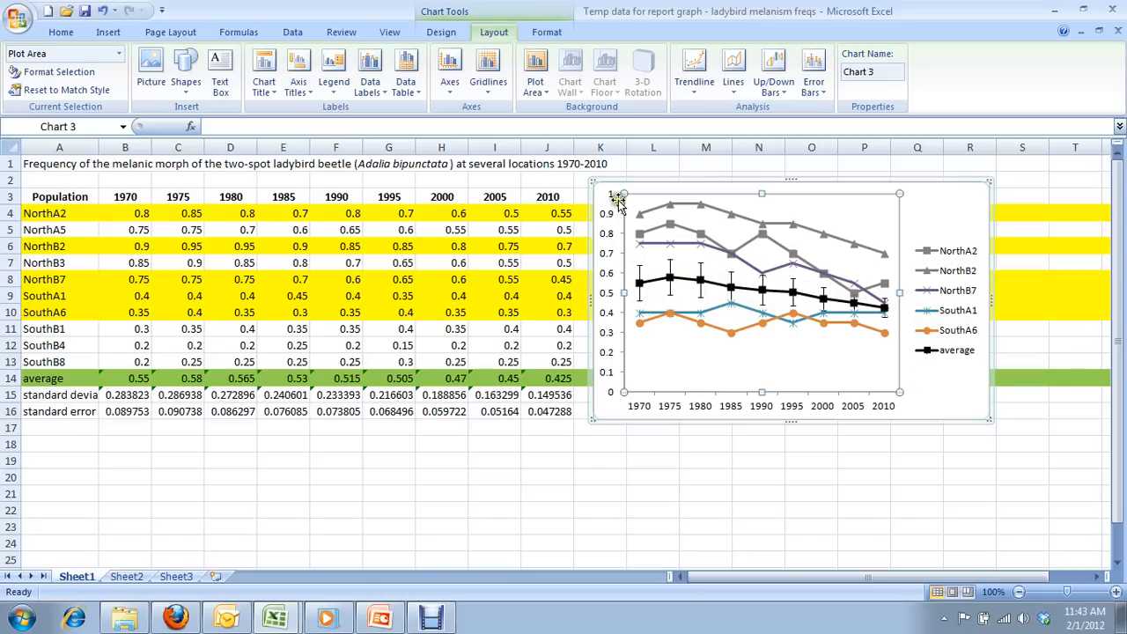
{"action": "mouse_move", "coordinate": [829, 361]}
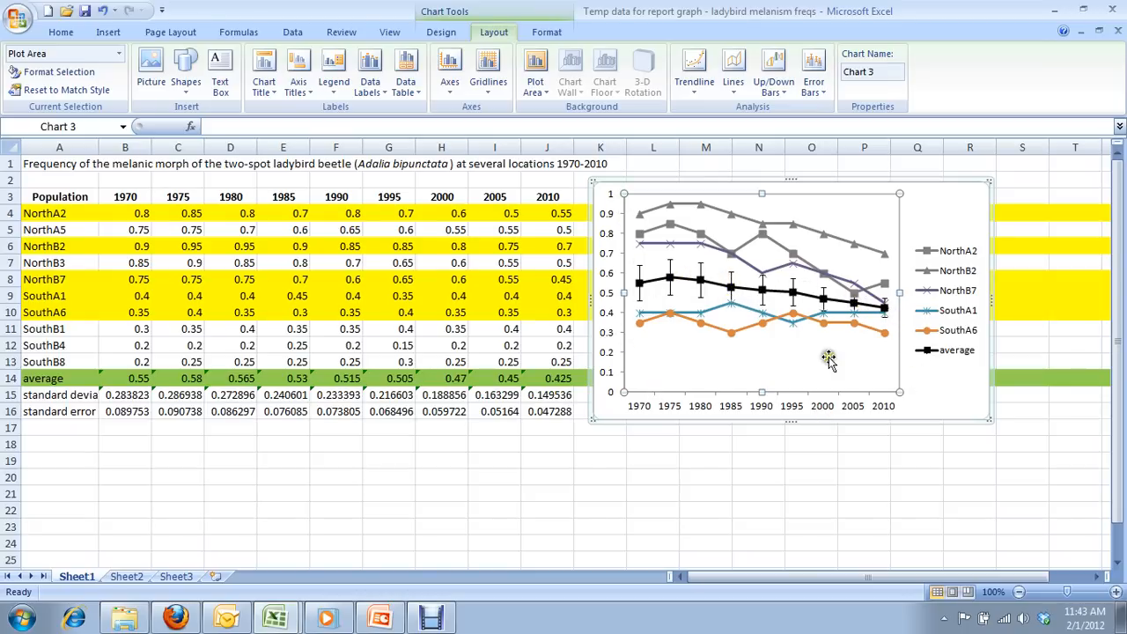
{"action": "mouse_move", "coordinate": [714, 370]}
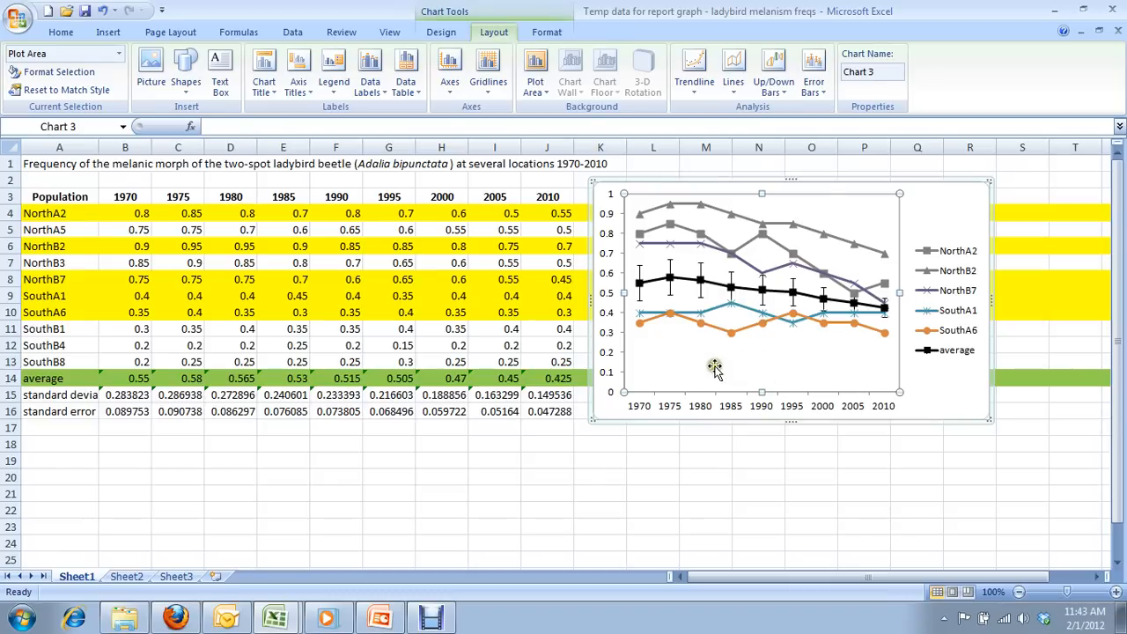
{"action": "mouse_move", "coordinate": [634, 286]}
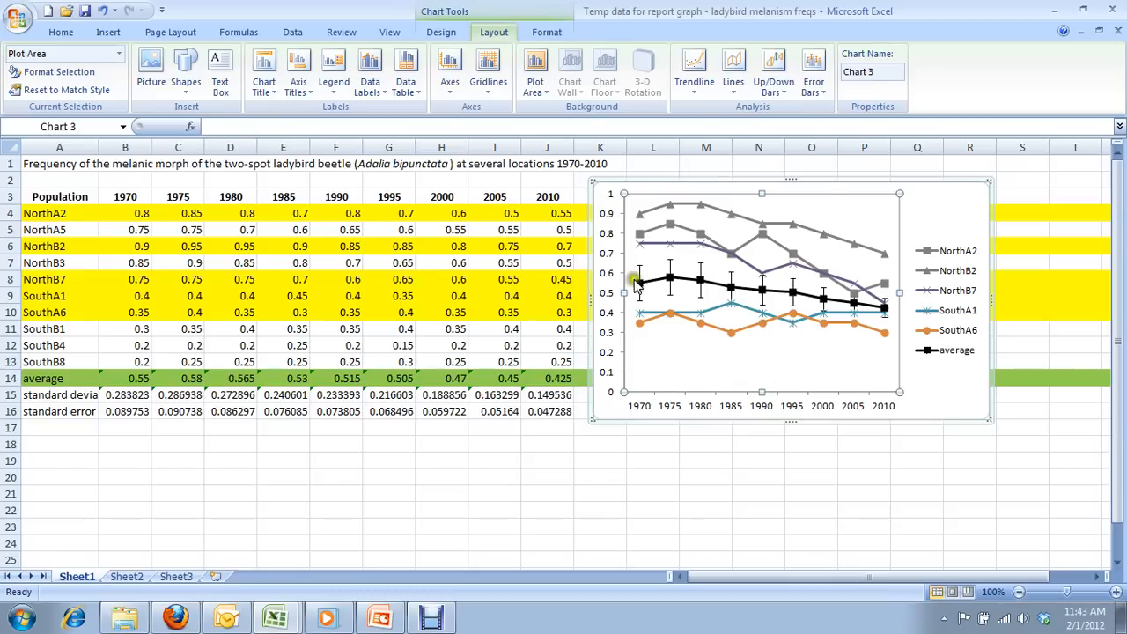